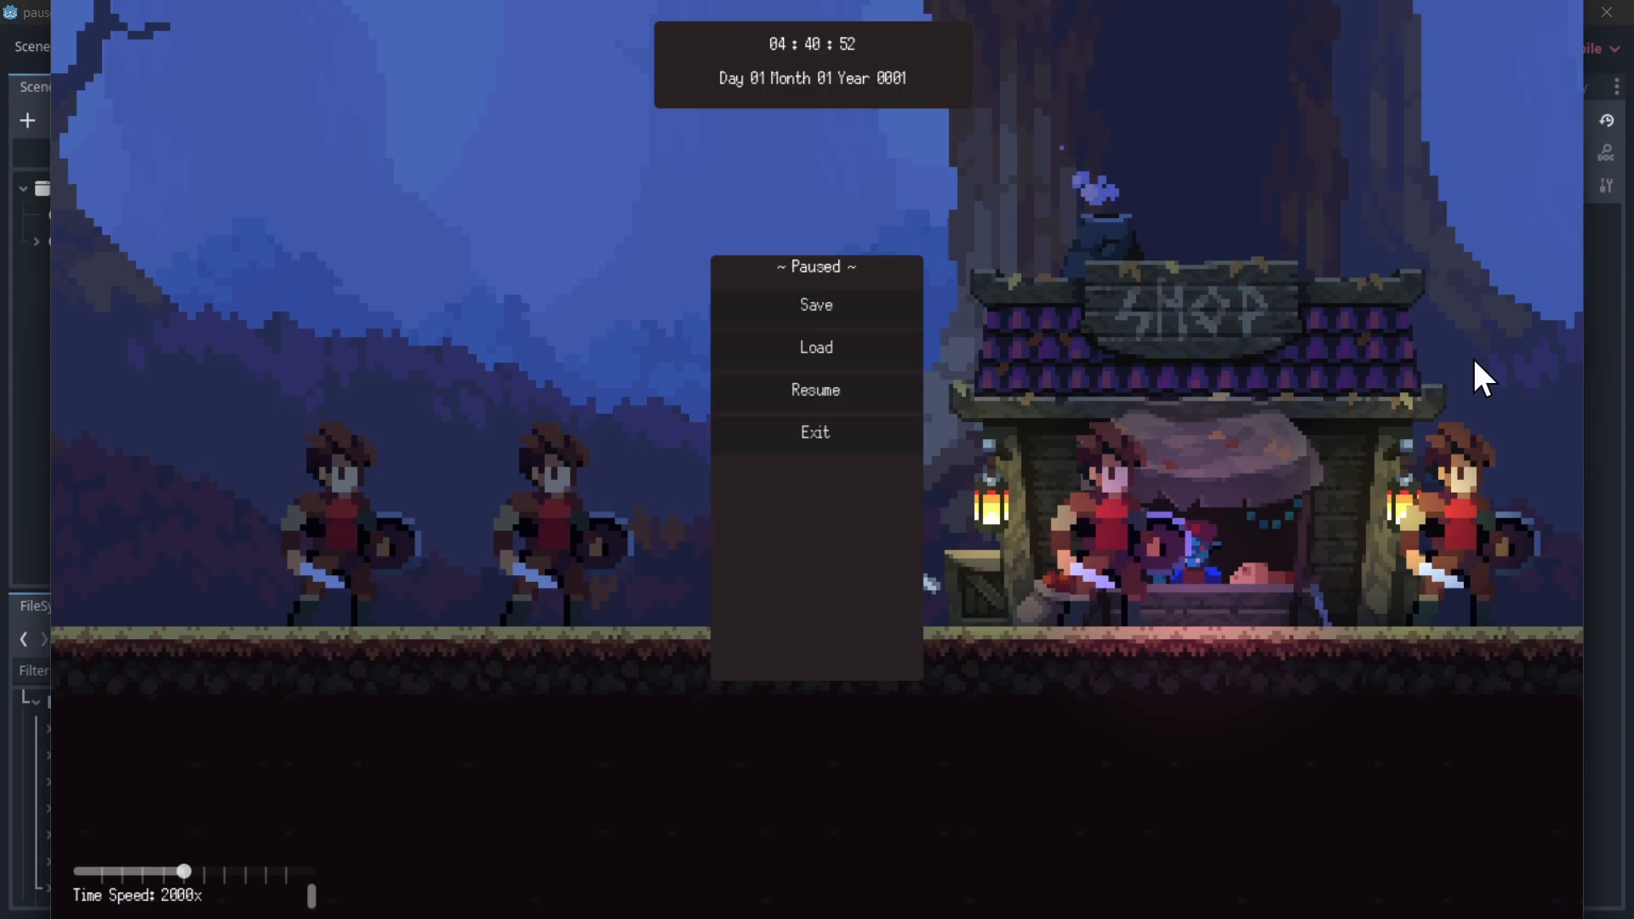
# Show the GameplayManager node's Process Mode, set to Always, in the Inspector.
pyautogui.click(816, 389)
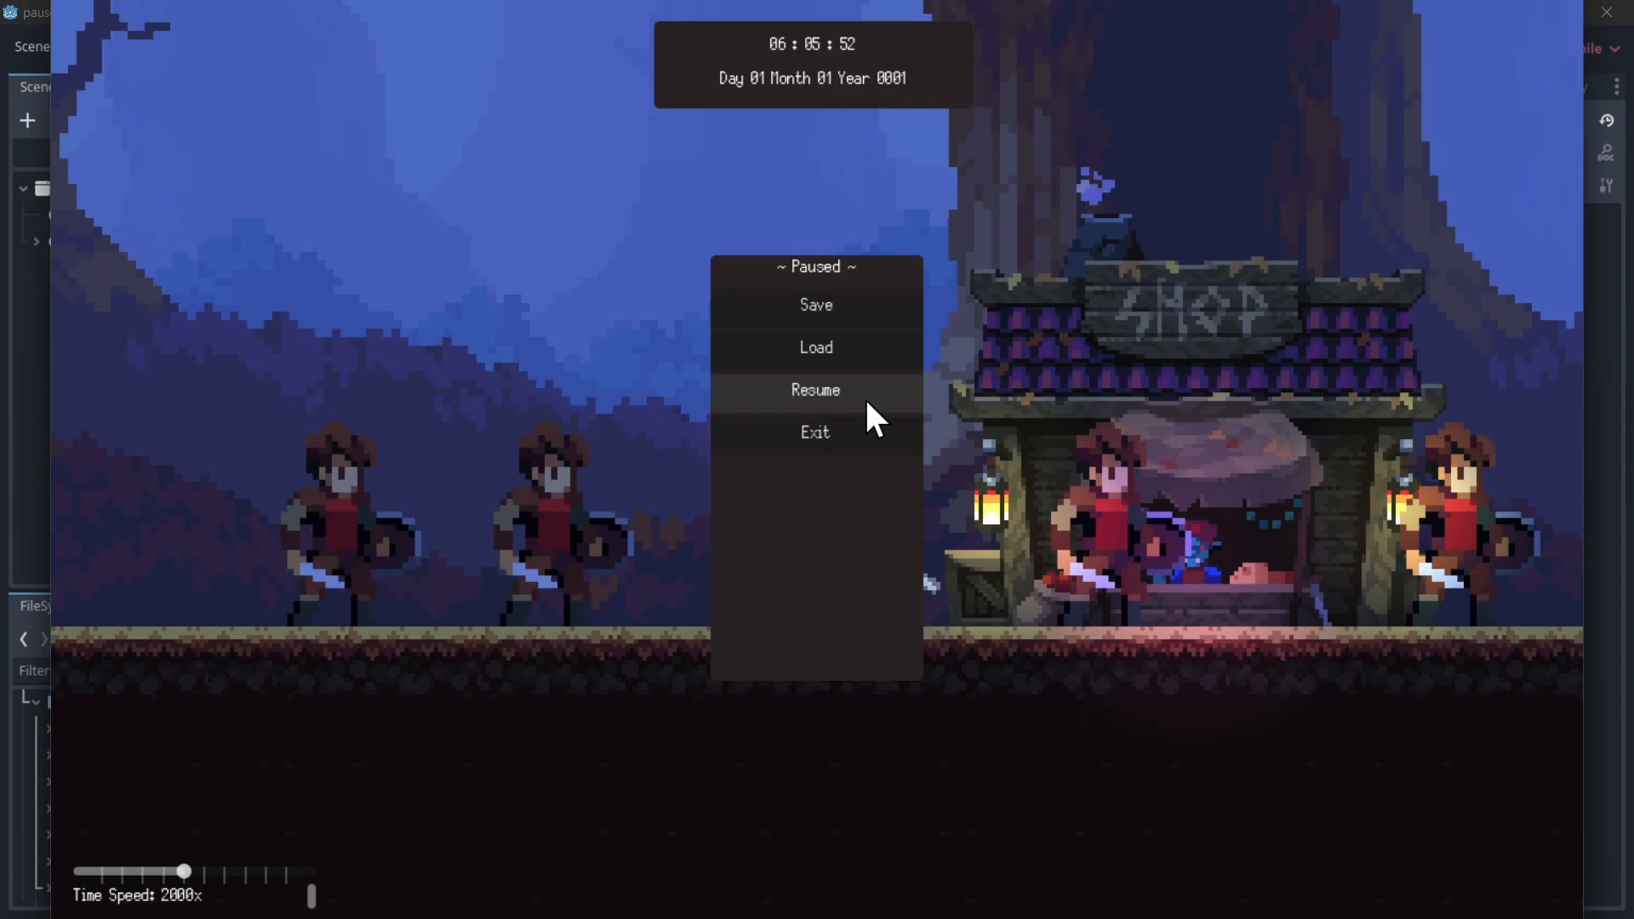
pyautogui.moveTo(1061, 200)
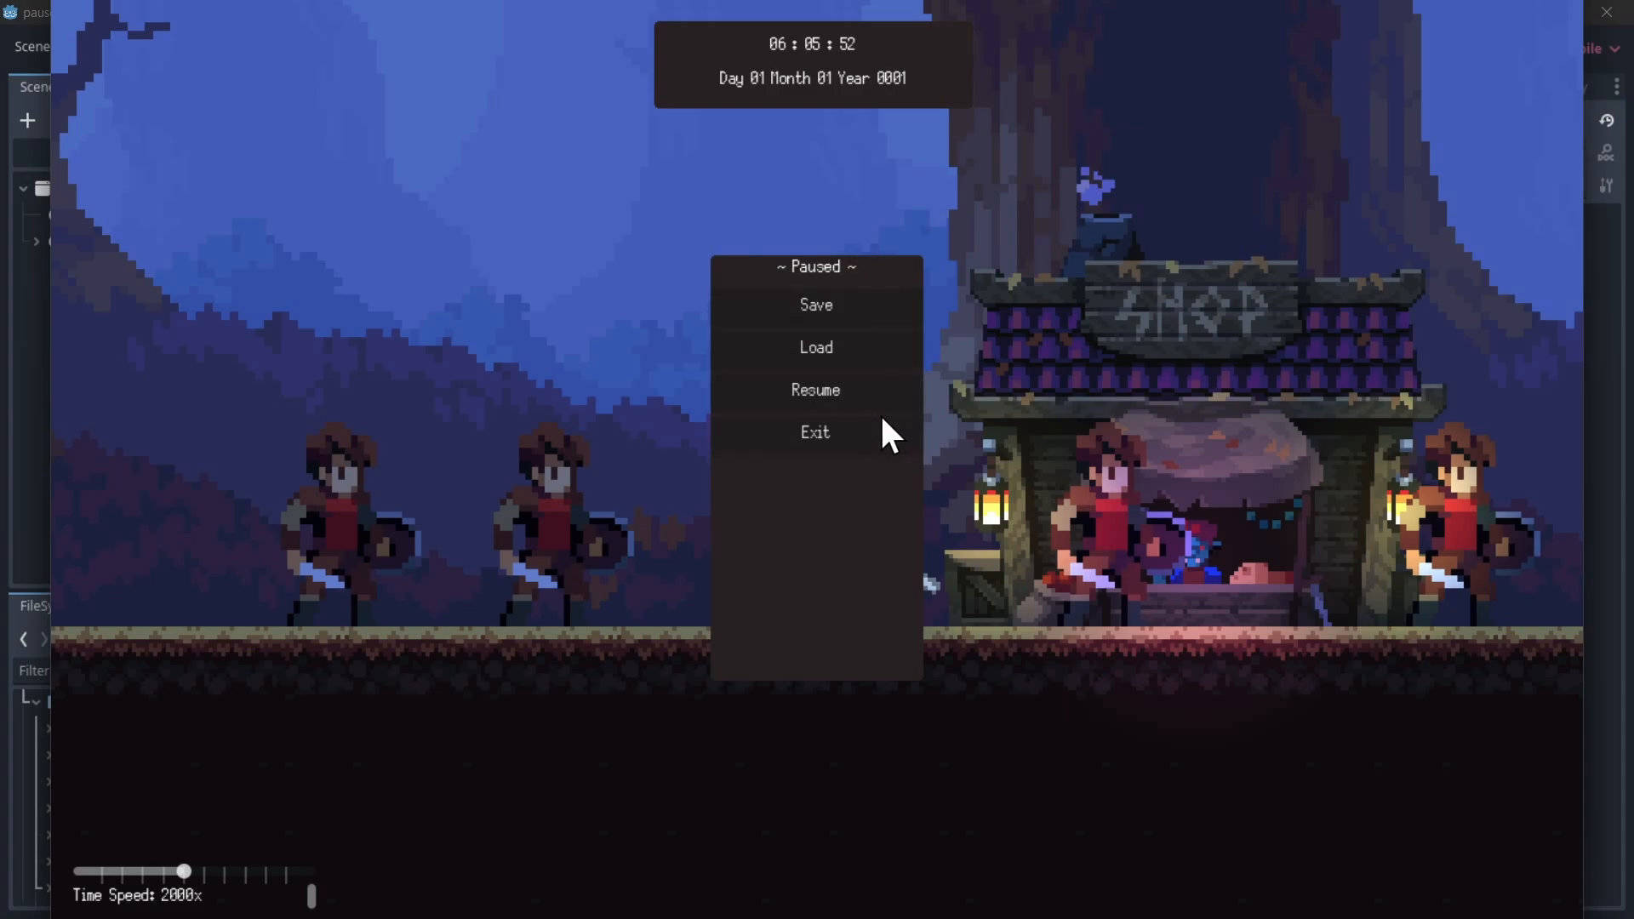
pyautogui.click(814, 389)
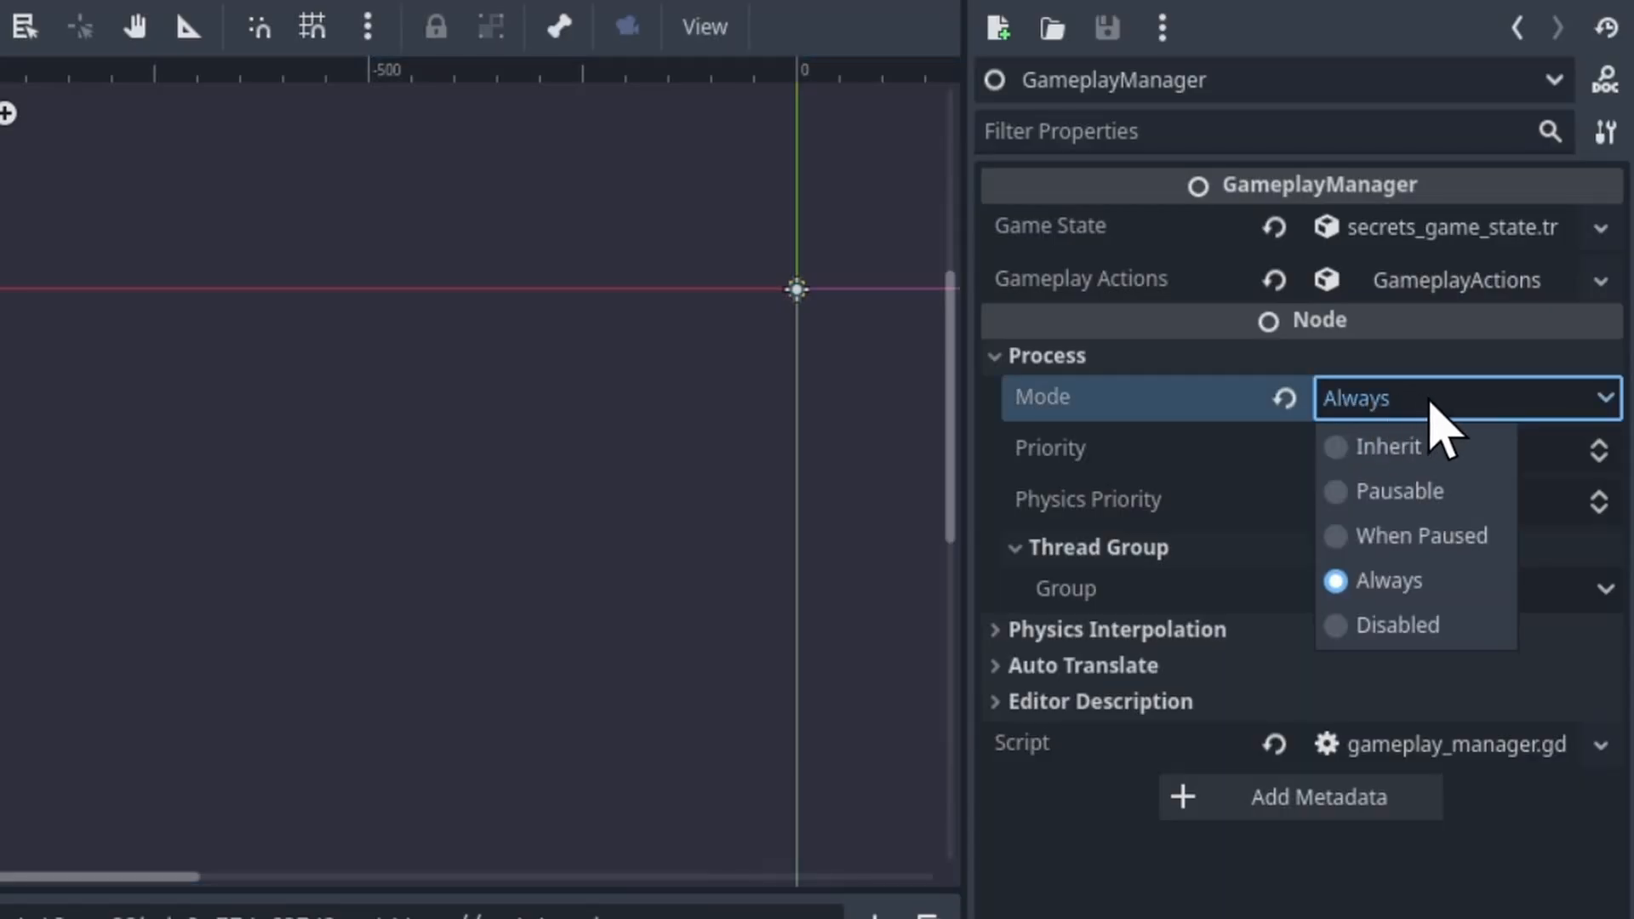
pyautogui.moveTo(1397, 445)
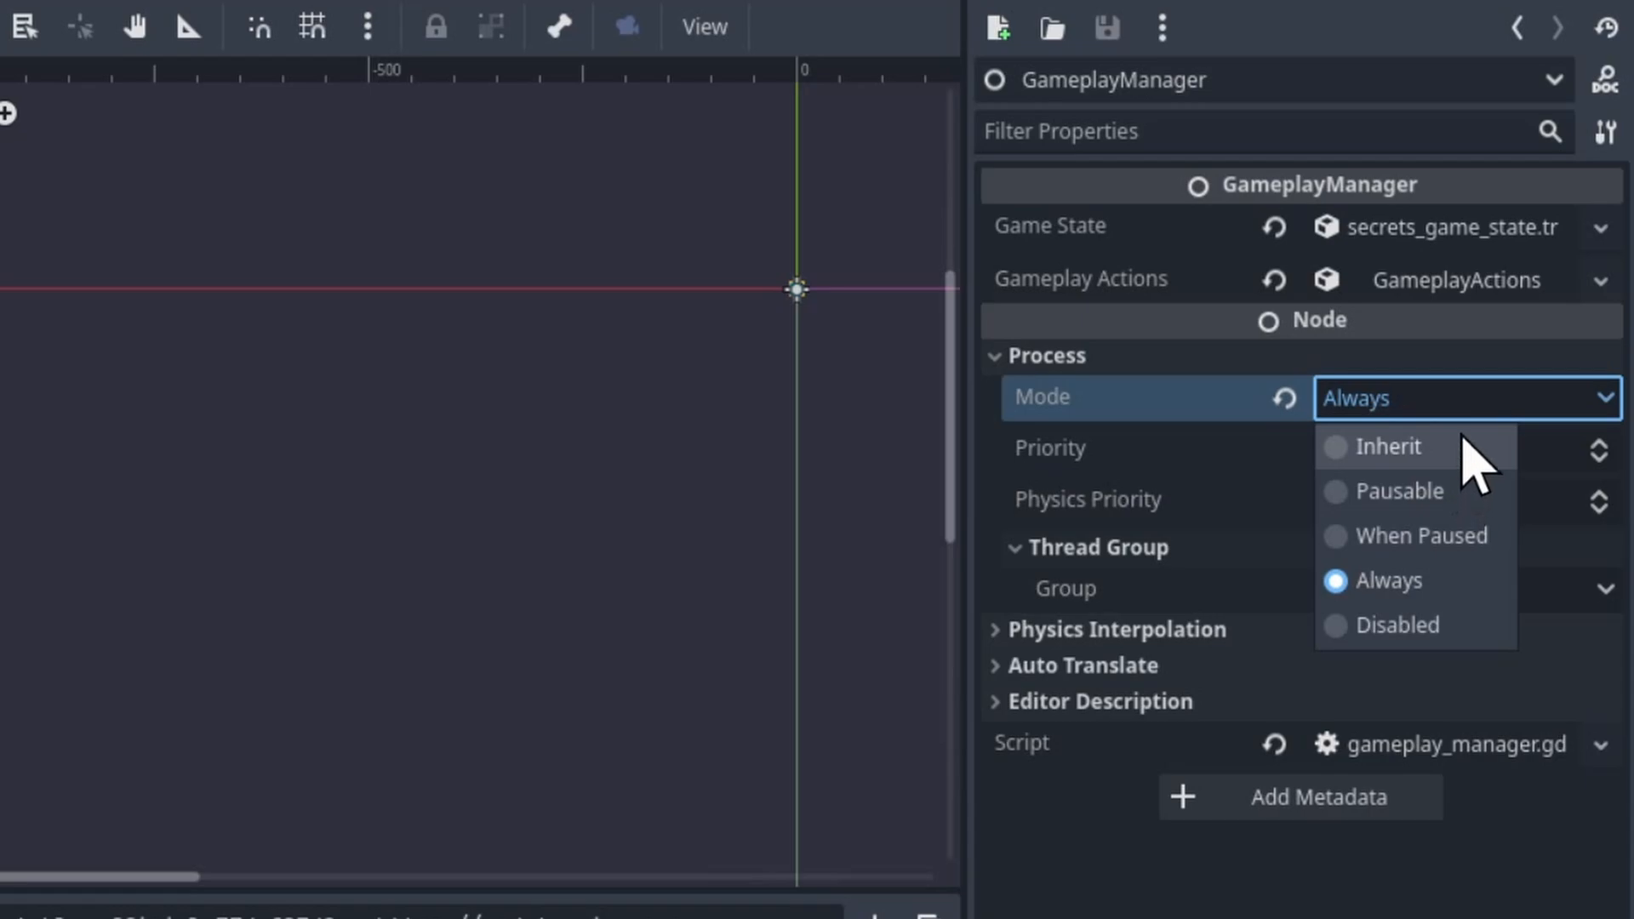
pyautogui.moveTo(1470, 417)
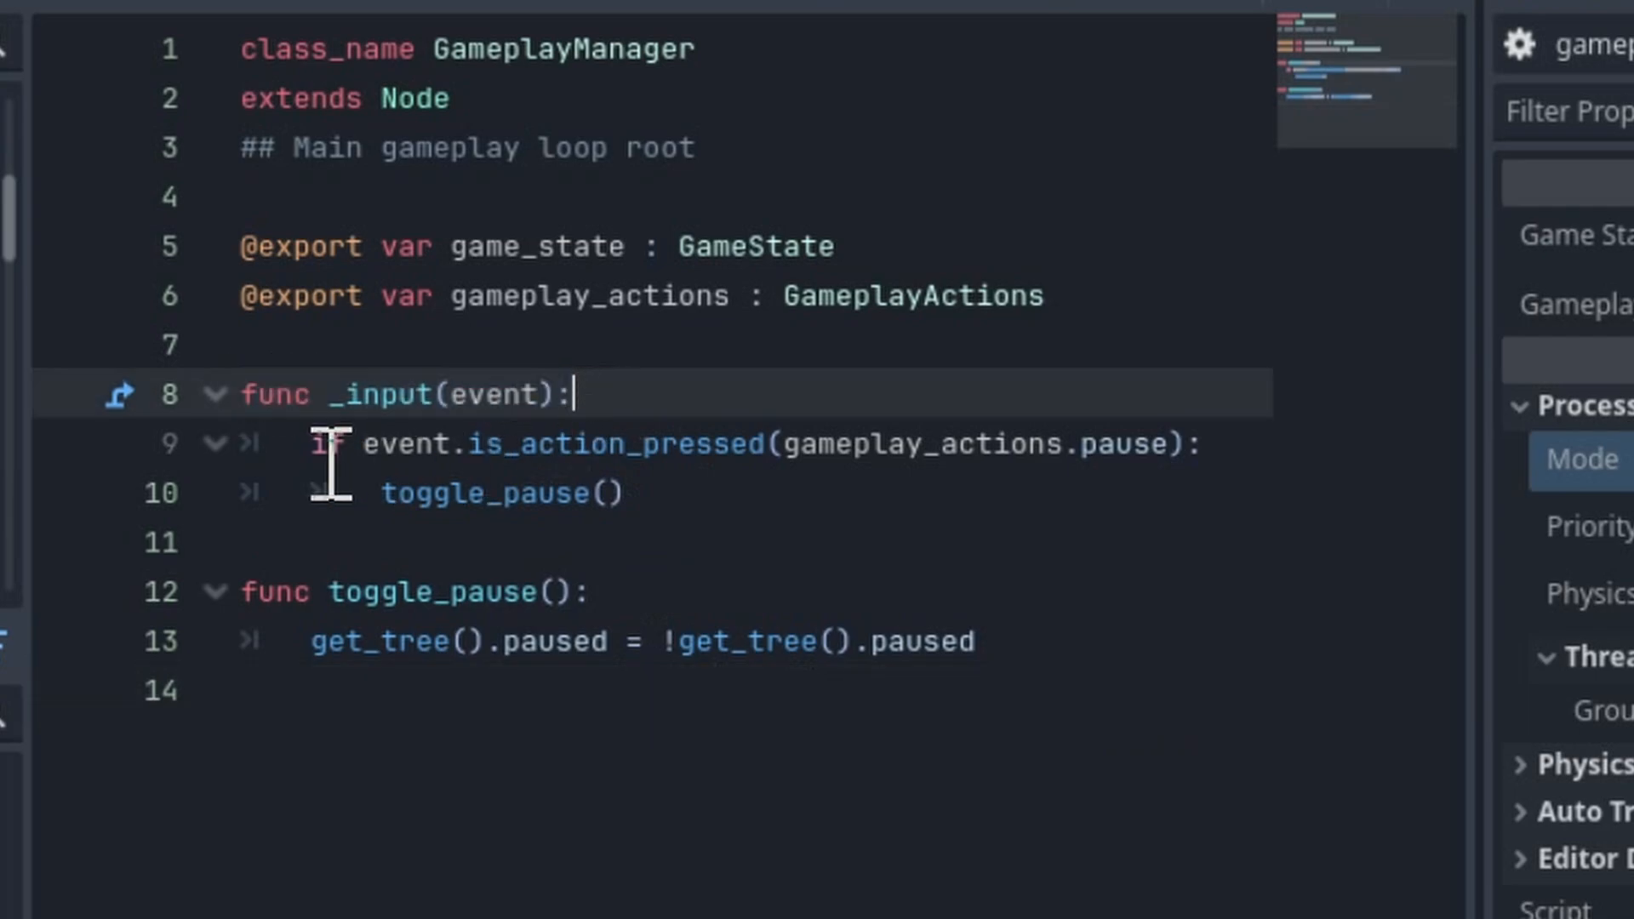
pyautogui.moveTo(313, 444); pyautogui.dragTo(1188, 445)
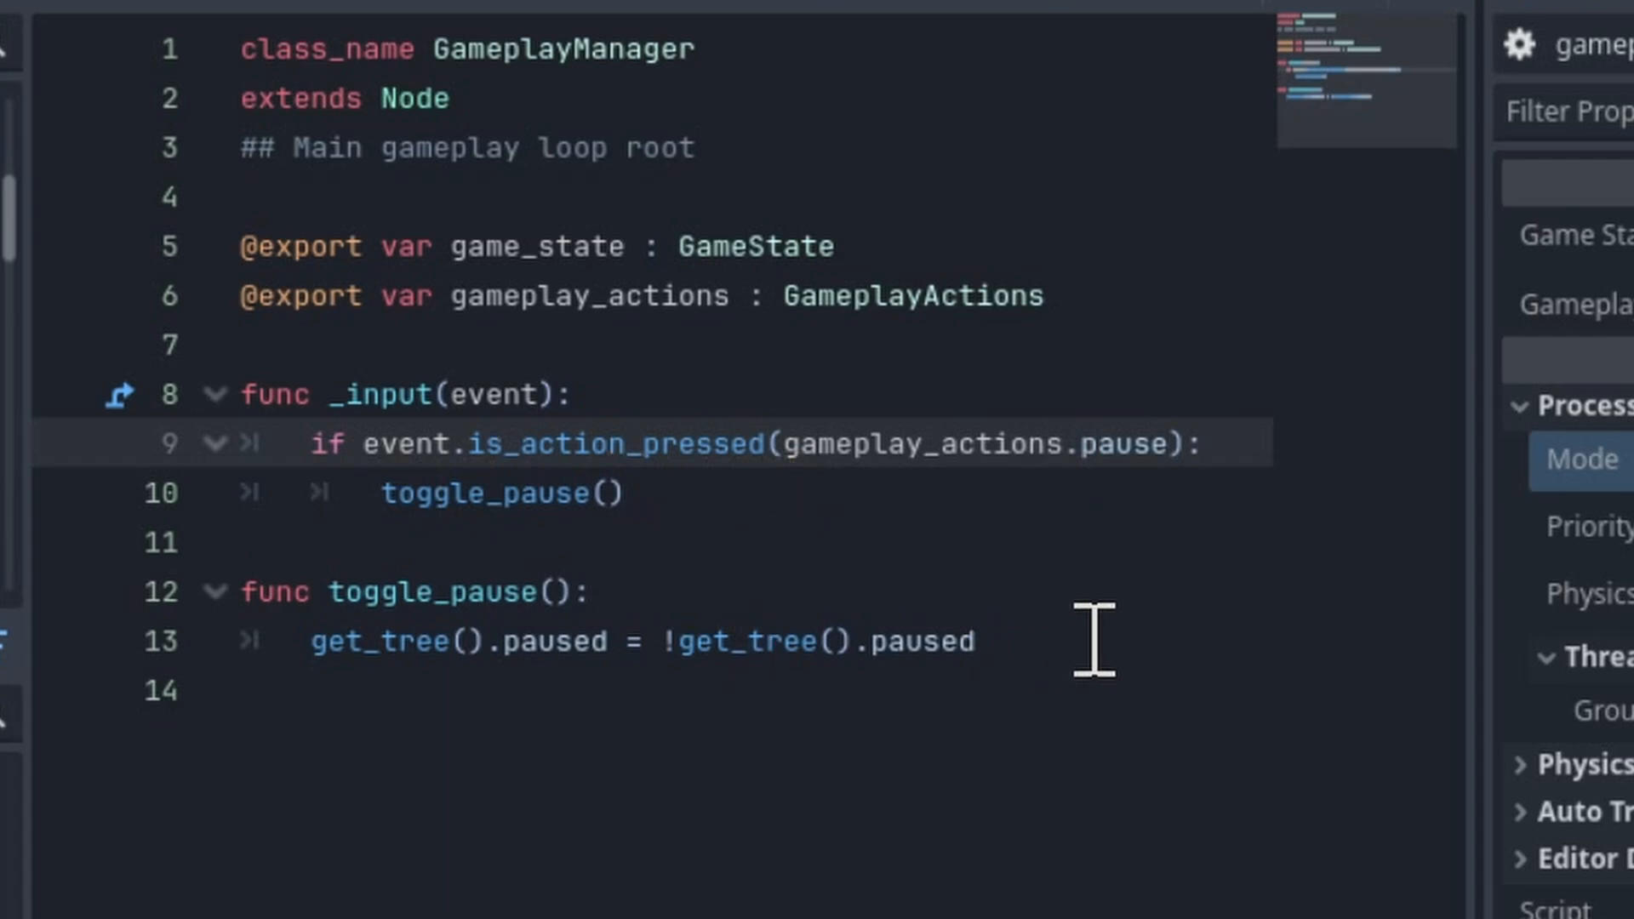
pyautogui.doubleClick(391, 641)
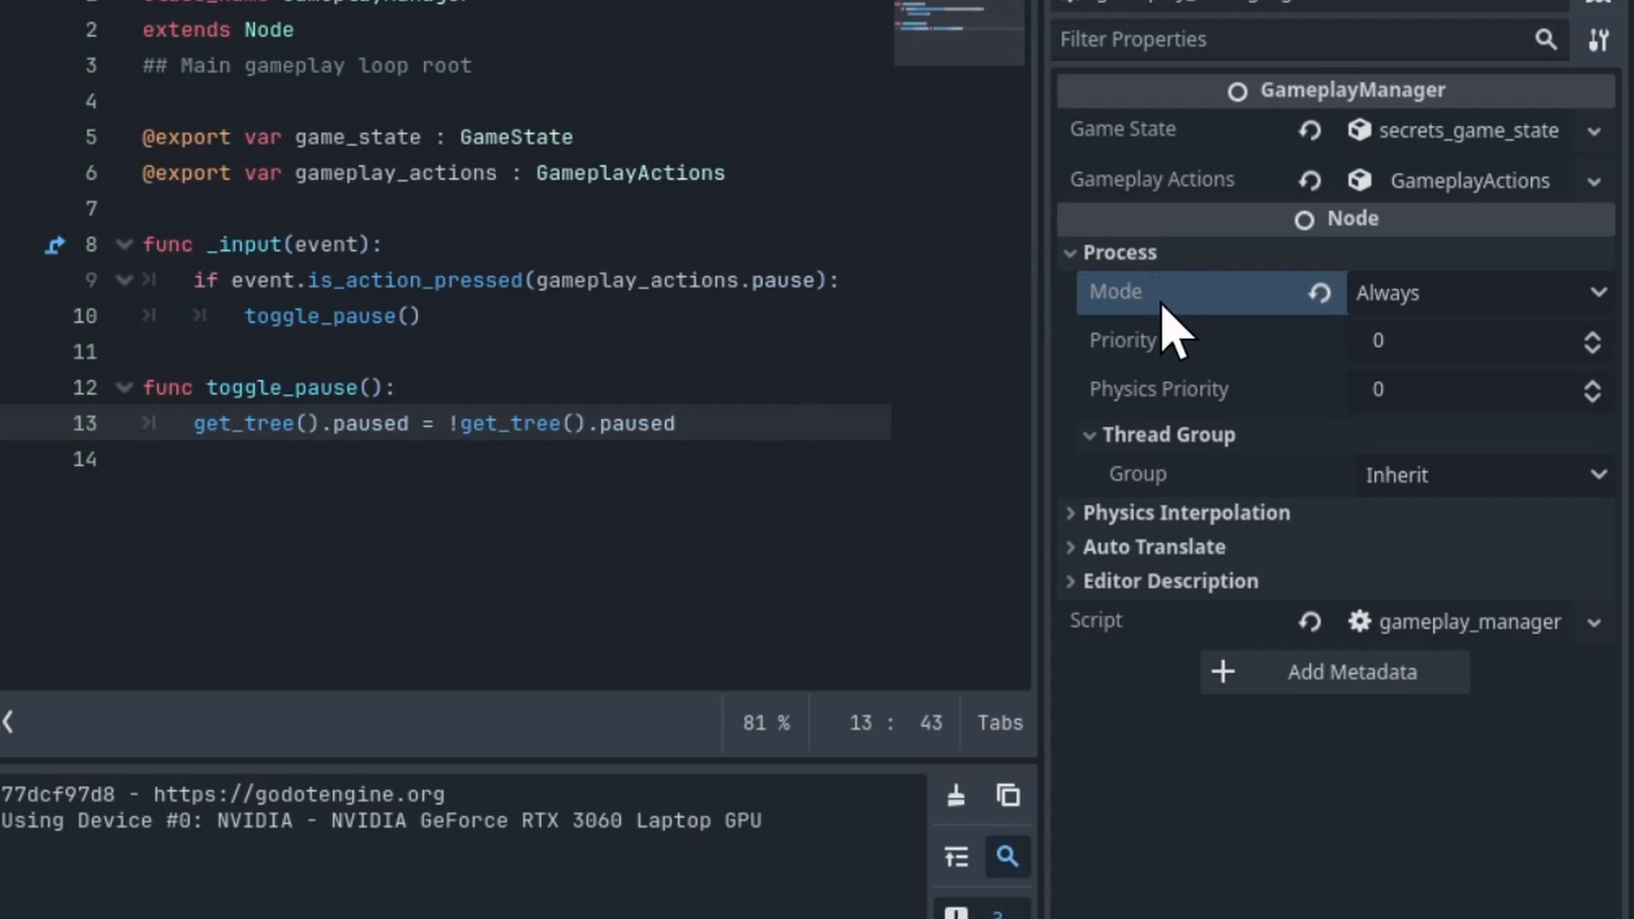
pyautogui.moveTo(1333, 849)
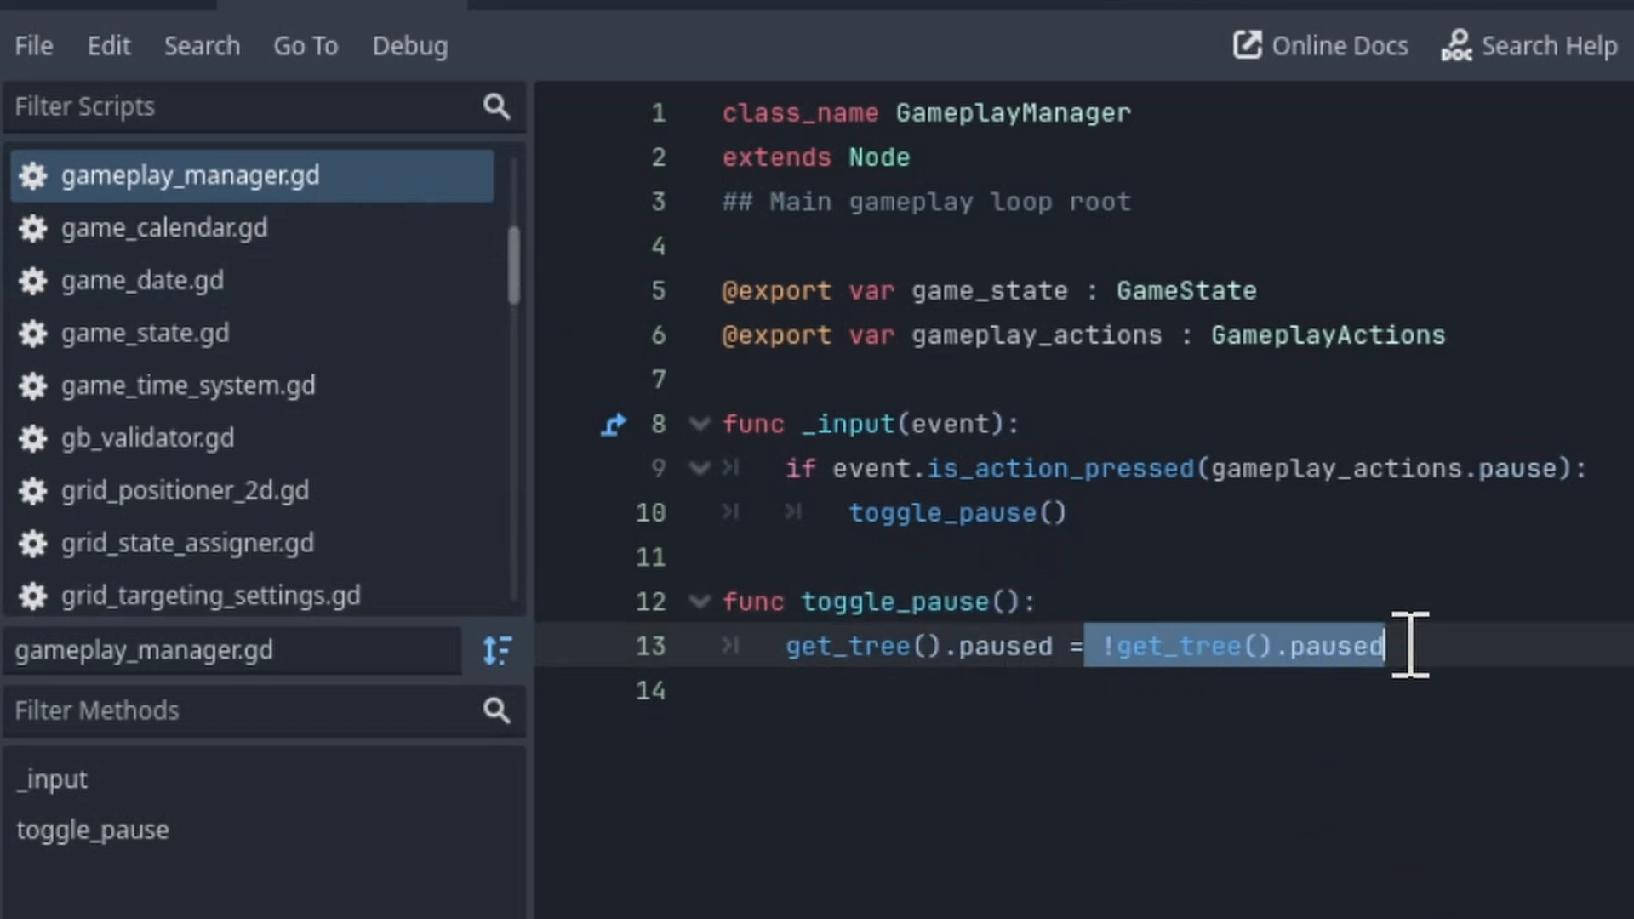
pyautogui.click(1397, 646)
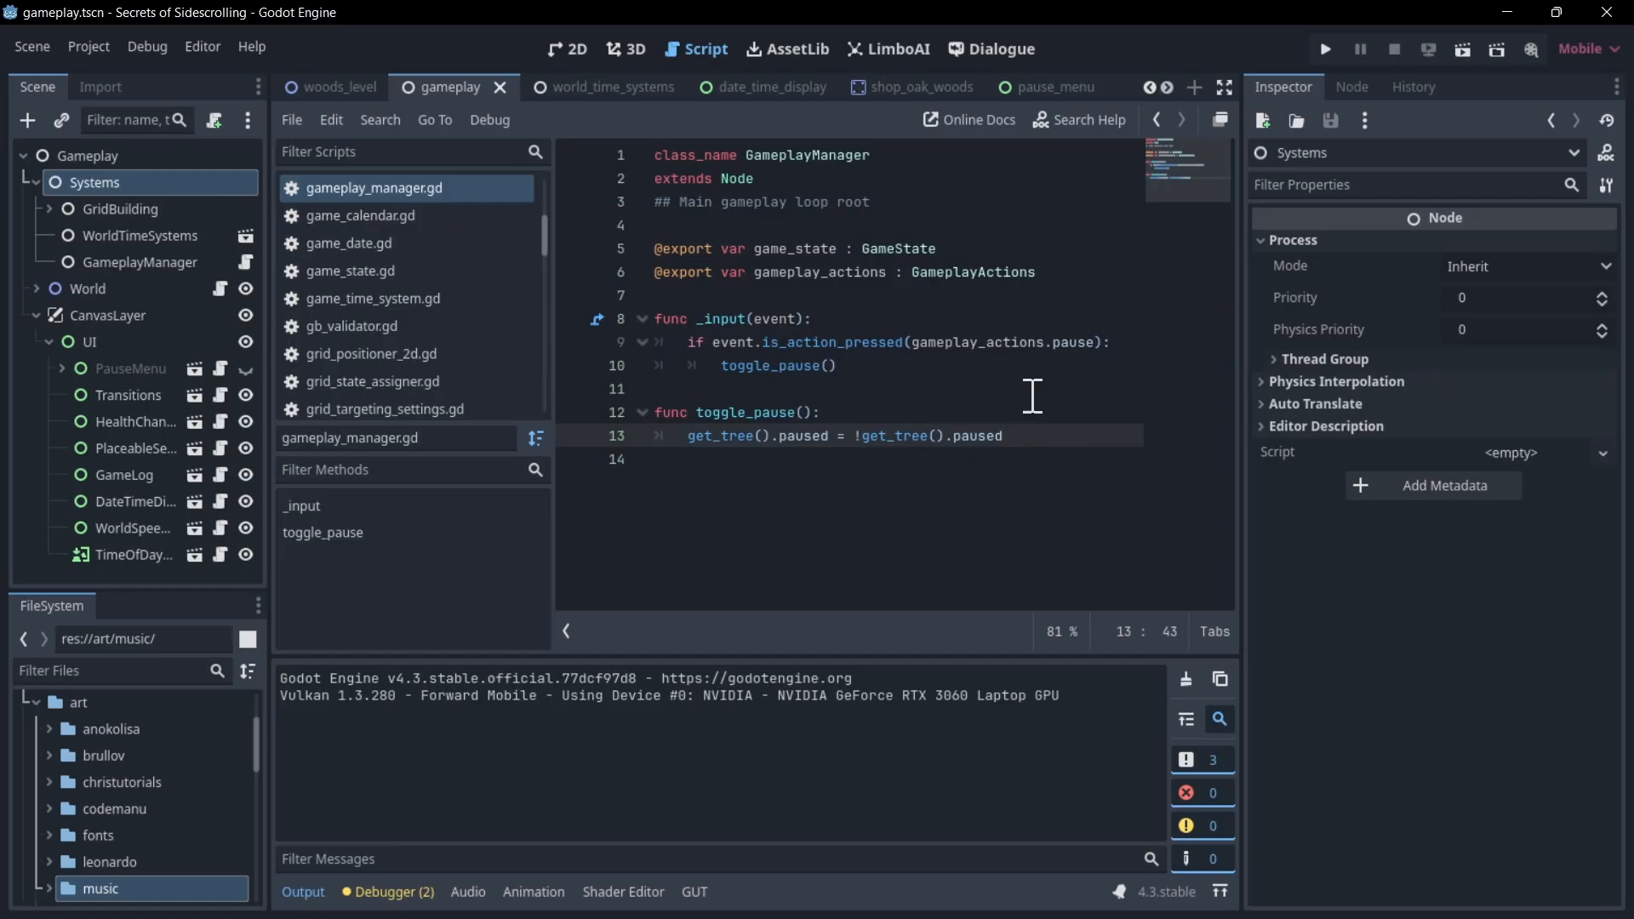
# Select the Gameplay root node and confirm its Process Mode is Inherit.
pyautogui.click(93, 154)
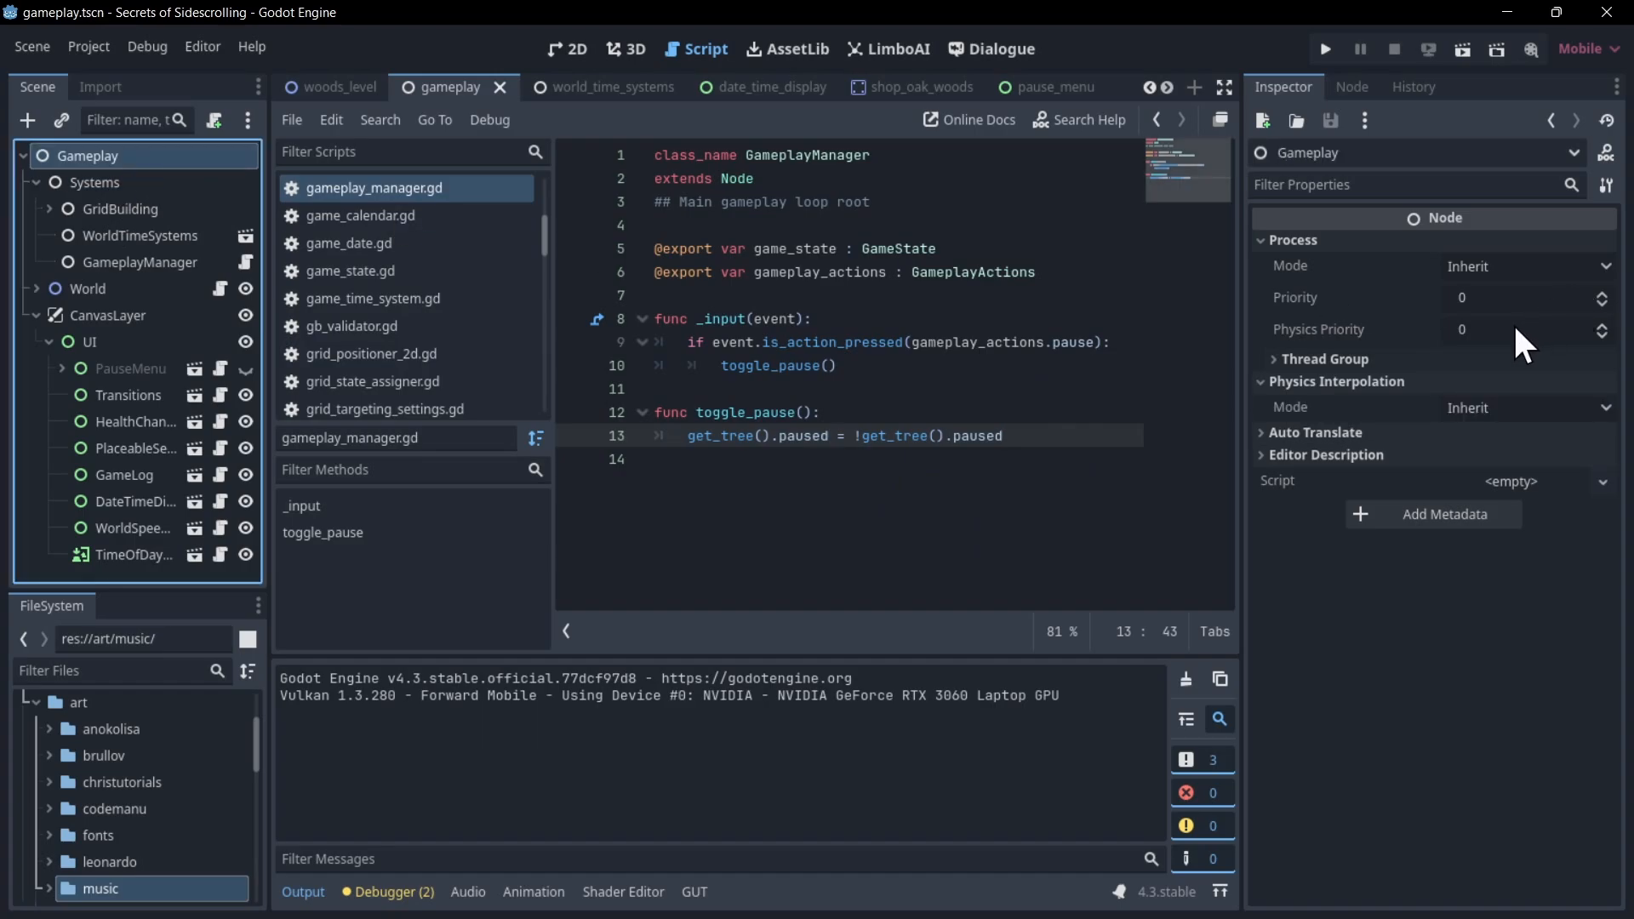
pyautogui.moveTo(1412, 235)
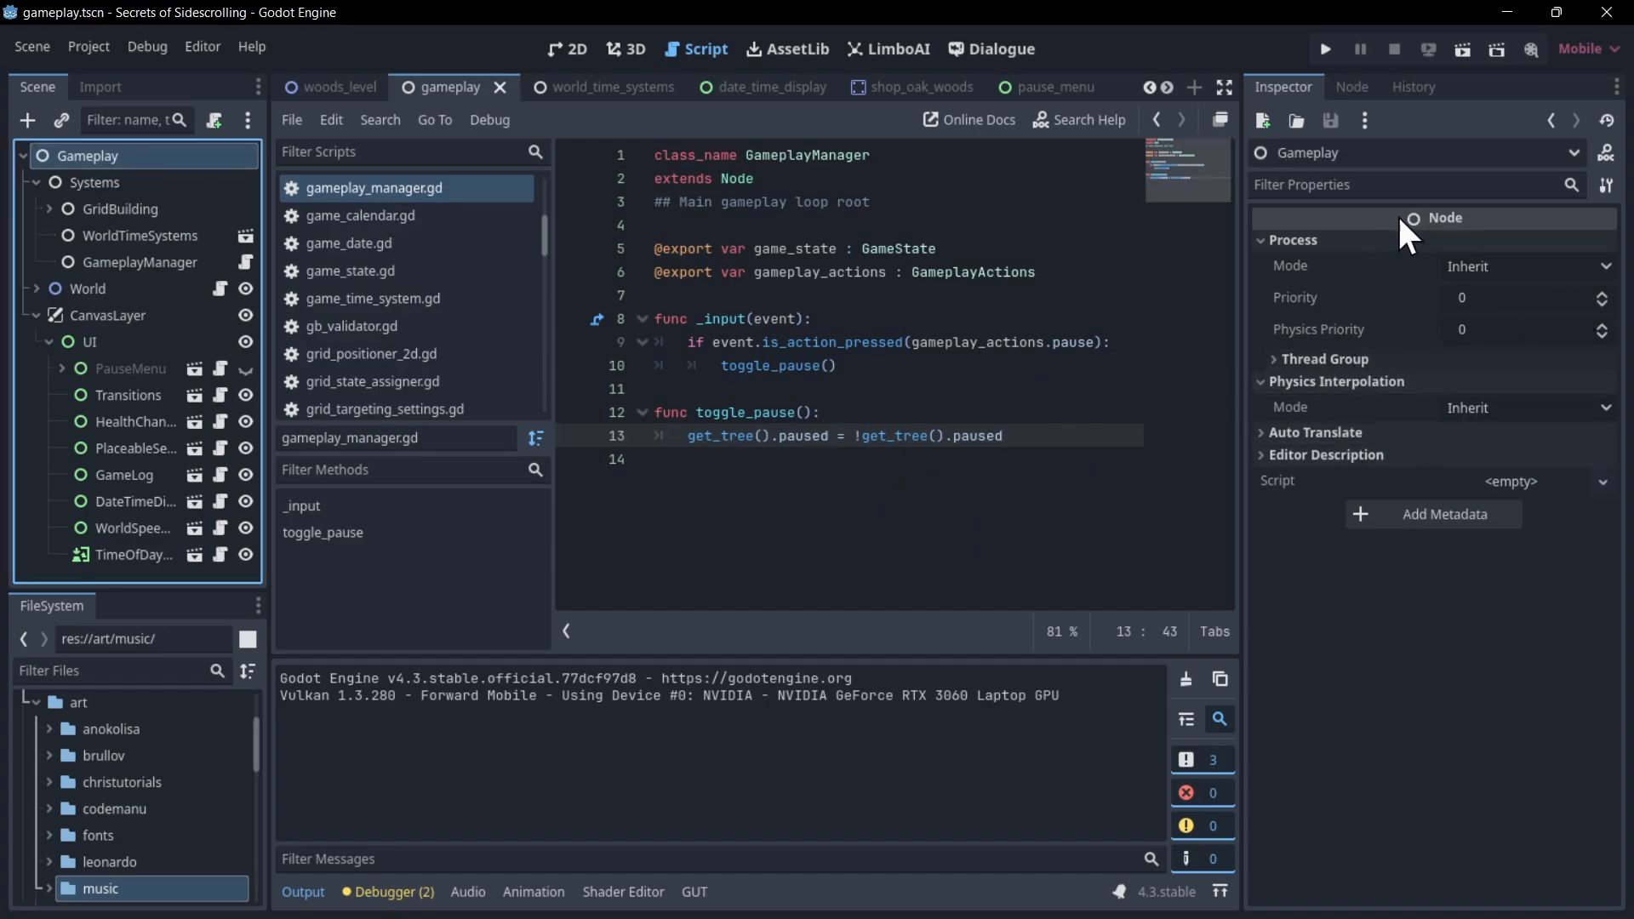
pyautogui.moveTo(1355, 282)
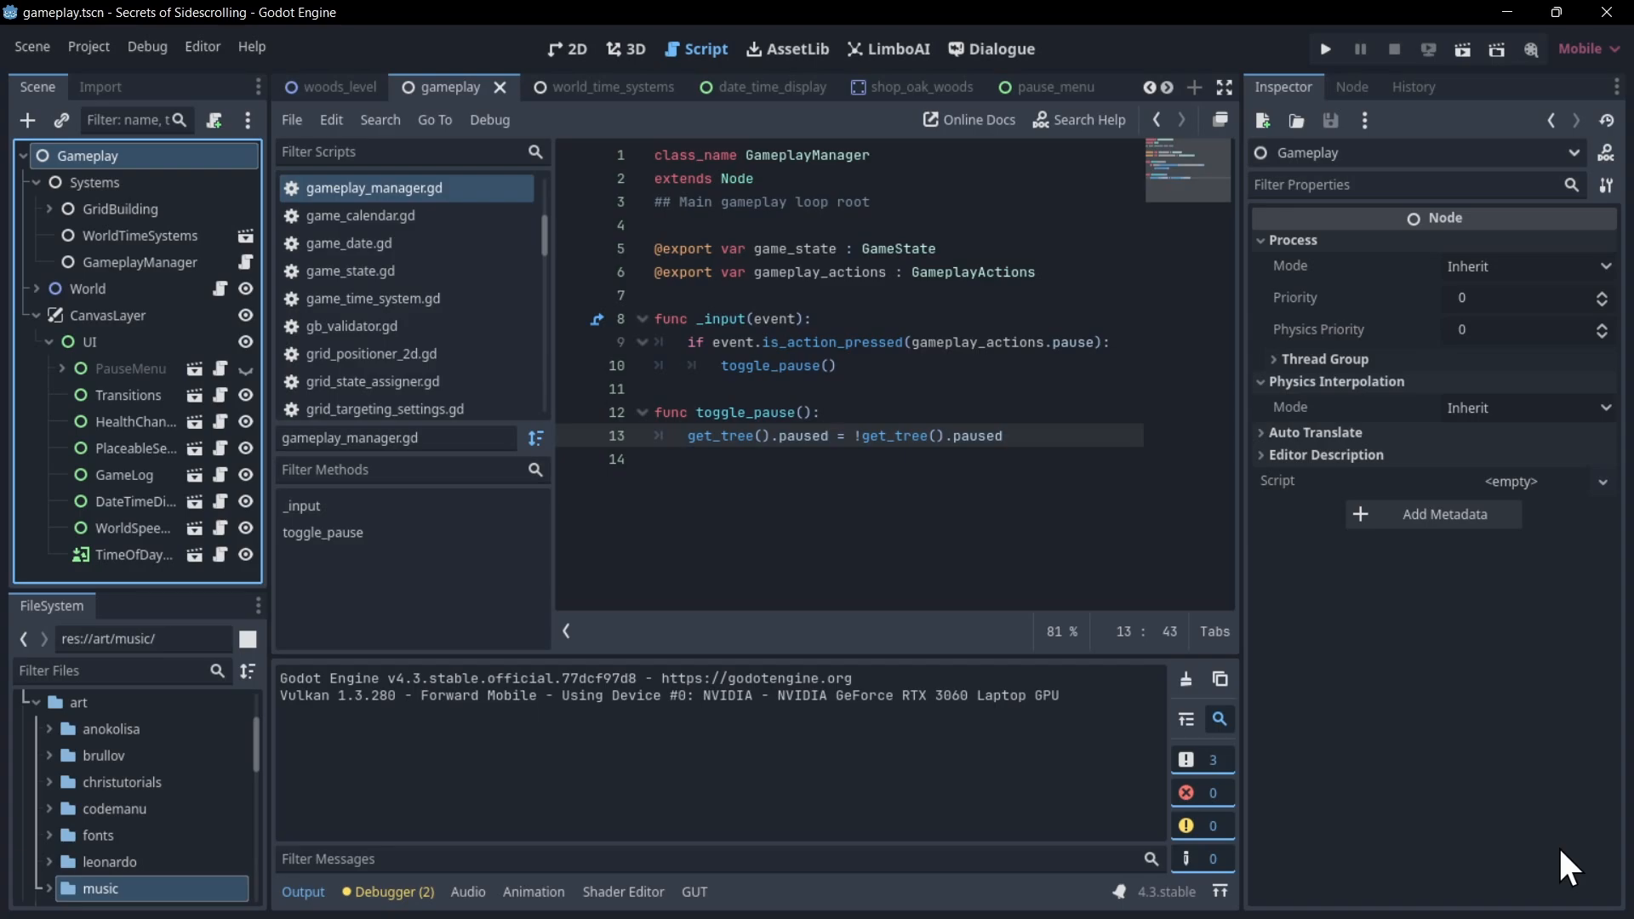
pyautogui.click(141, 261)
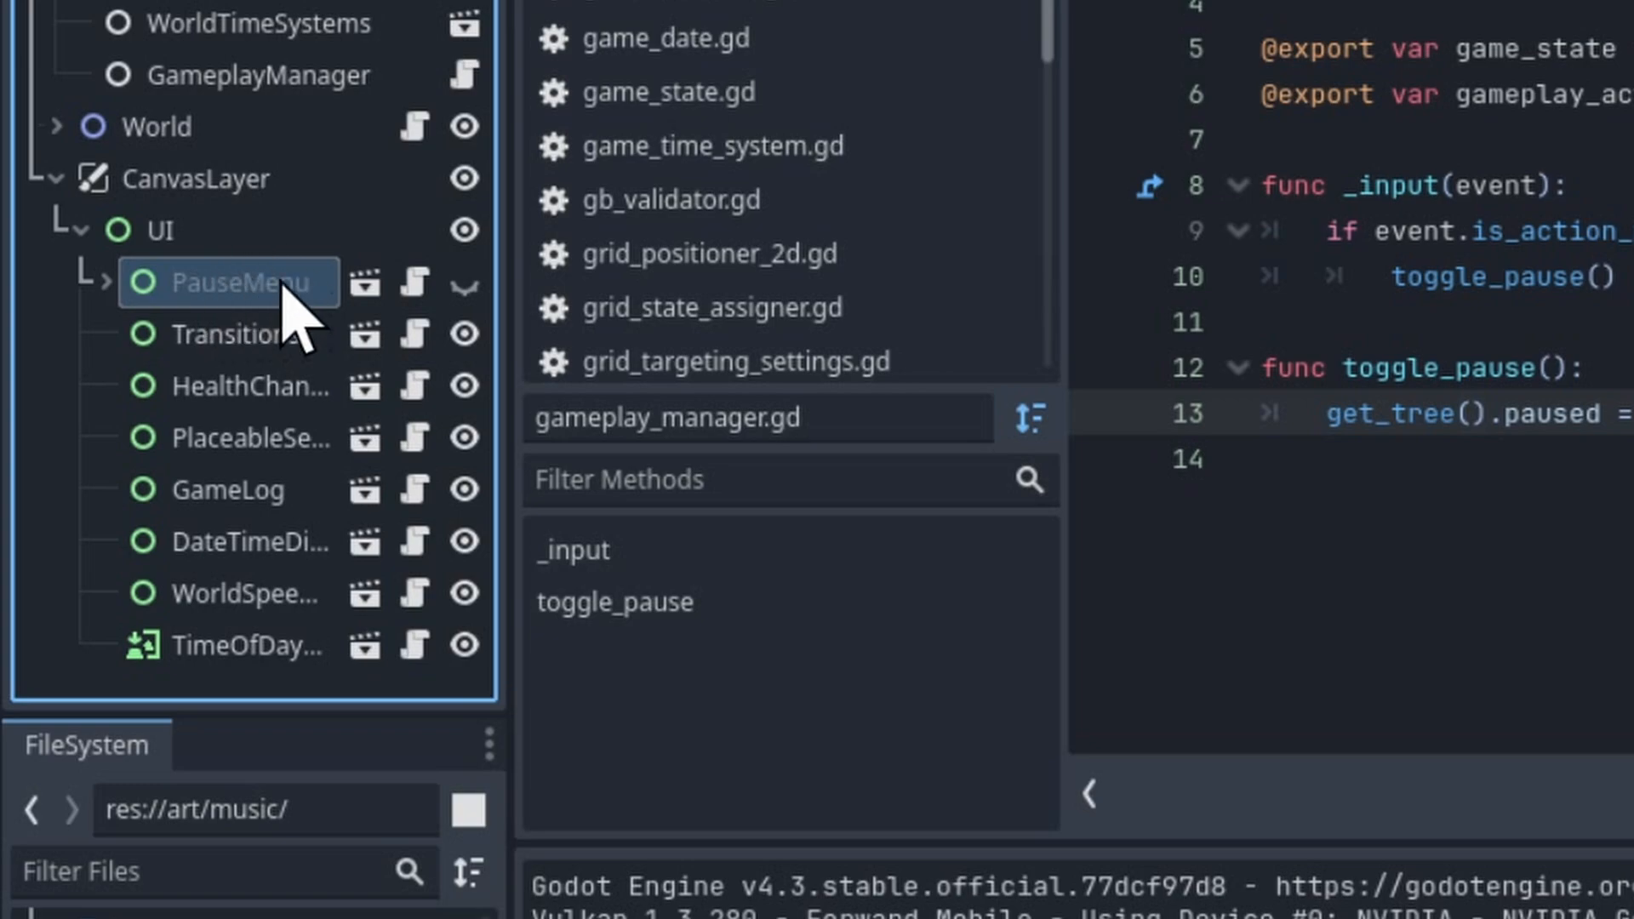
pyautogui.moveTo(289, 359)
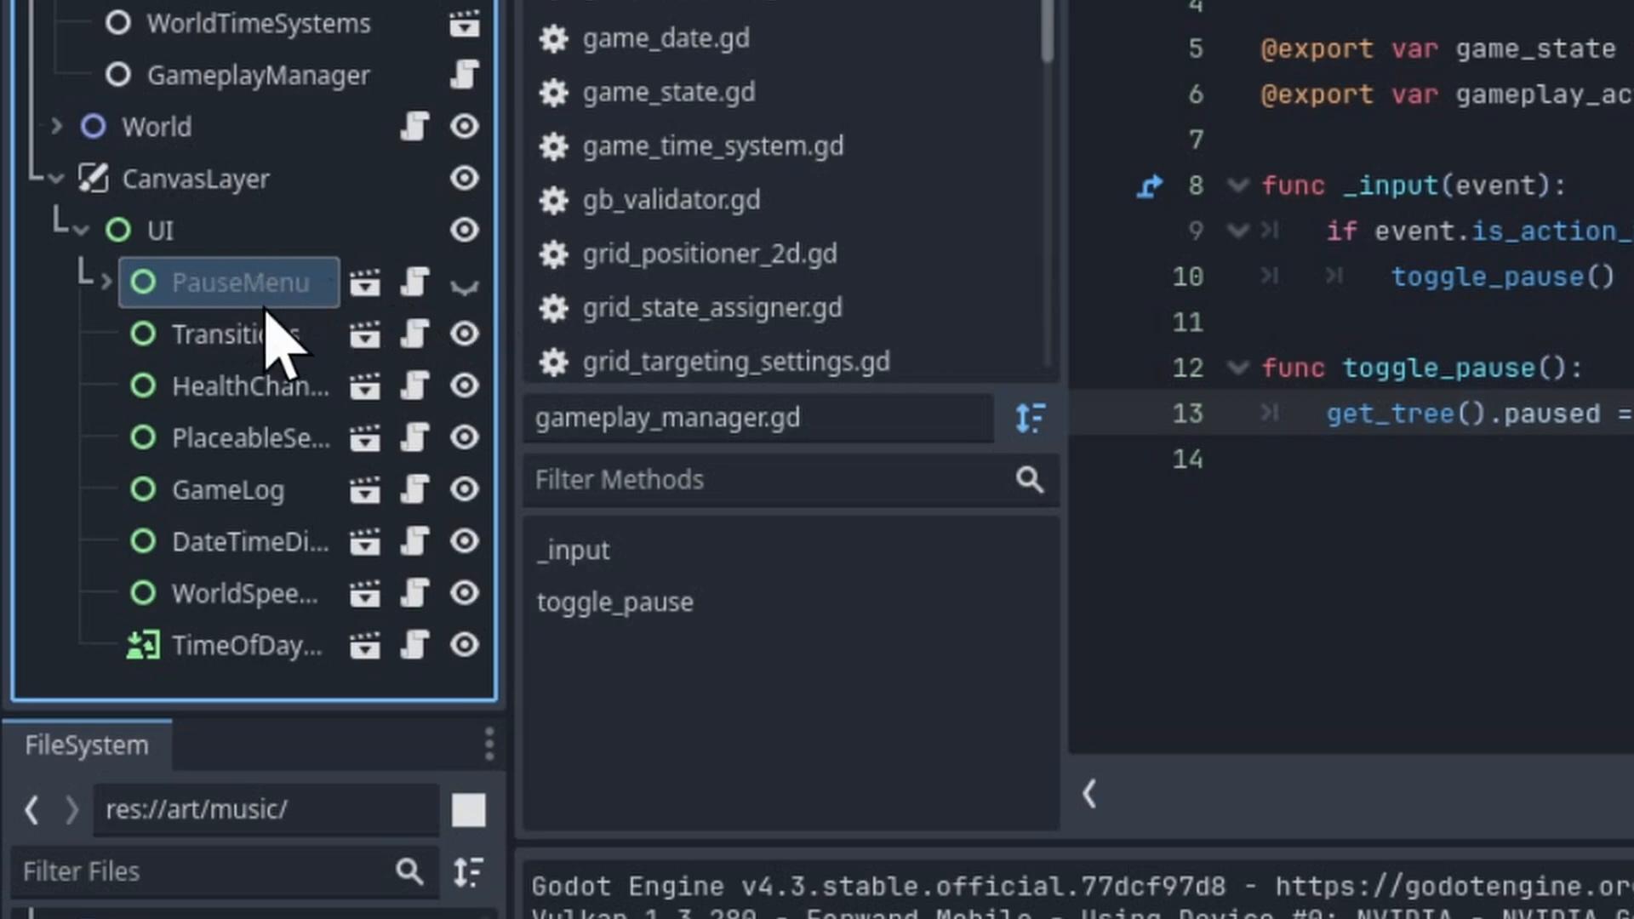
# Select PauseMenu and scroll the Inspector to its hidden visibility and When Paused mode.
pyautogui.click(241, 282)
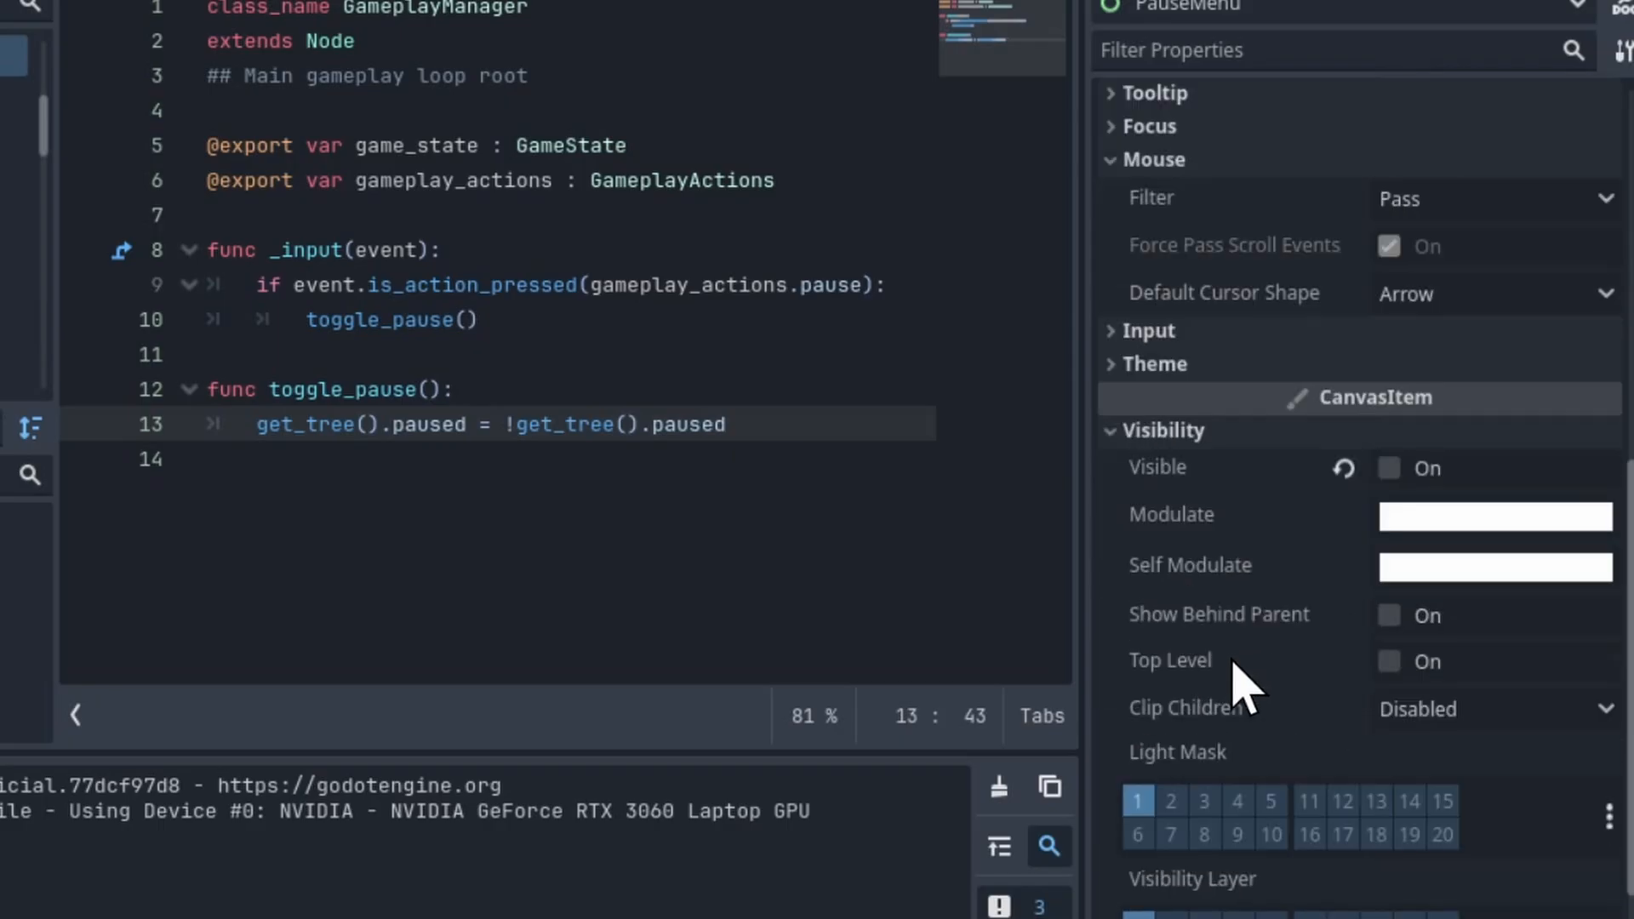
pyautogui.scroll(-3)
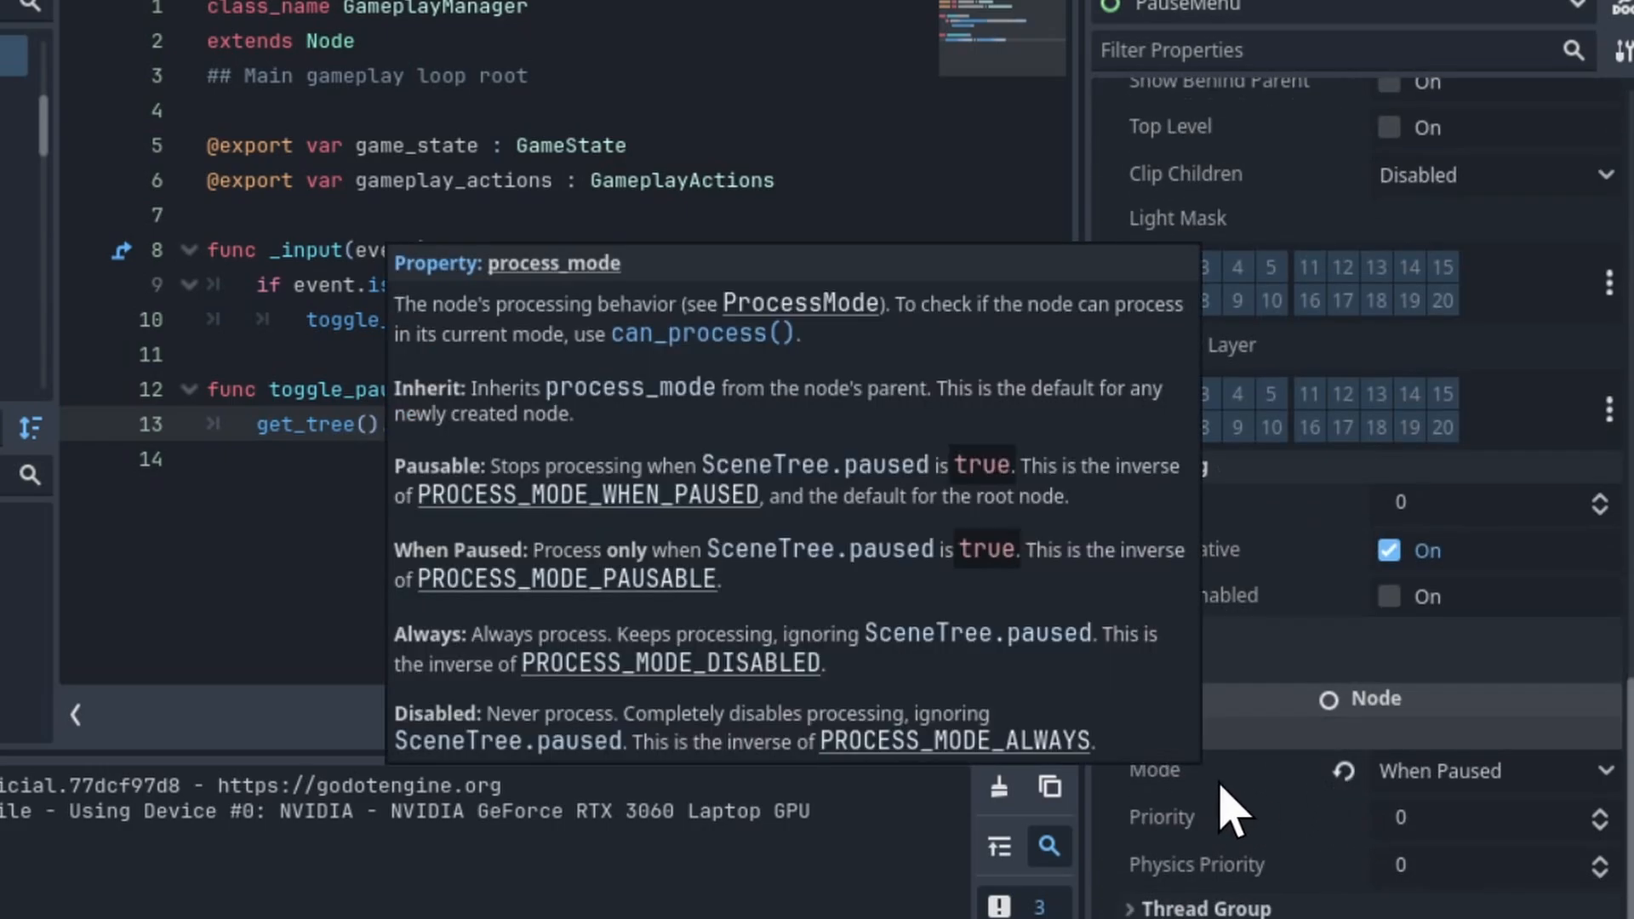
pyautogui.moveTo(1438, 802)
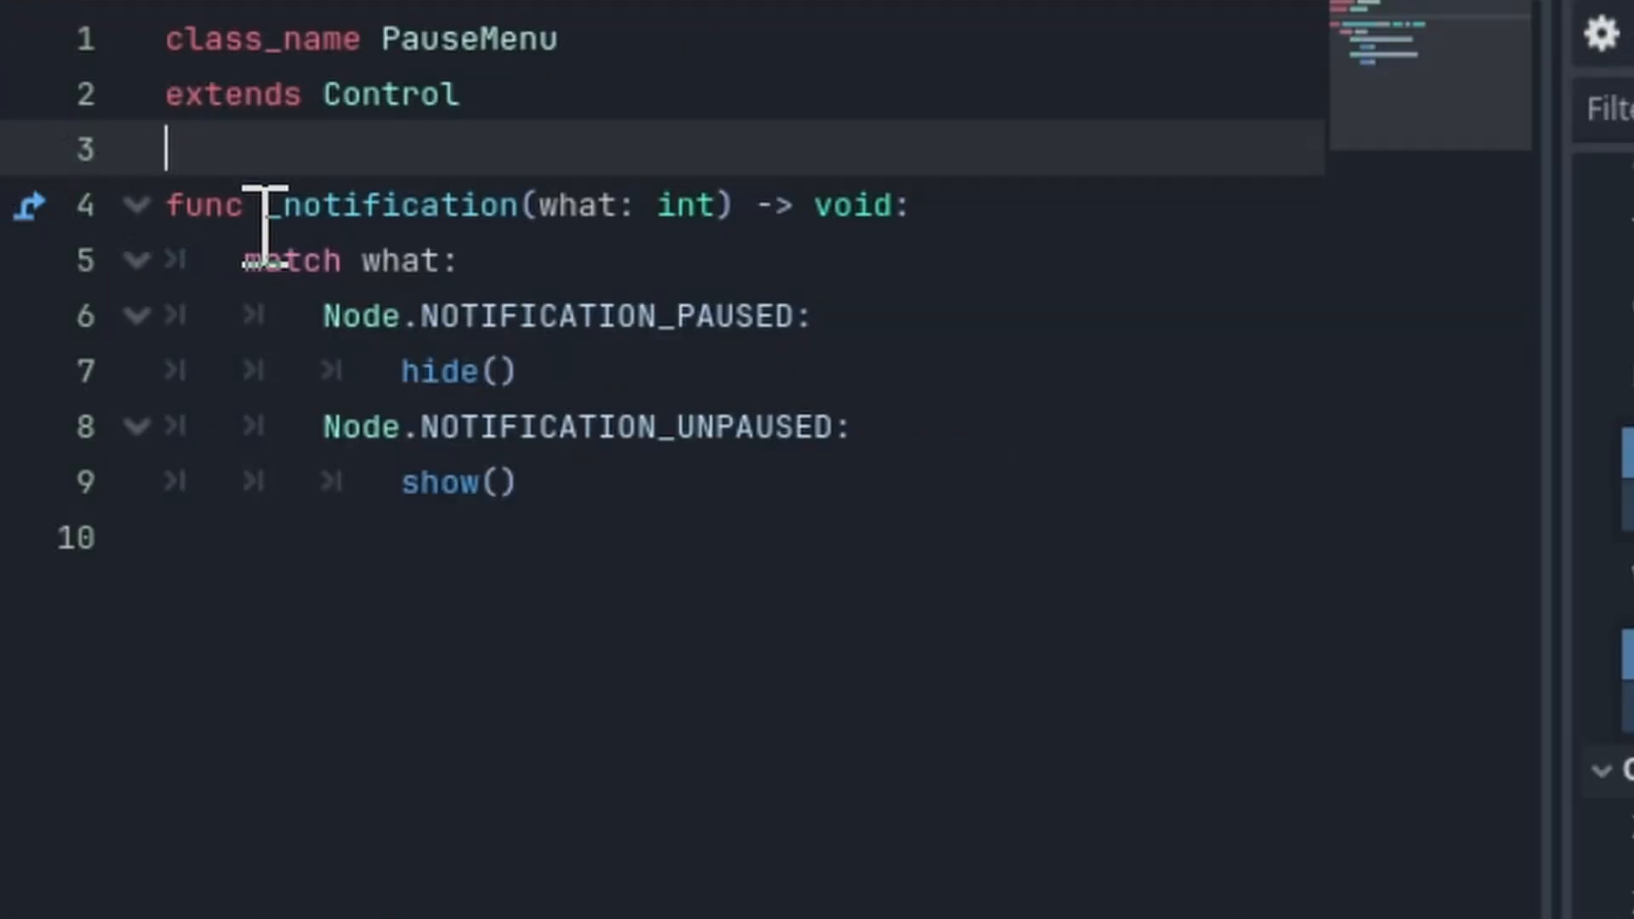
pyautogui.moveTo(324, 204)
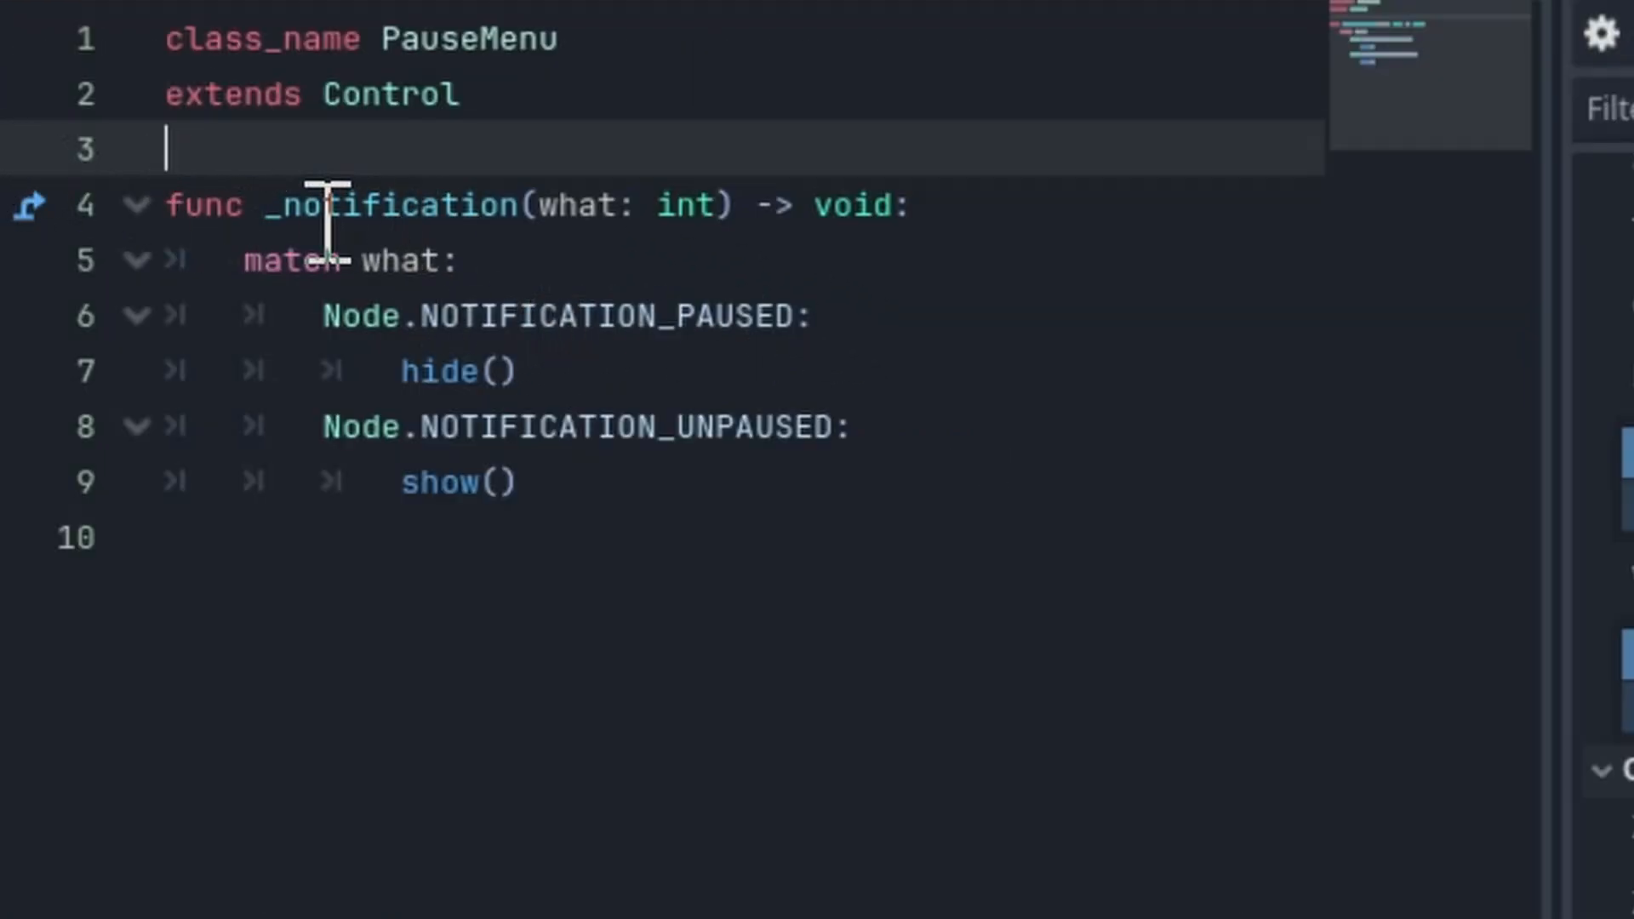
pyautogui.doubleClick(581, 205)
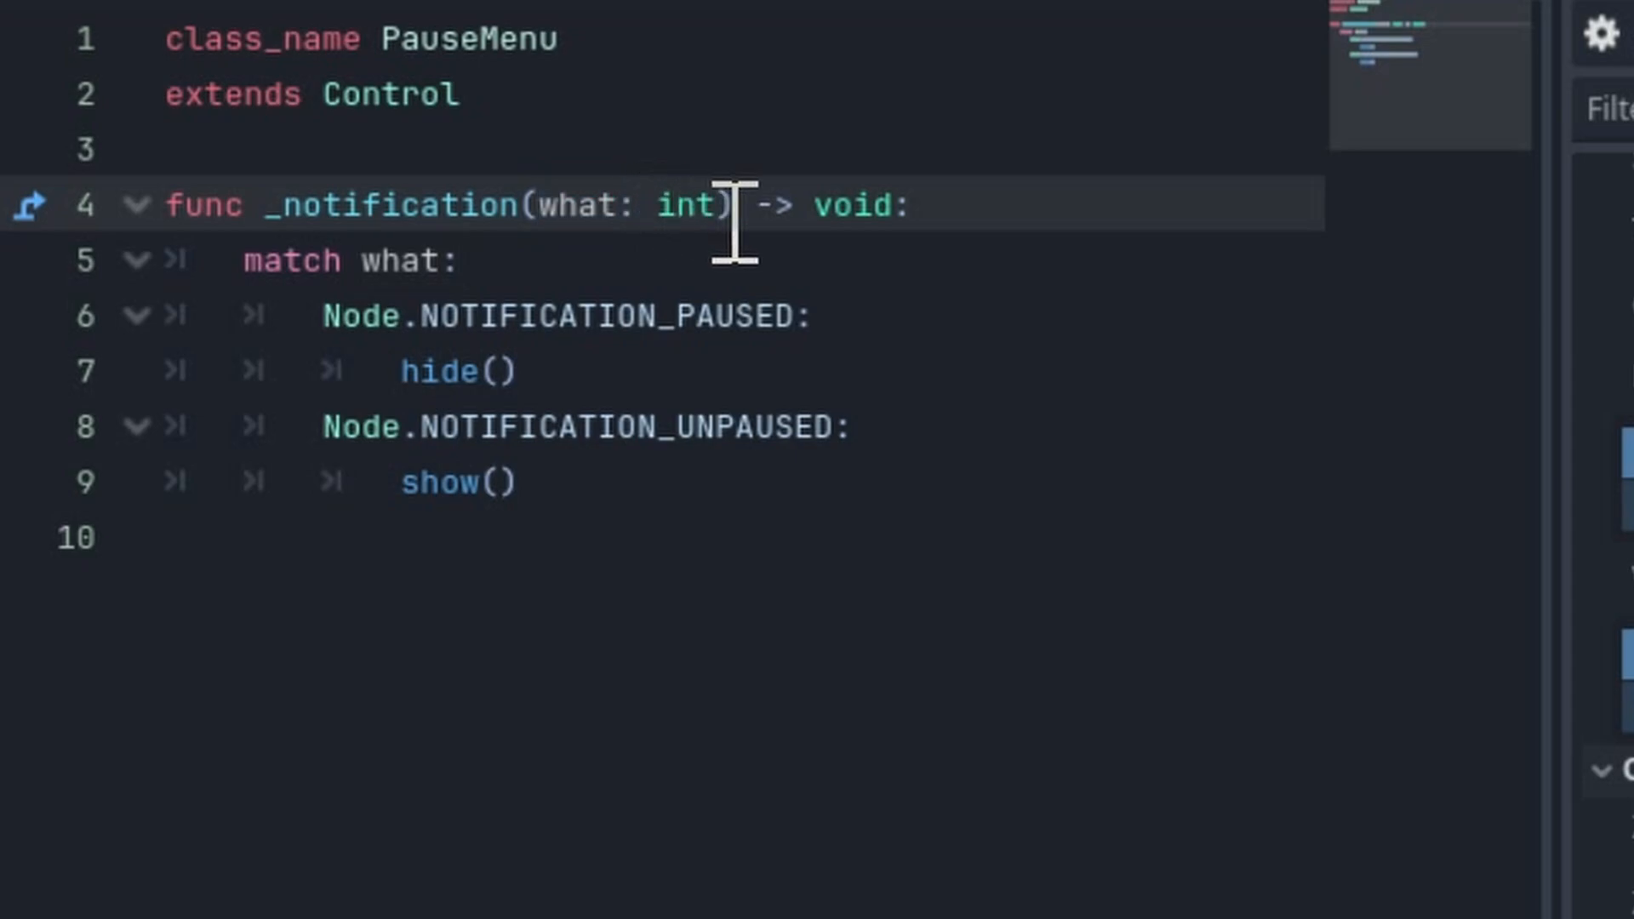
pyautogui.moveTo(120, 371)
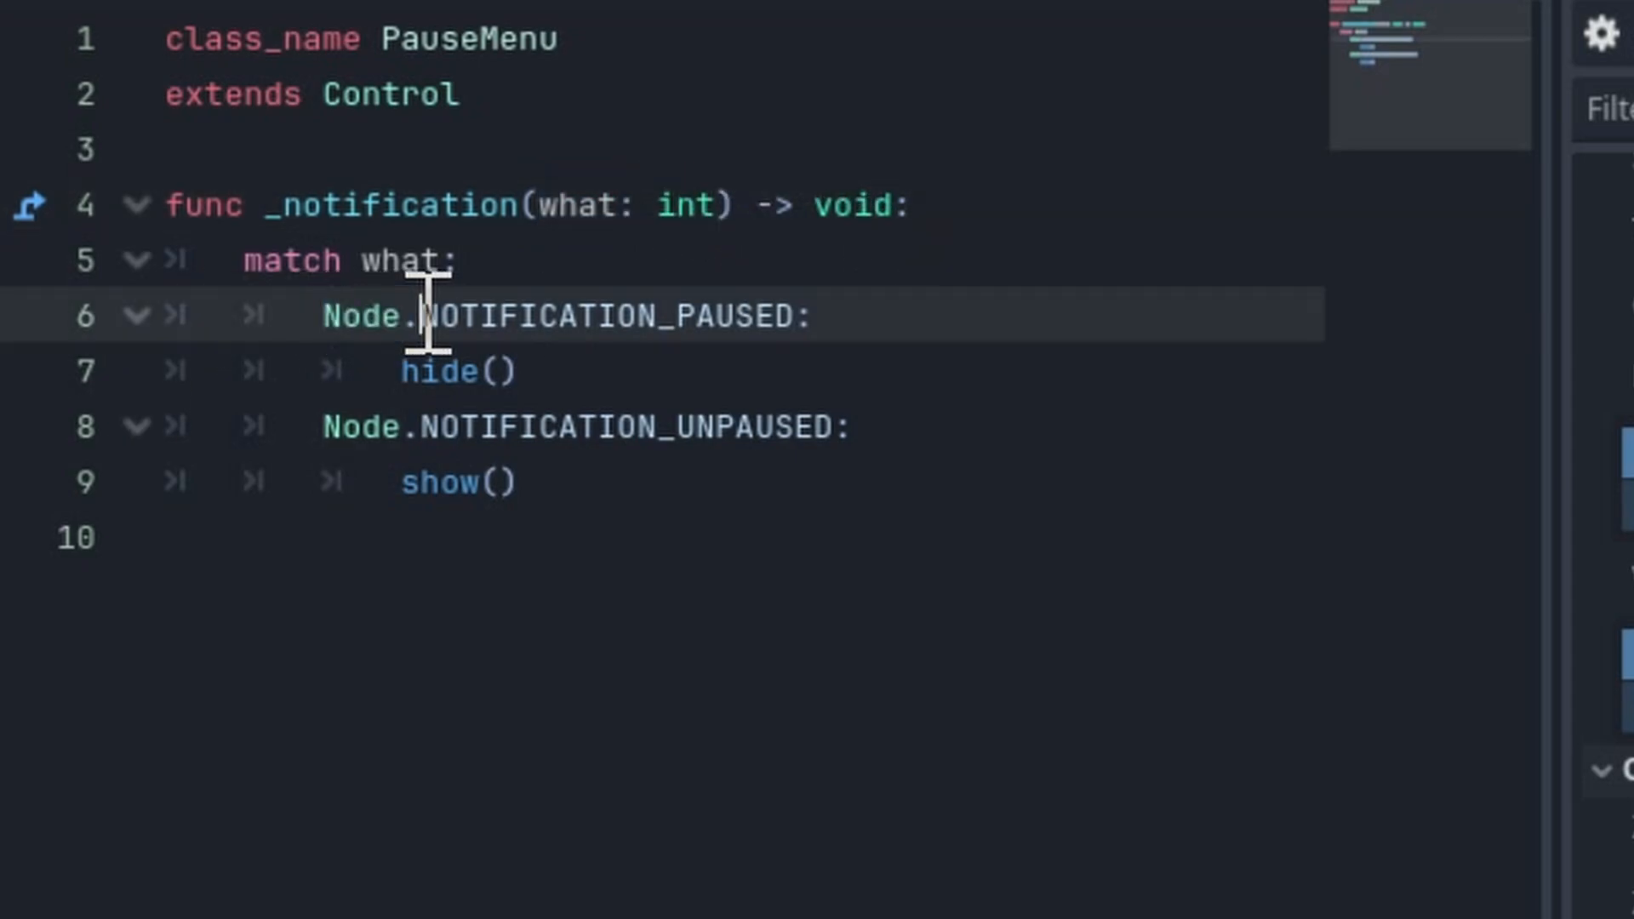
pyautogui.moveTo(1026, 370)
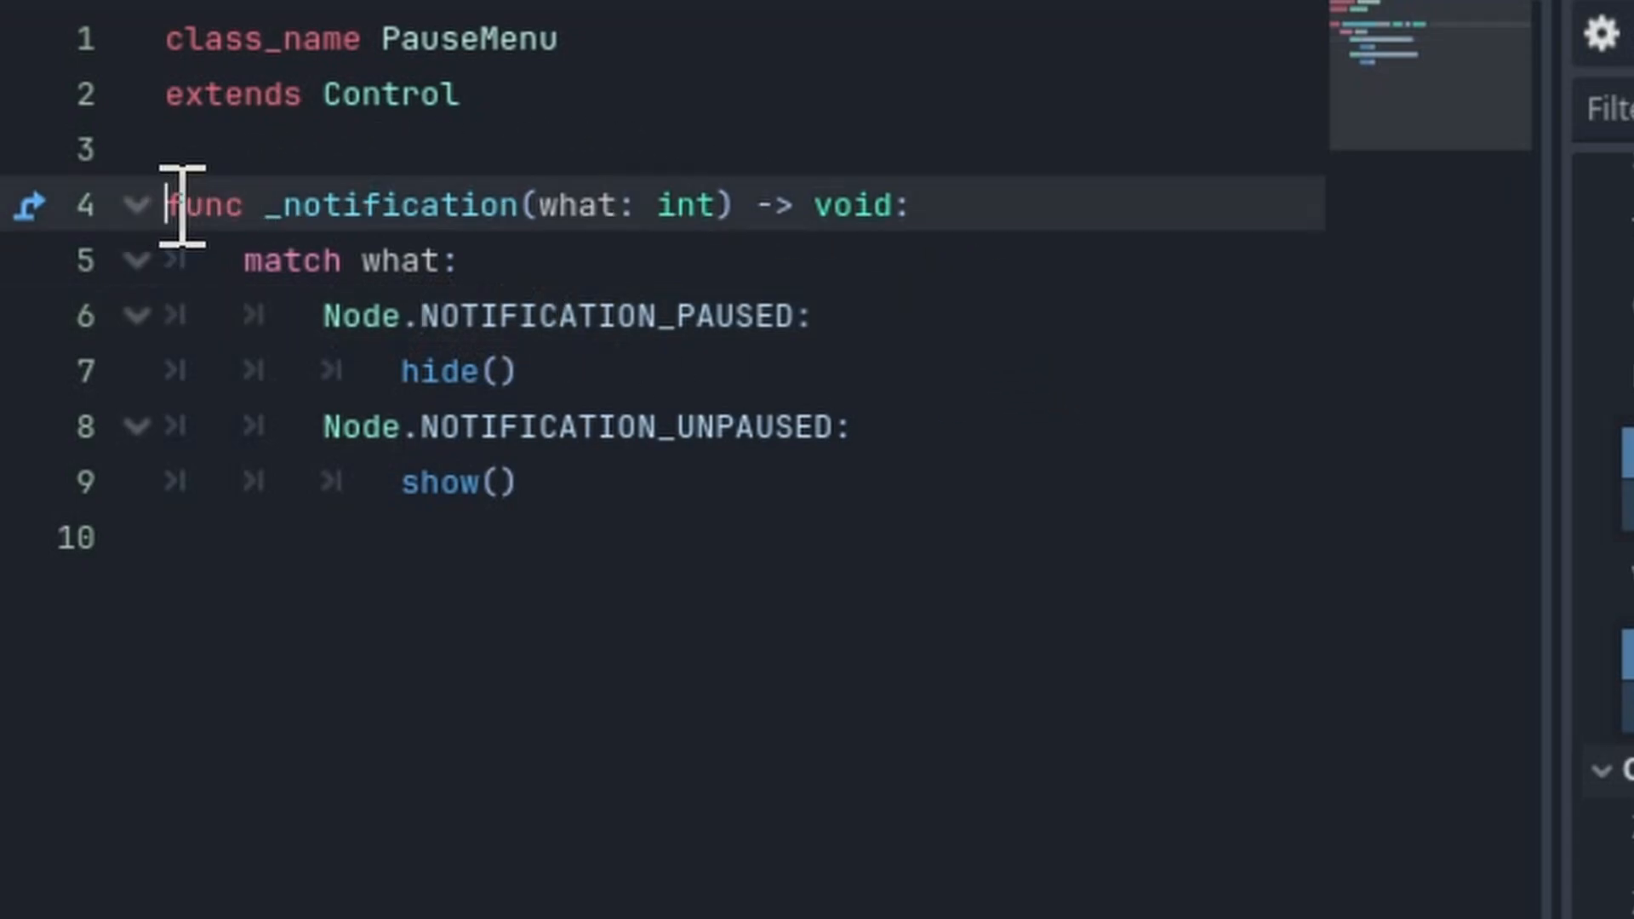
pyautogui.moveTo(167, 204); pyautogui.dragTo(167, 537)
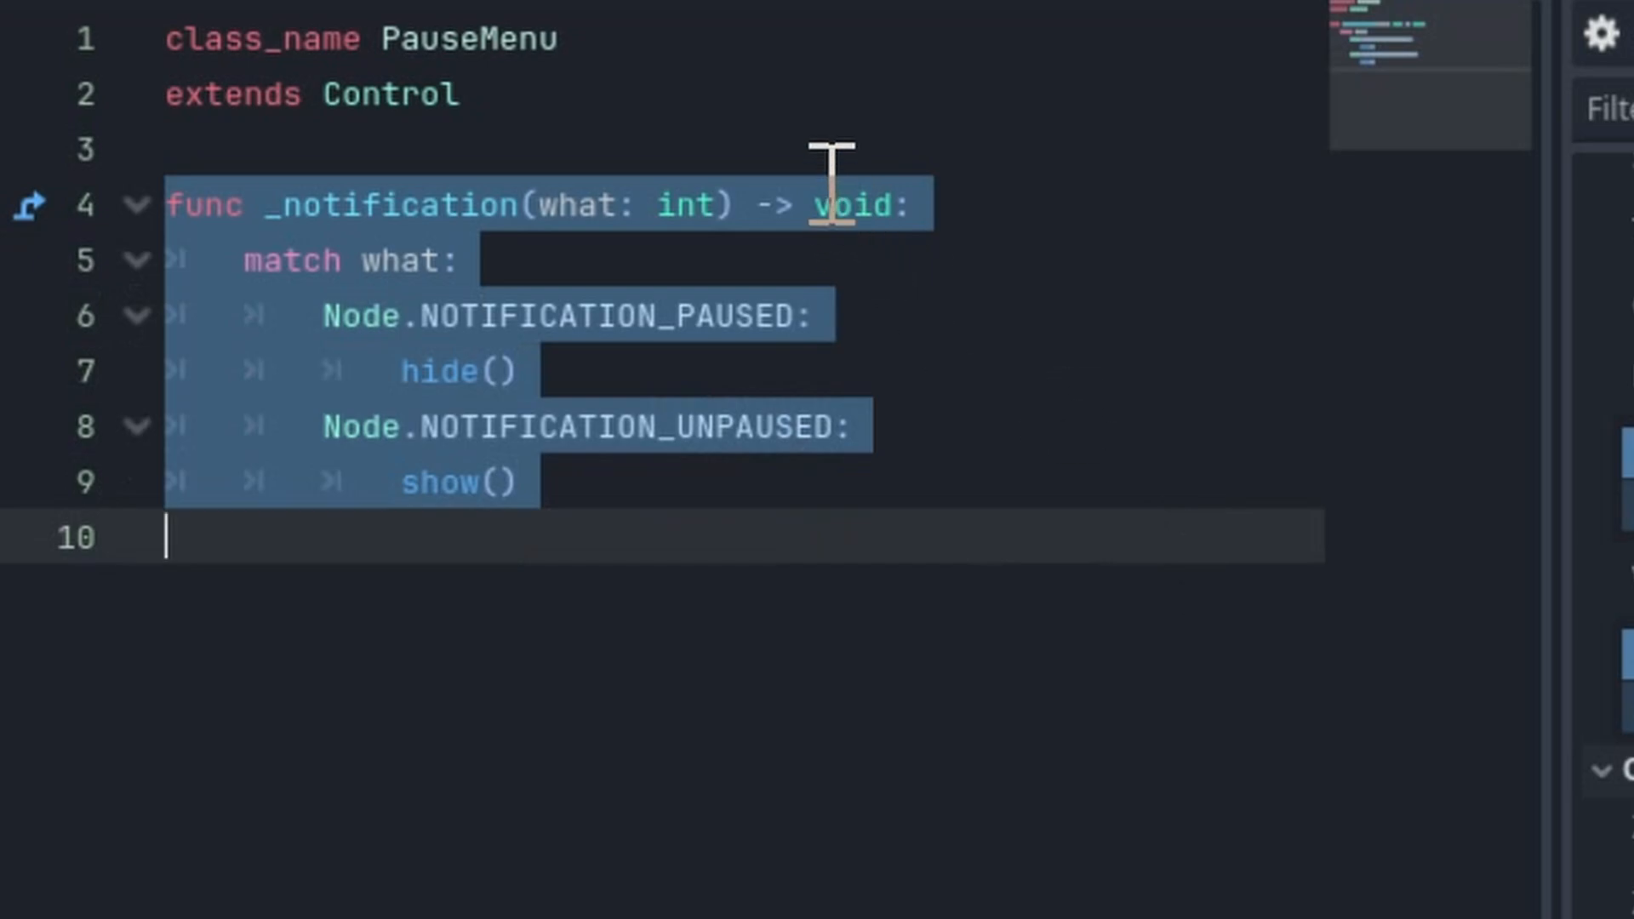
pyautogui.write('func _process(delta: float) -> void:')
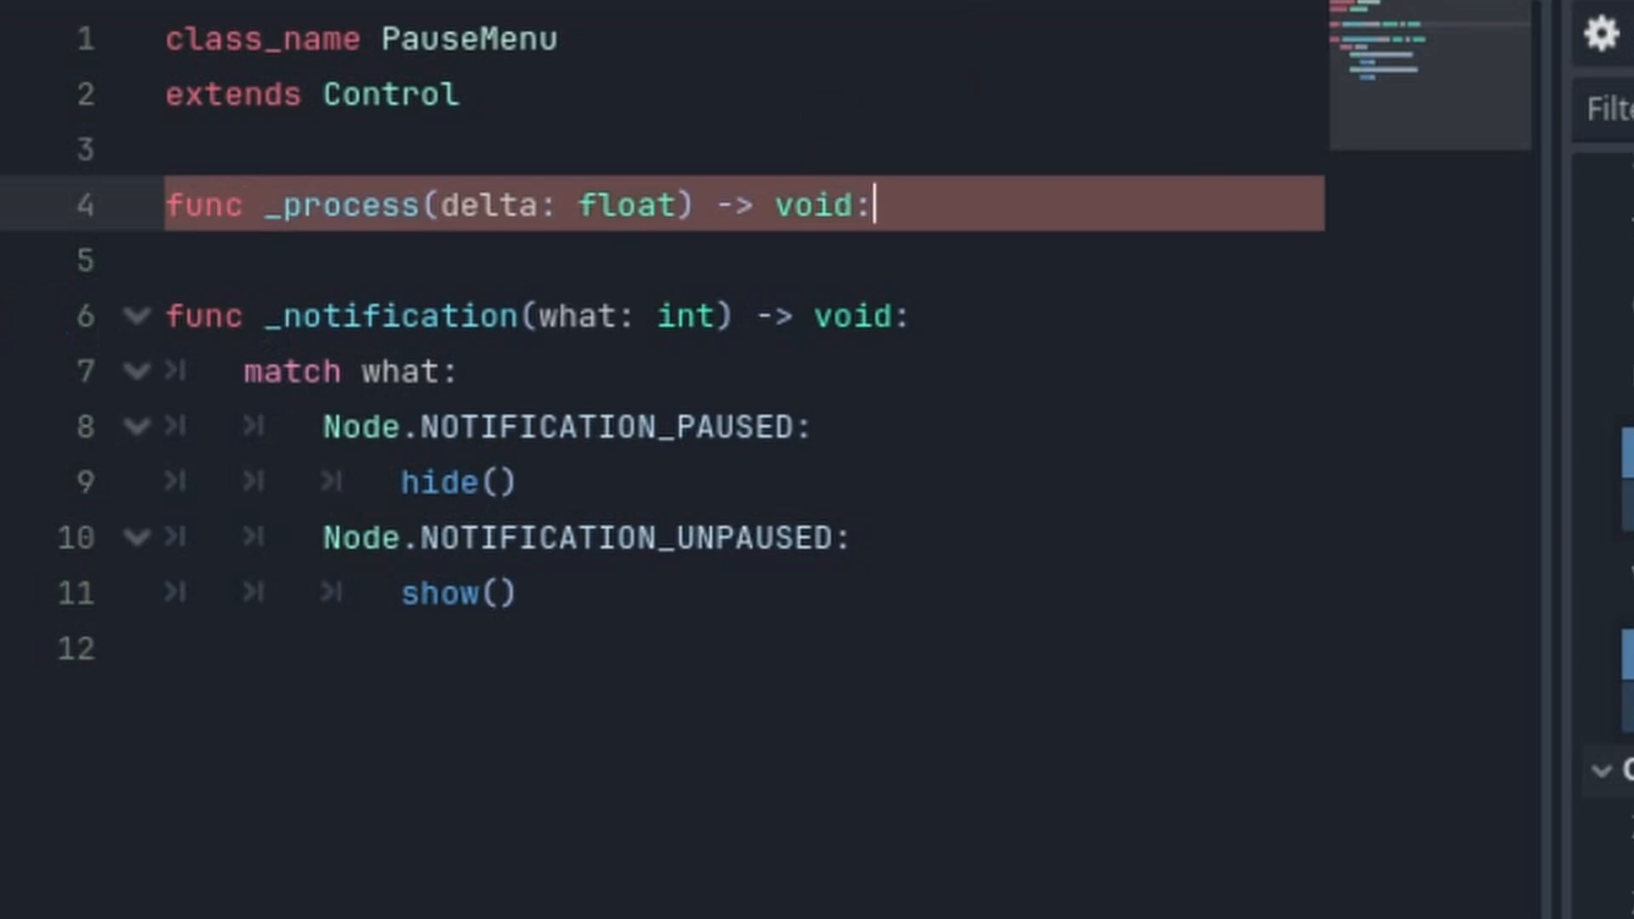
pyautogui.press('ctrl+shift+k')
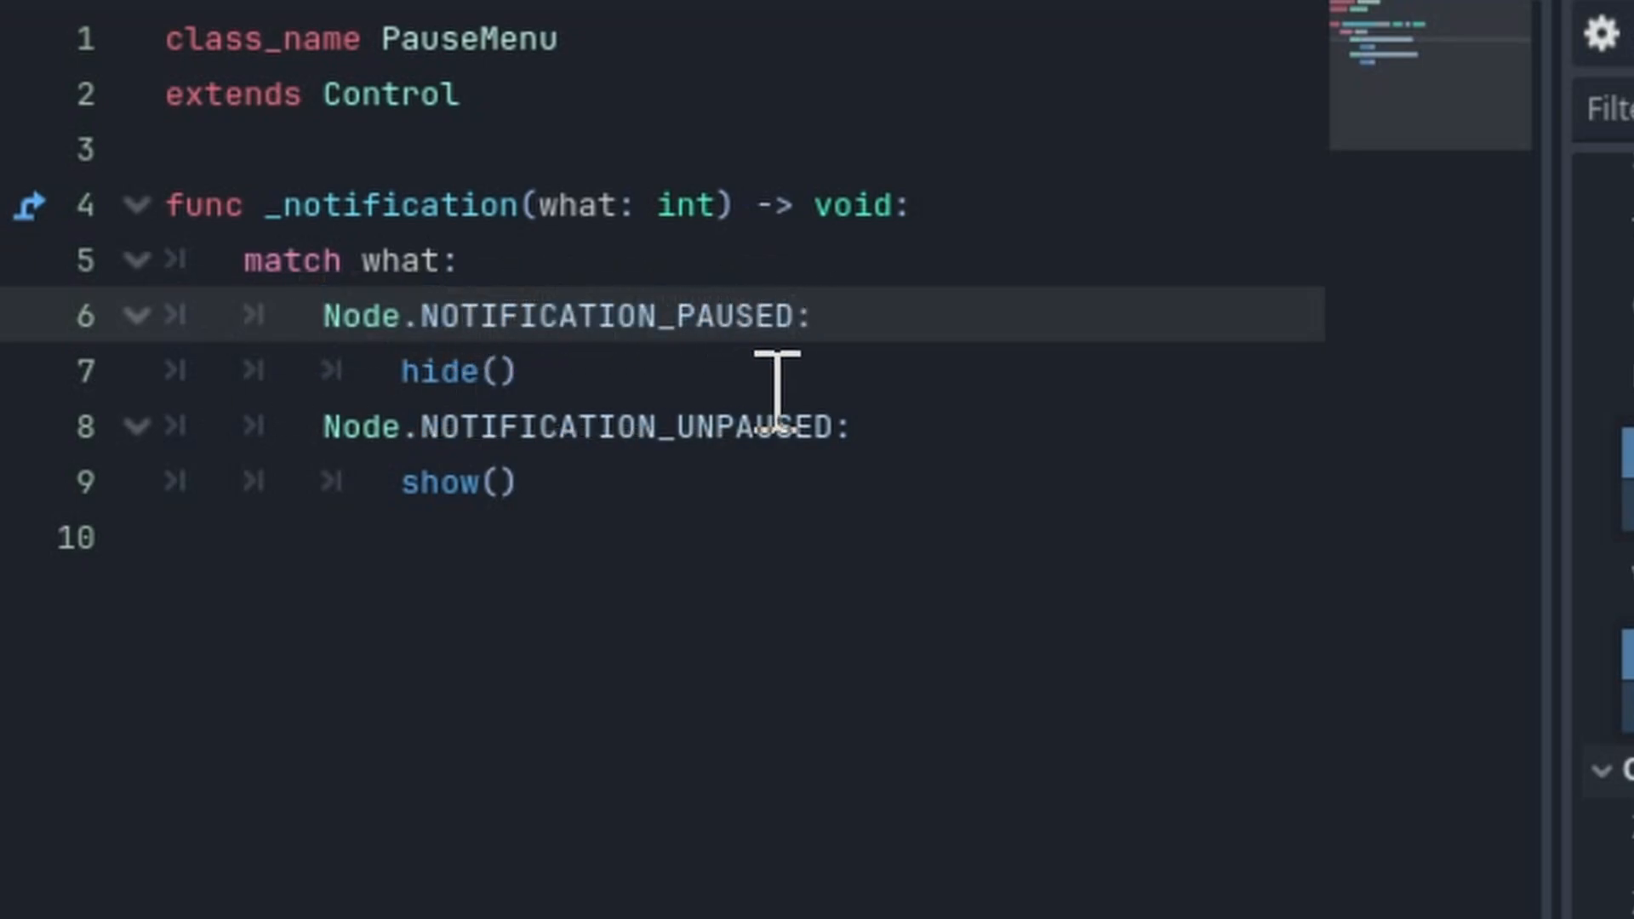
pyautogui.moveTo(604, 375)
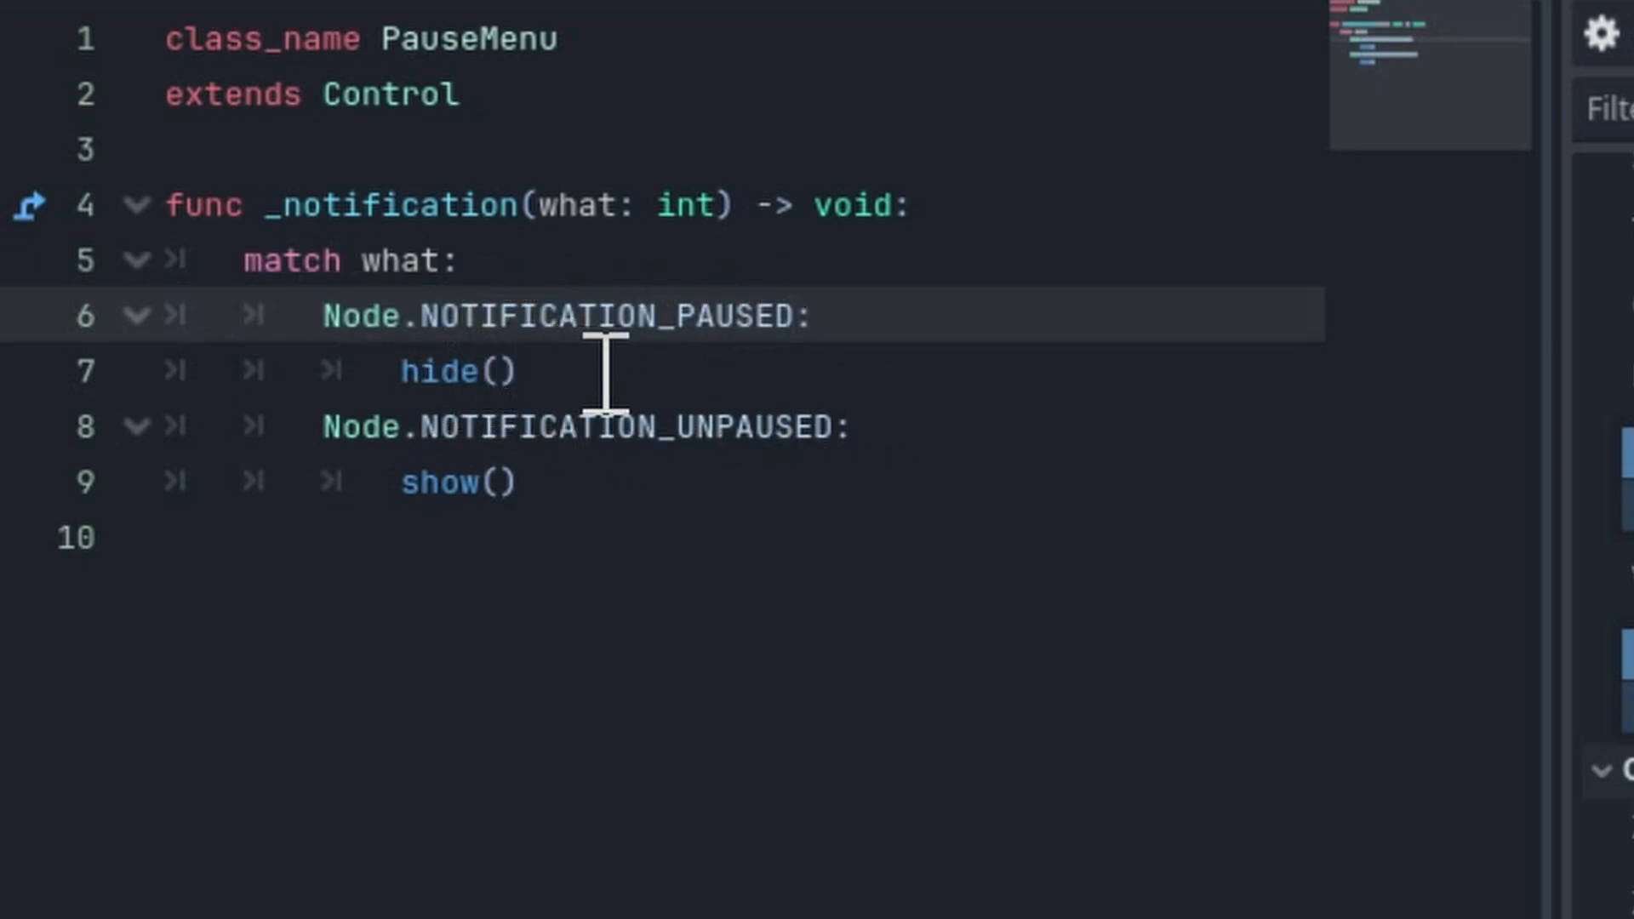
pyautogui.doubleClick(443, 482)
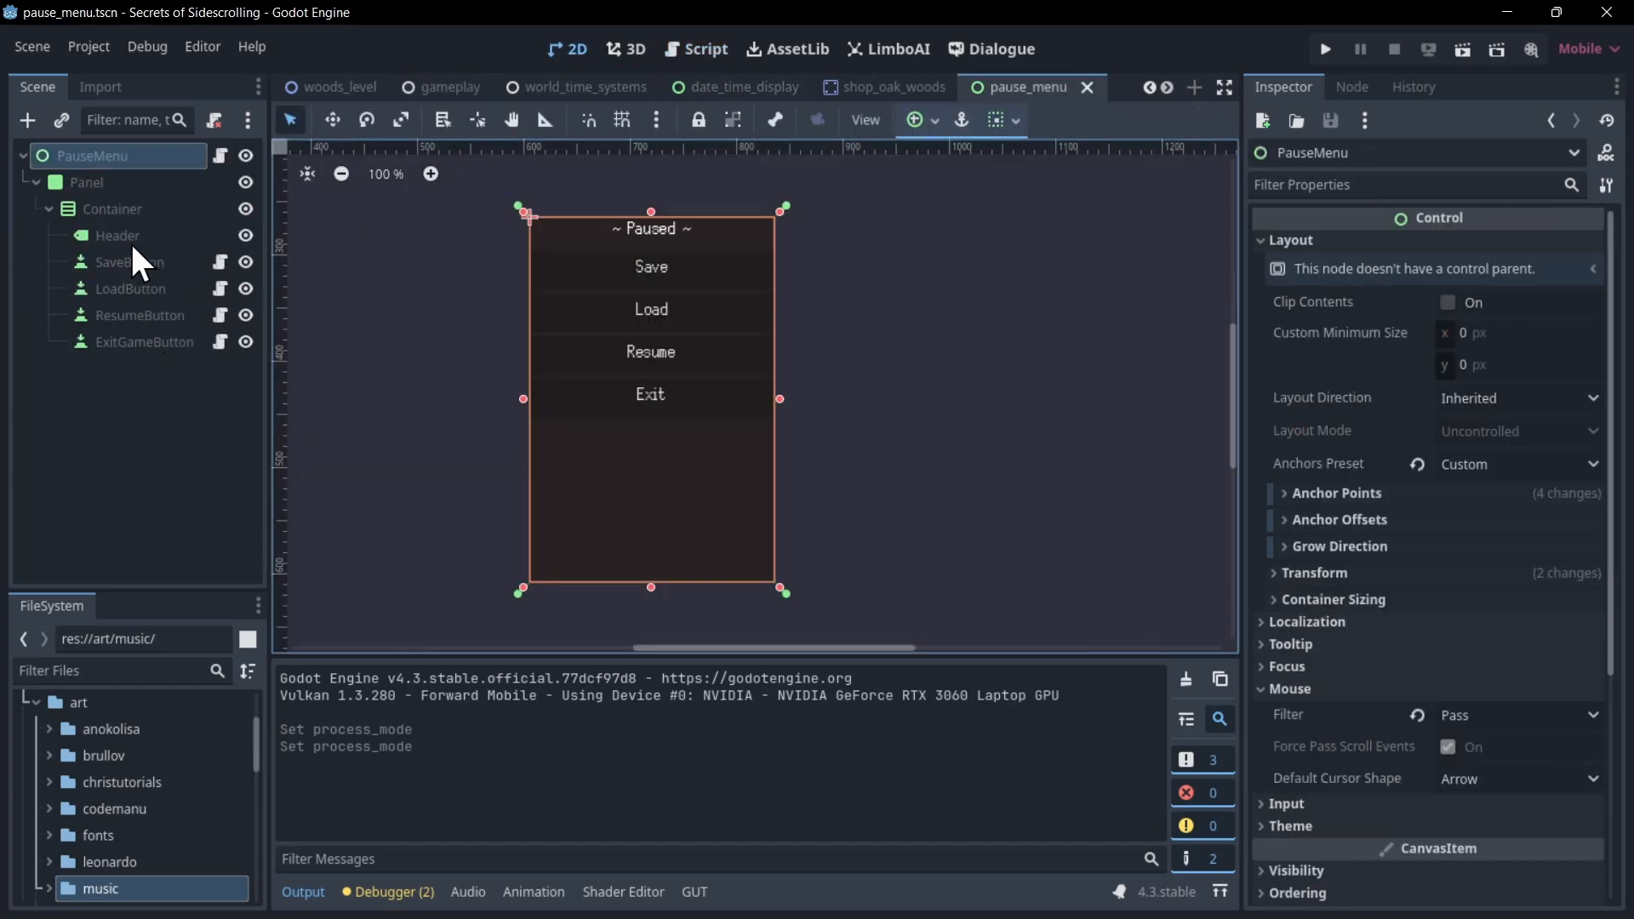
# Open the ResumeButton's resume_button.gd script, then select the PauseMenu root node.
pyautogui.click(131, 289)
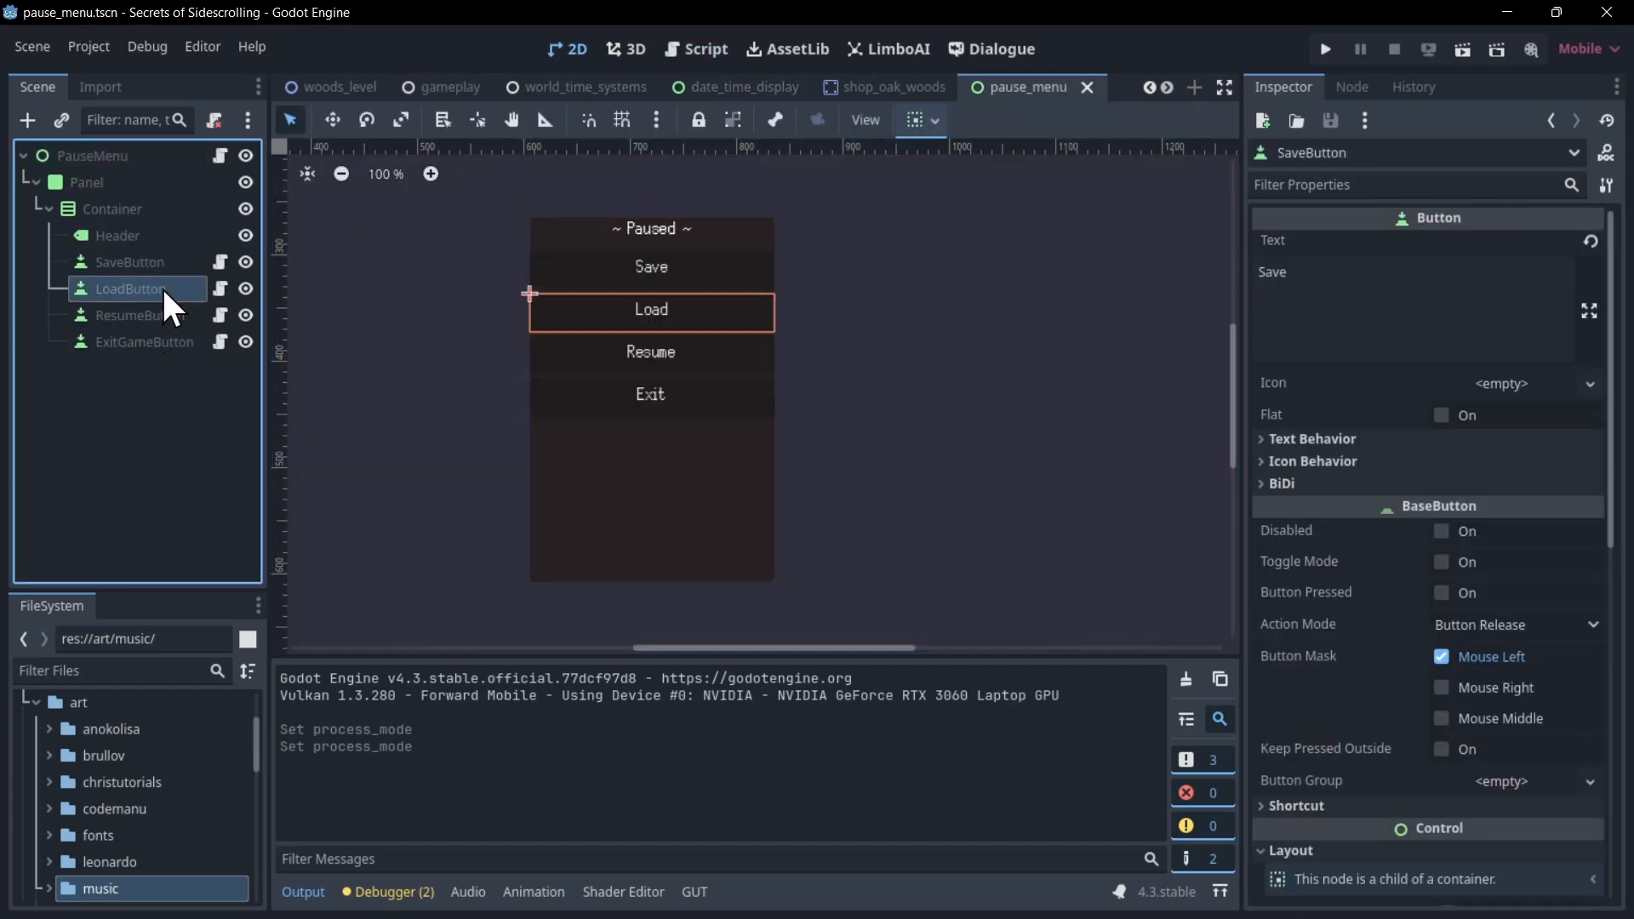
pyautogui.click(135, 315)
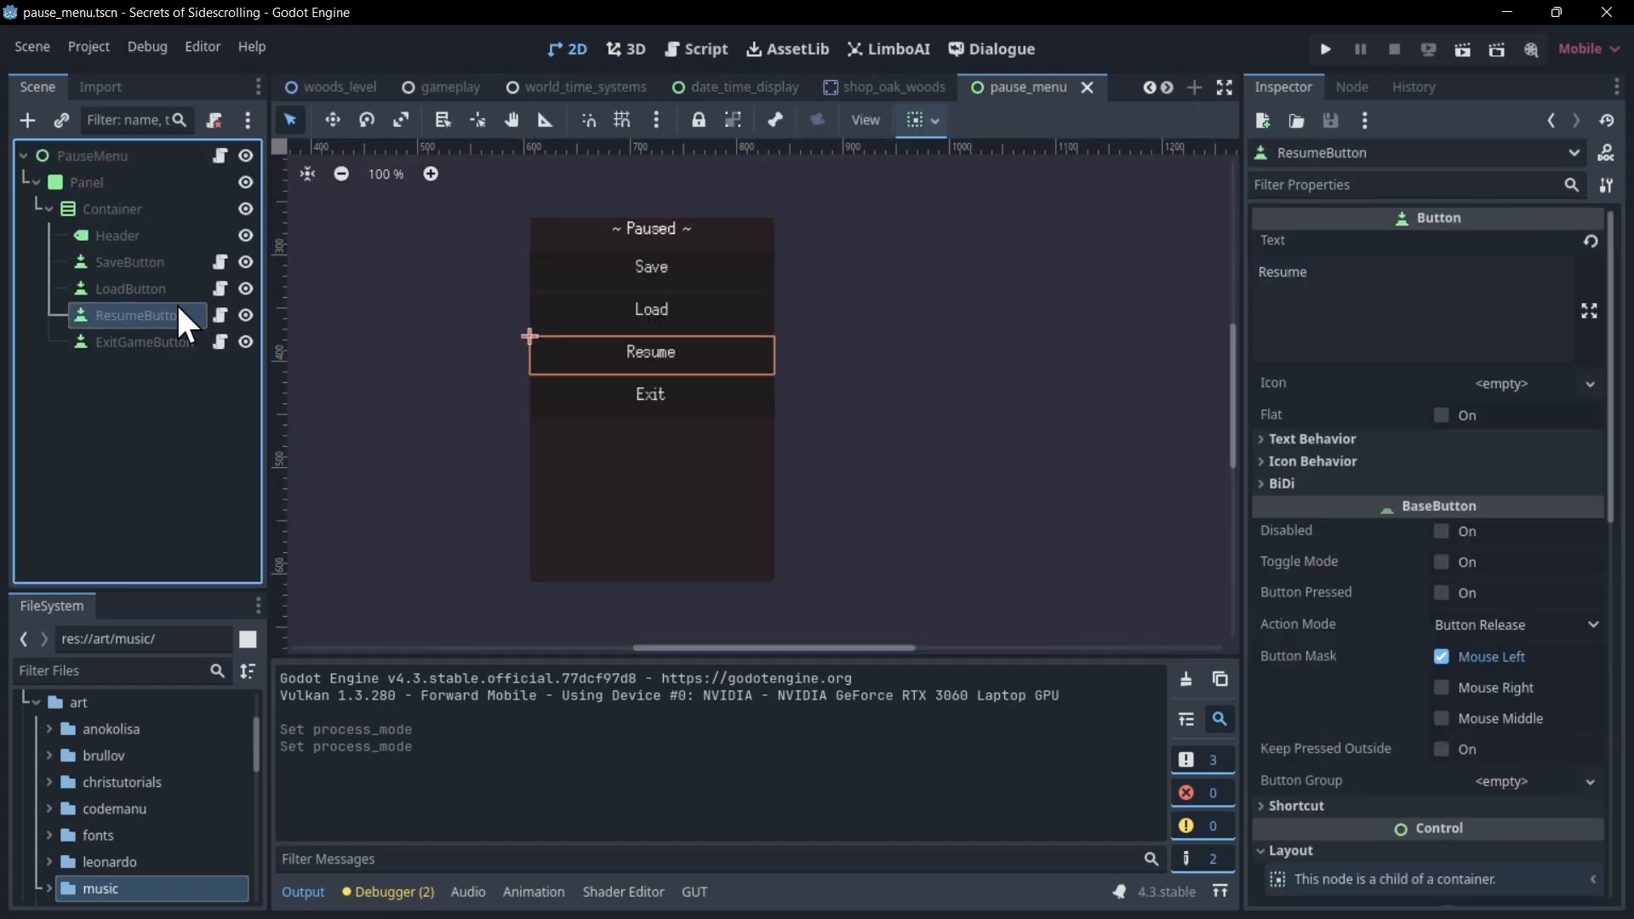
pyautogui.click(696, 48)
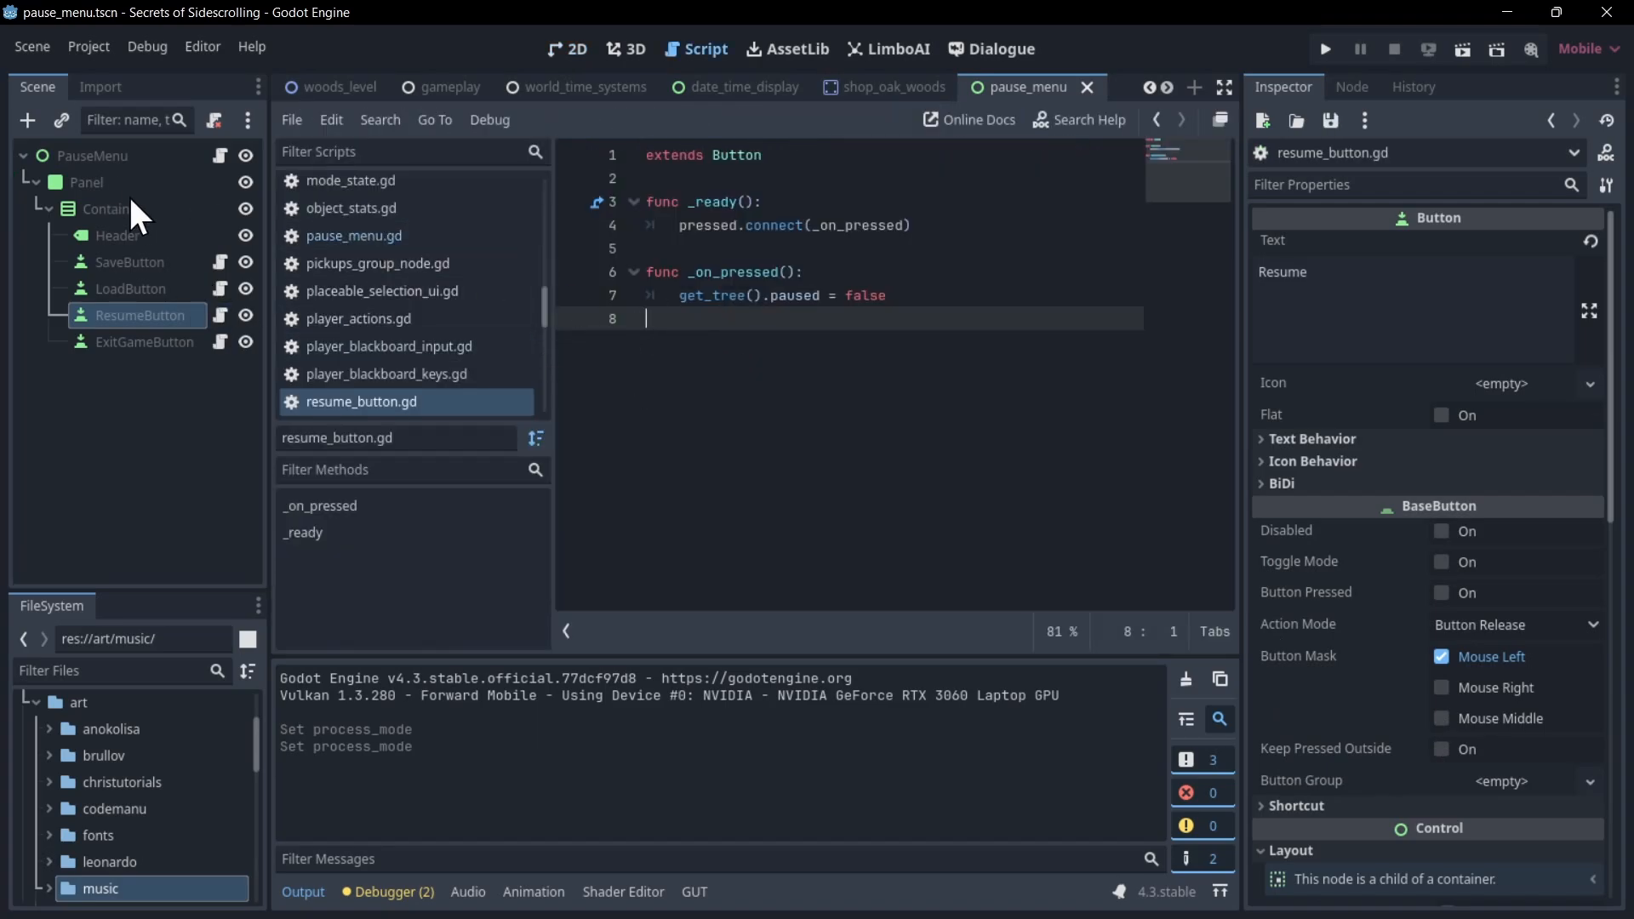
pyautogui.click(93, 155)
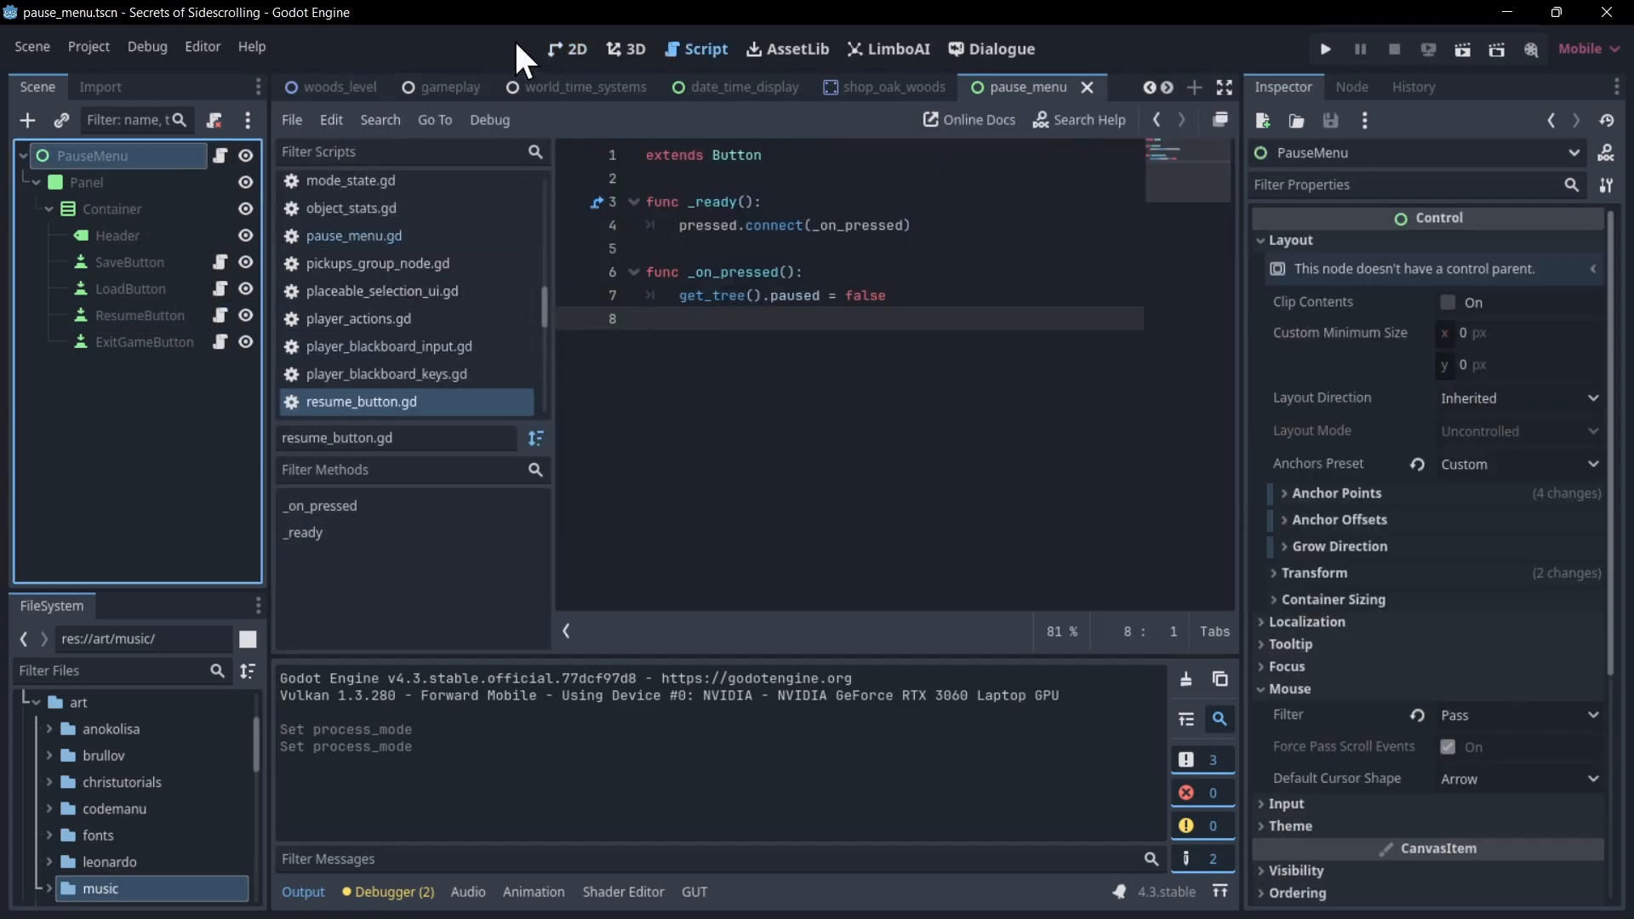
# Open pause_menu.gd and highlight the NOTIFICATION_PAUSED and NOTIFICATION_UNPAUSED cases.
pyautogui.click(353, 236)
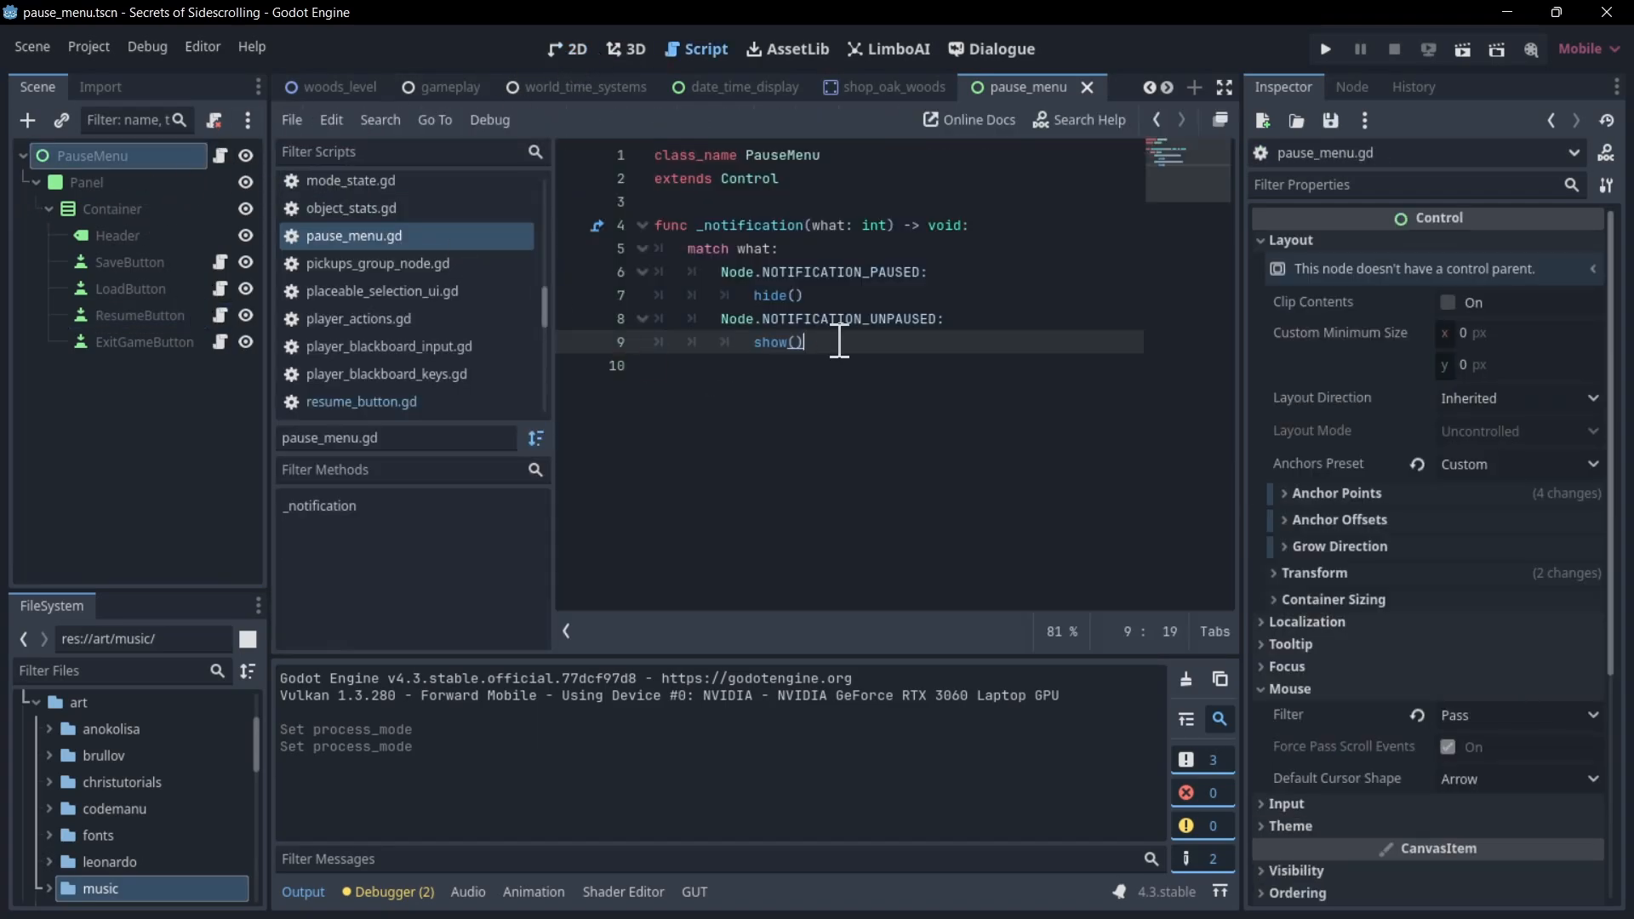
pyautogui.moveTo(813, 295)
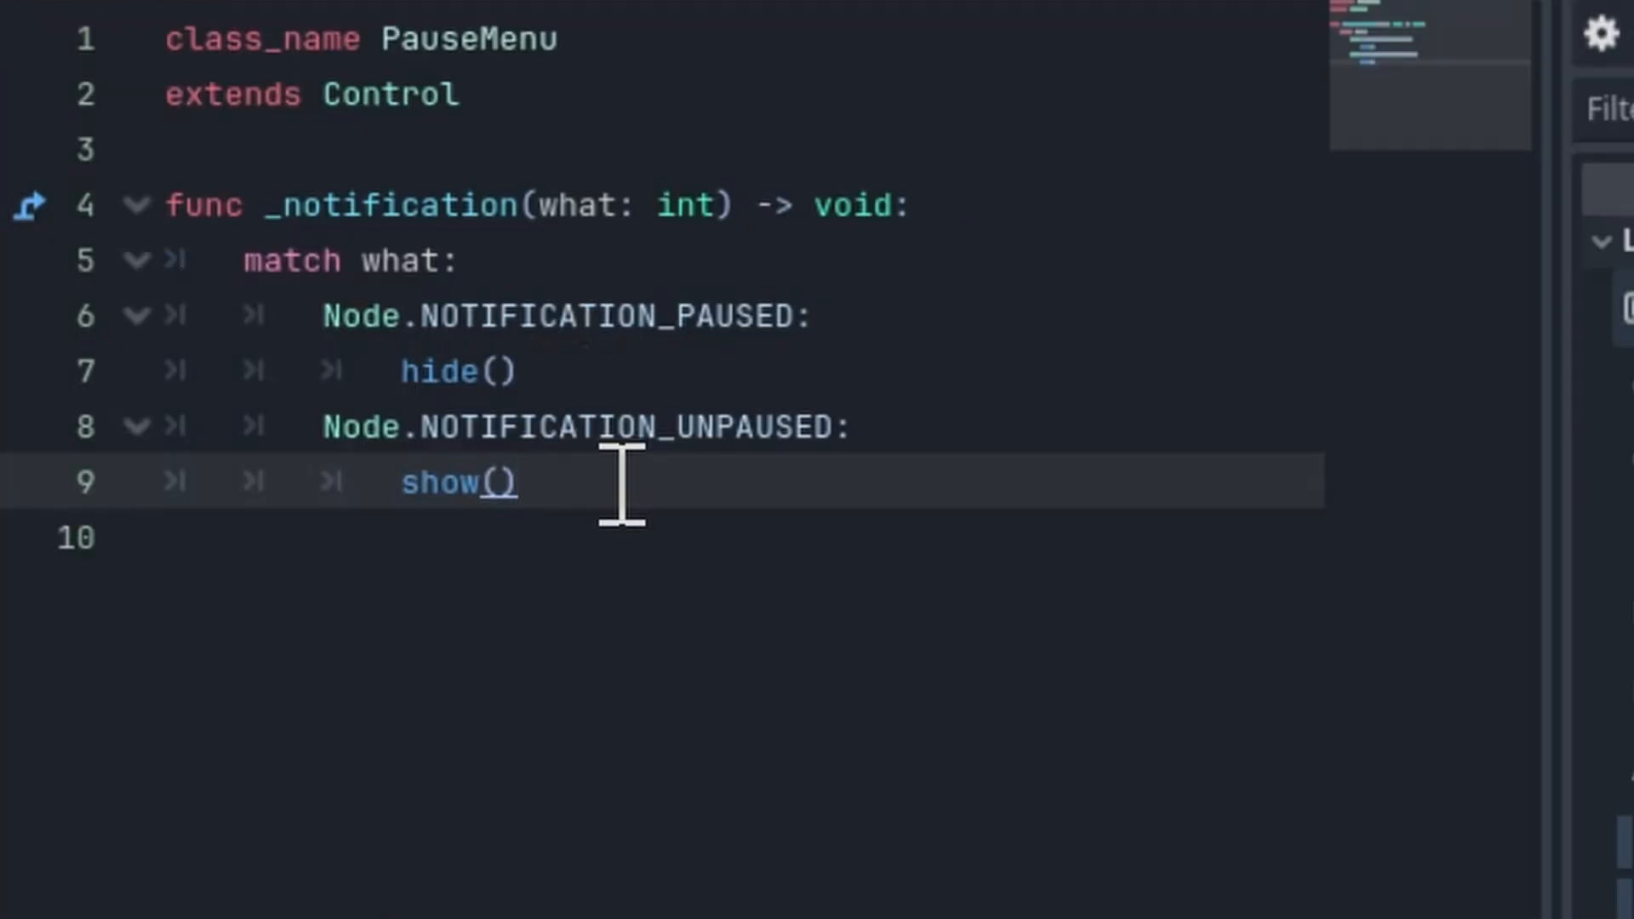
pyautogui.moveTo(735, 372)
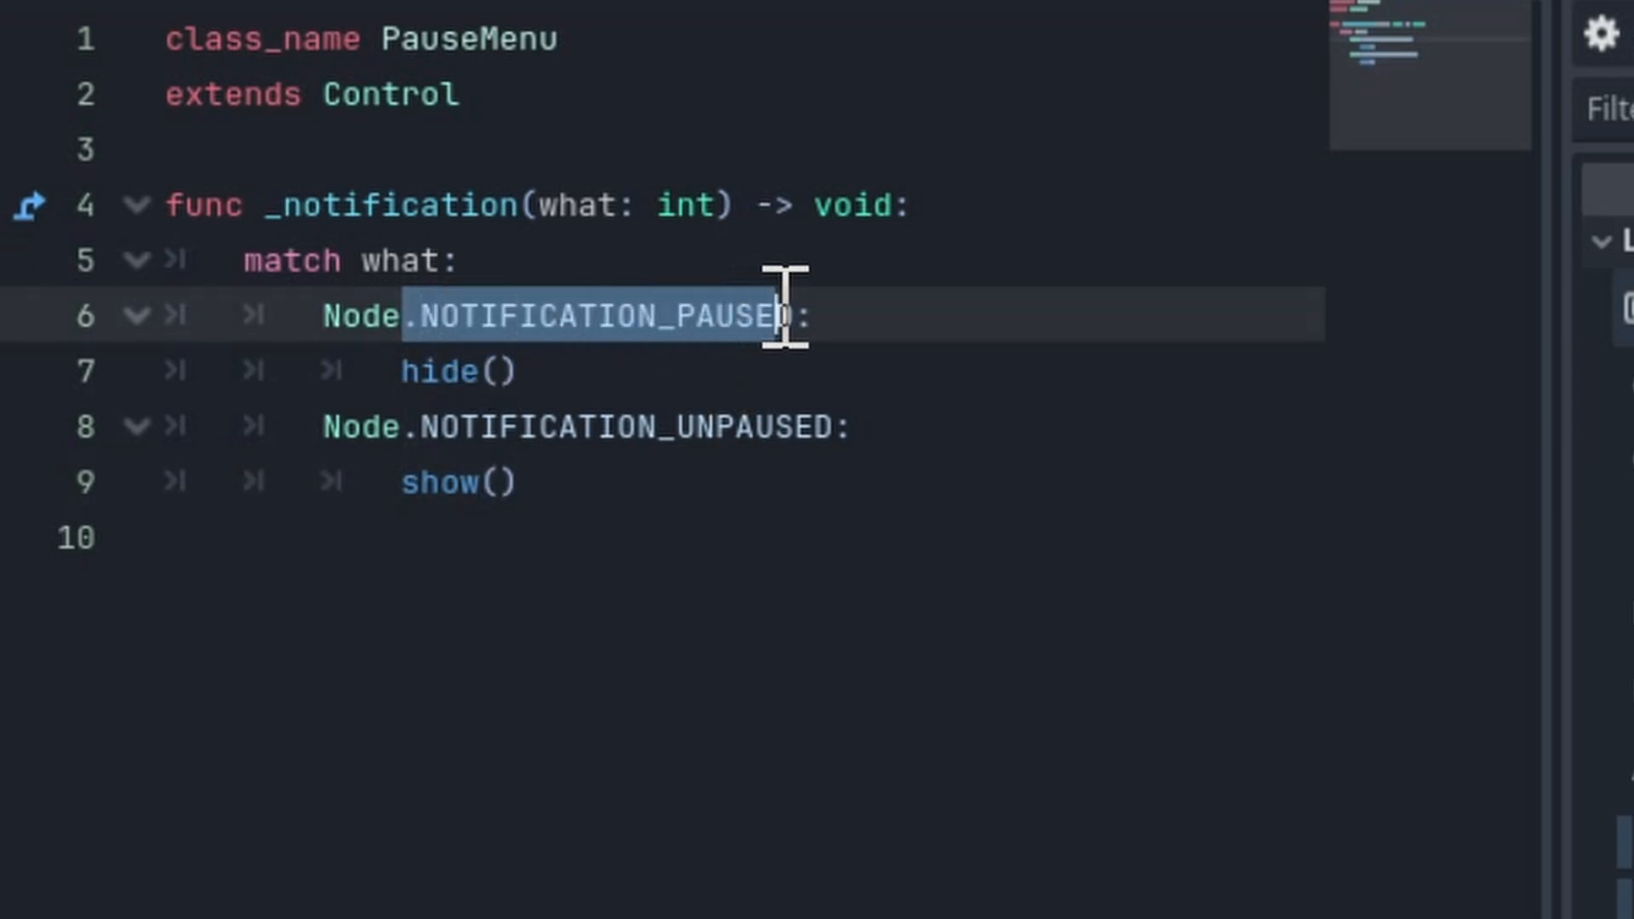
pyautogui.moveTo(792, 316); pyautogui.dragTo(521, 426)
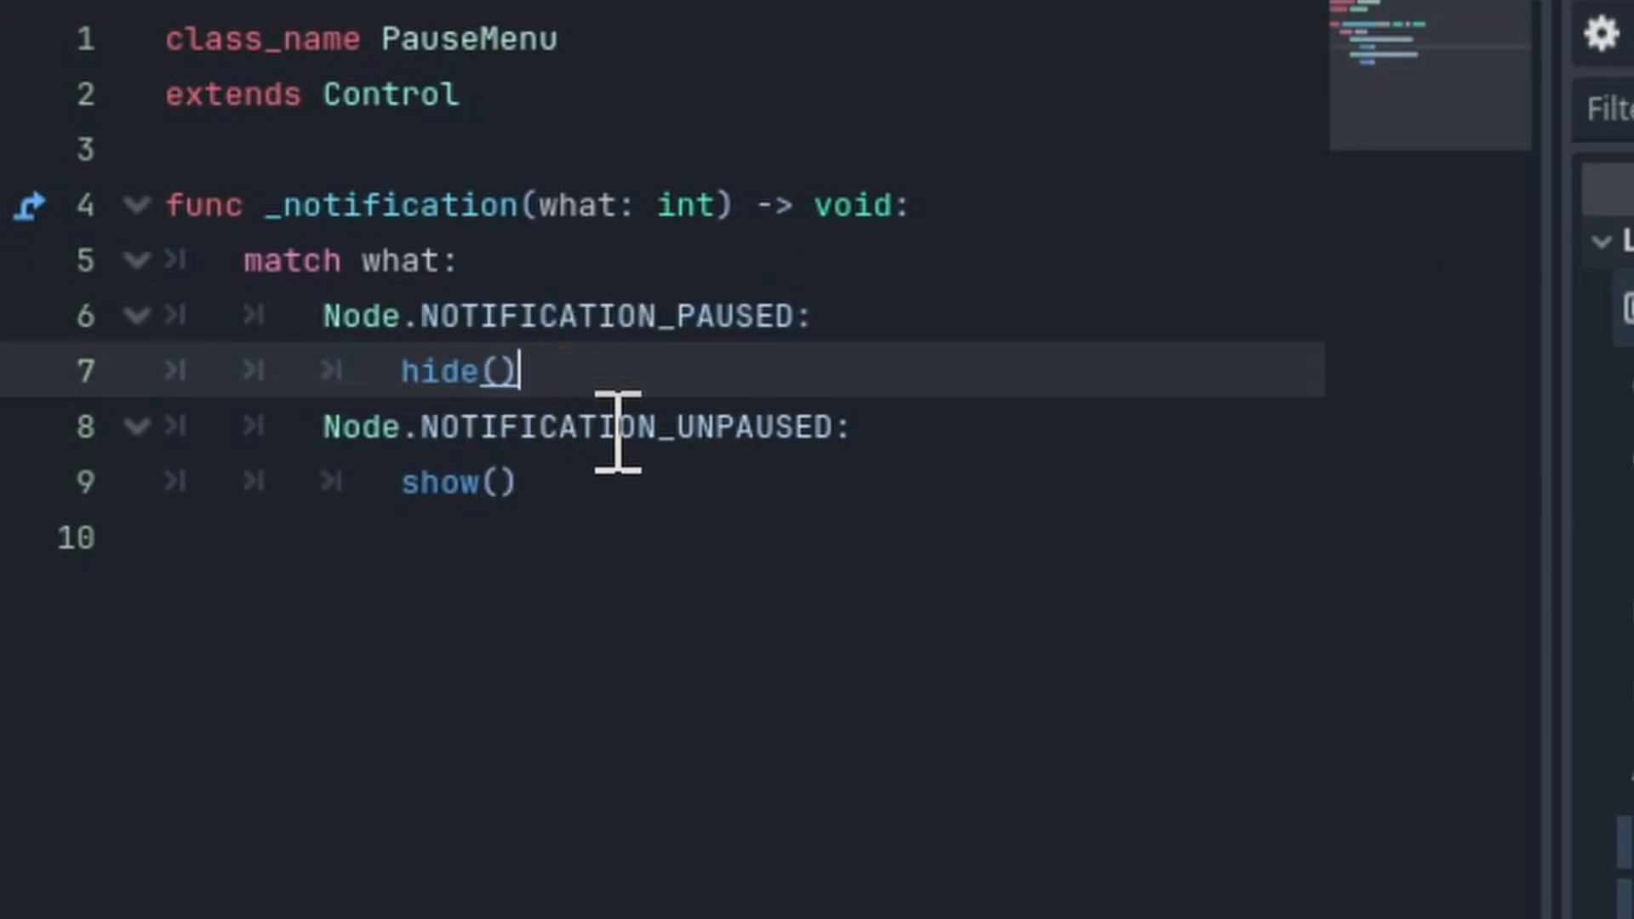
pyautogui.doubleClick(631, 426)
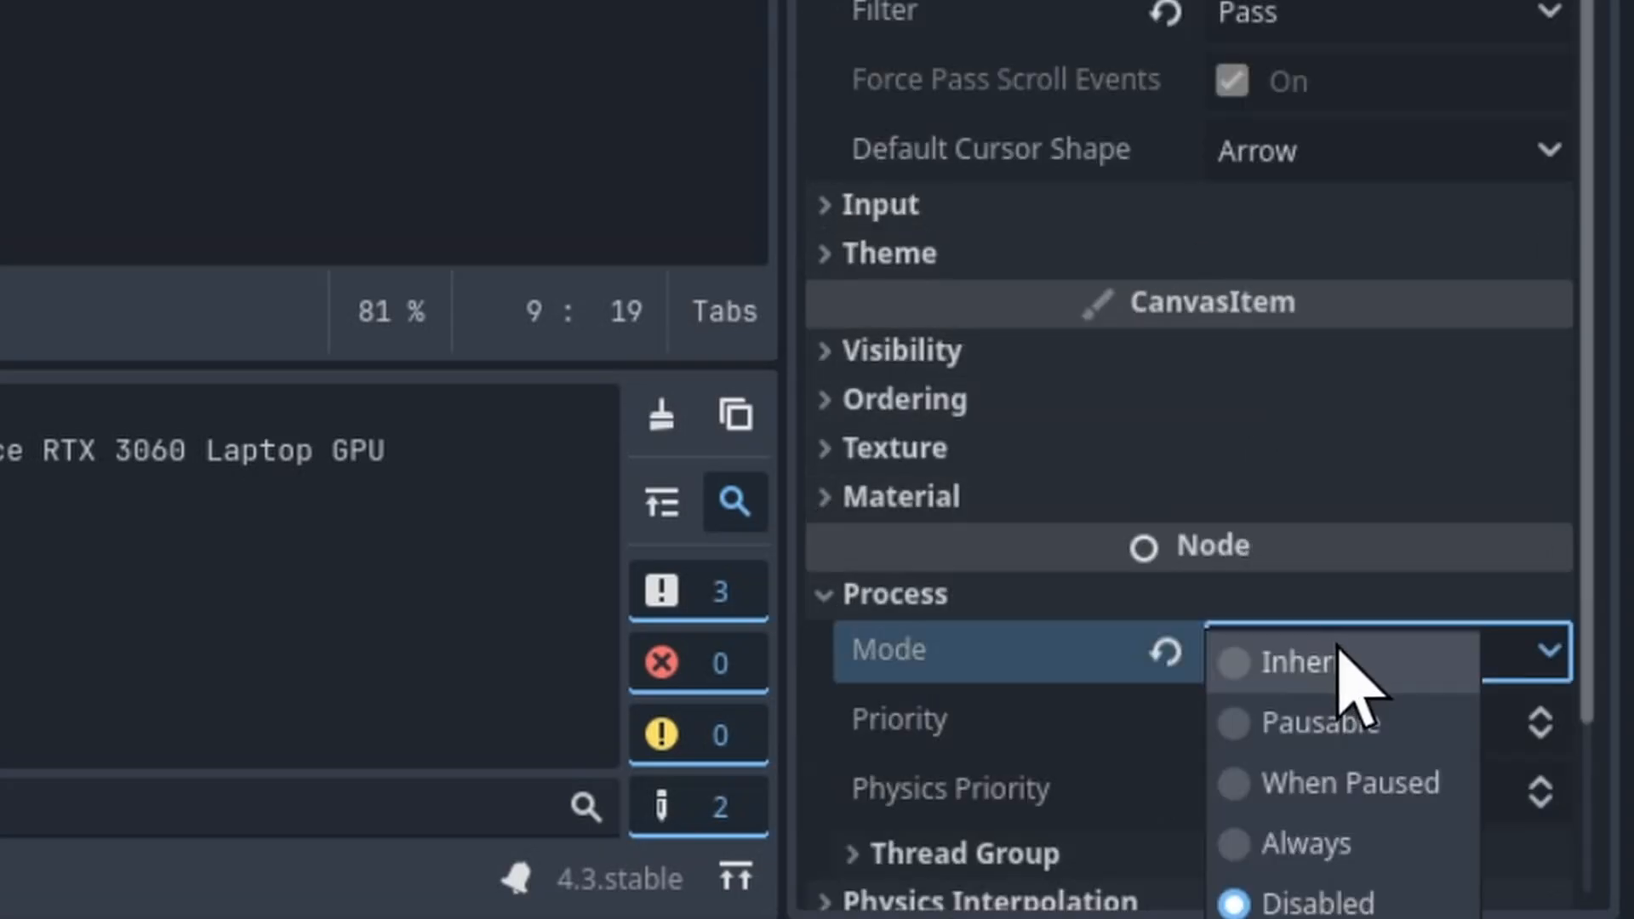
# Set the PauseMenu node's Process Mode to When Paused.
pyautogui.click(1327, 783)
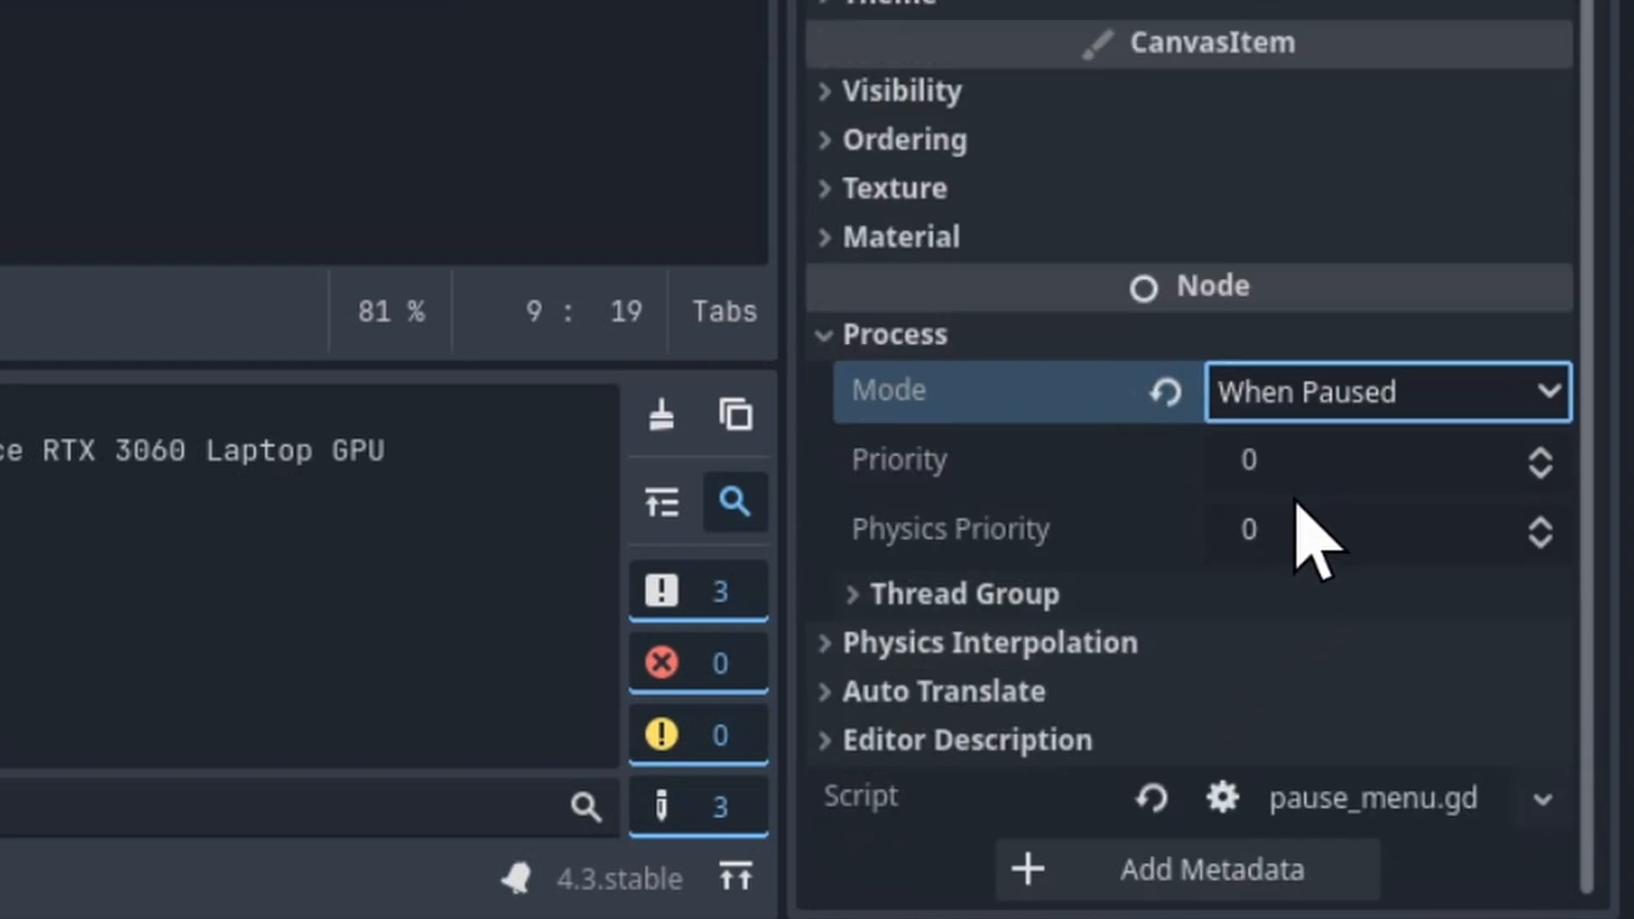
pyautogui.moveTo(1303, 407)
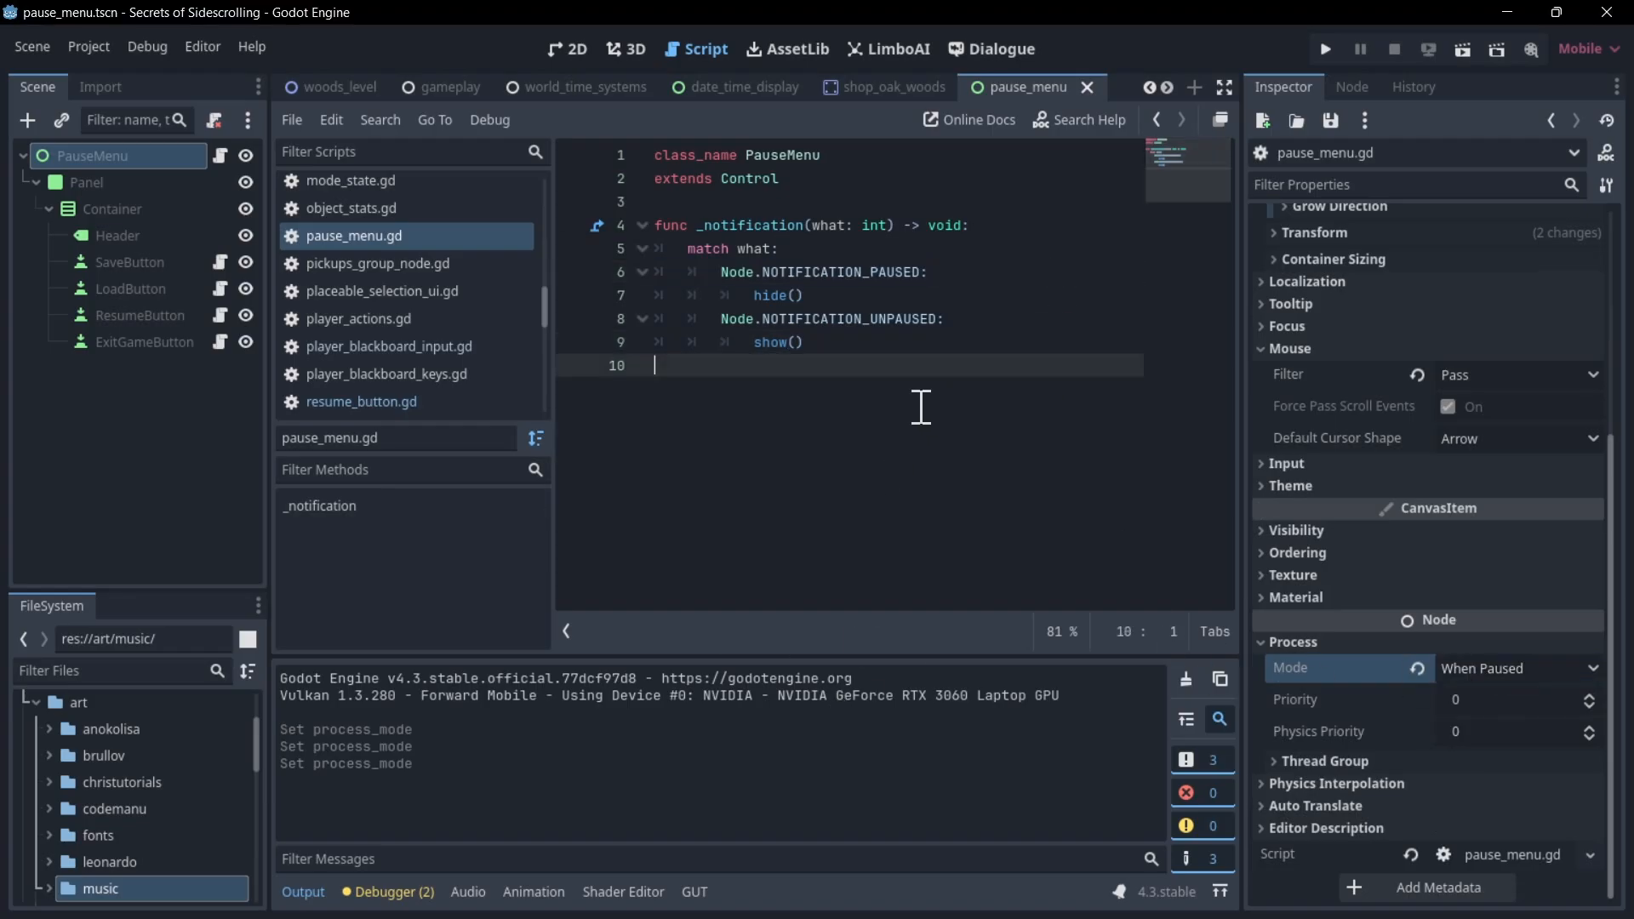
pyautogui.moveTo(94, 155)
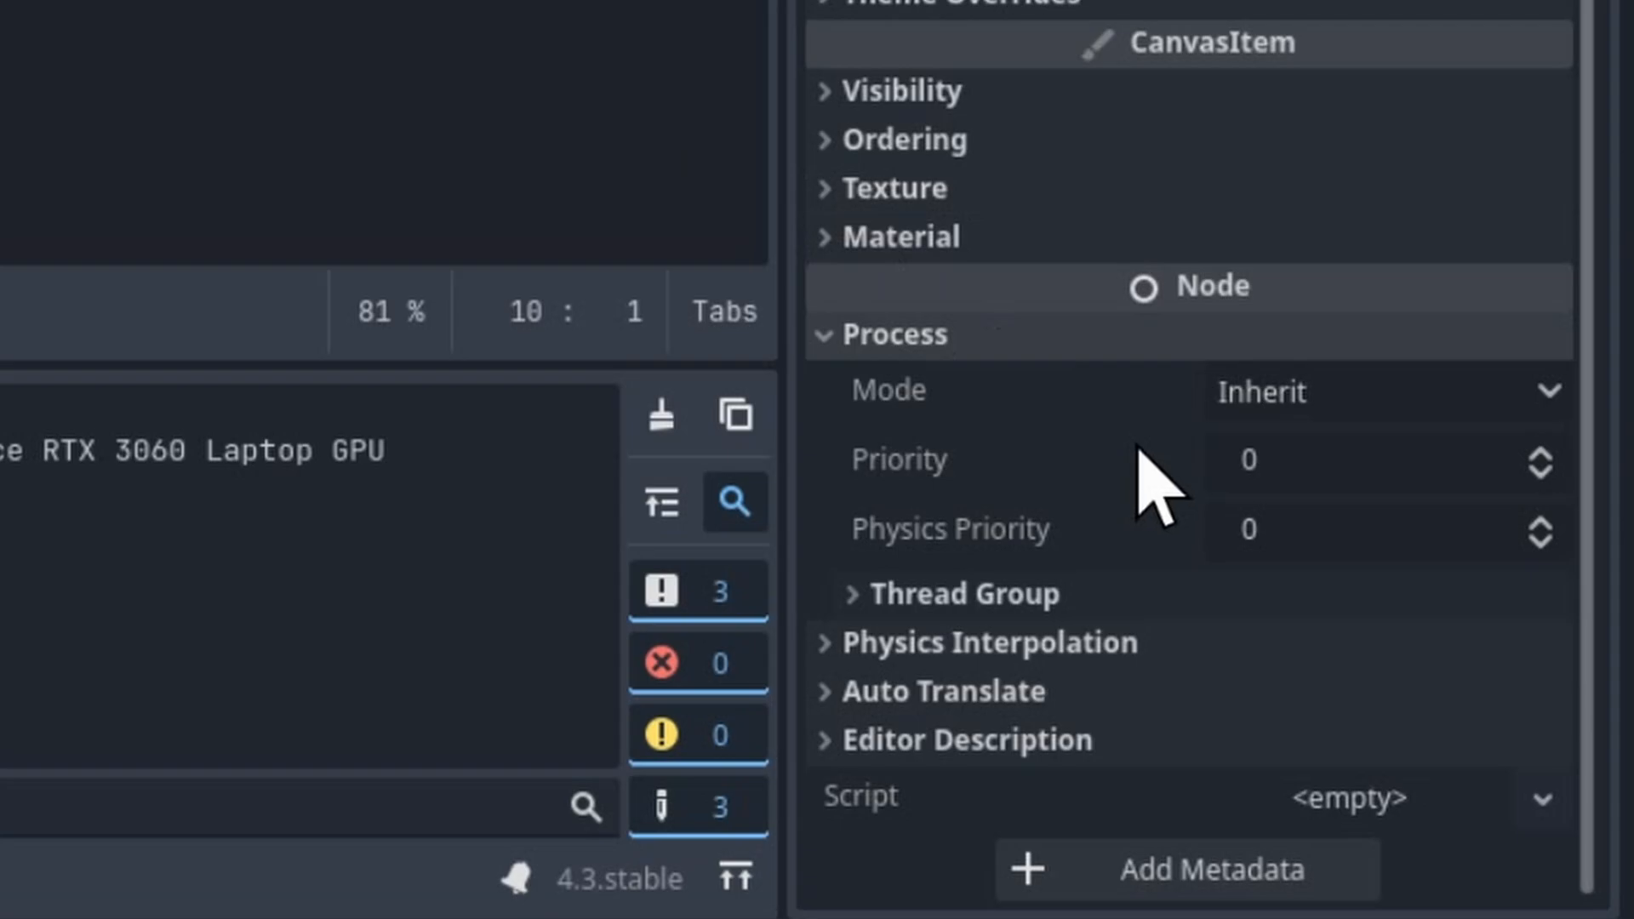
pyautogui.moveTo(1214, 417)
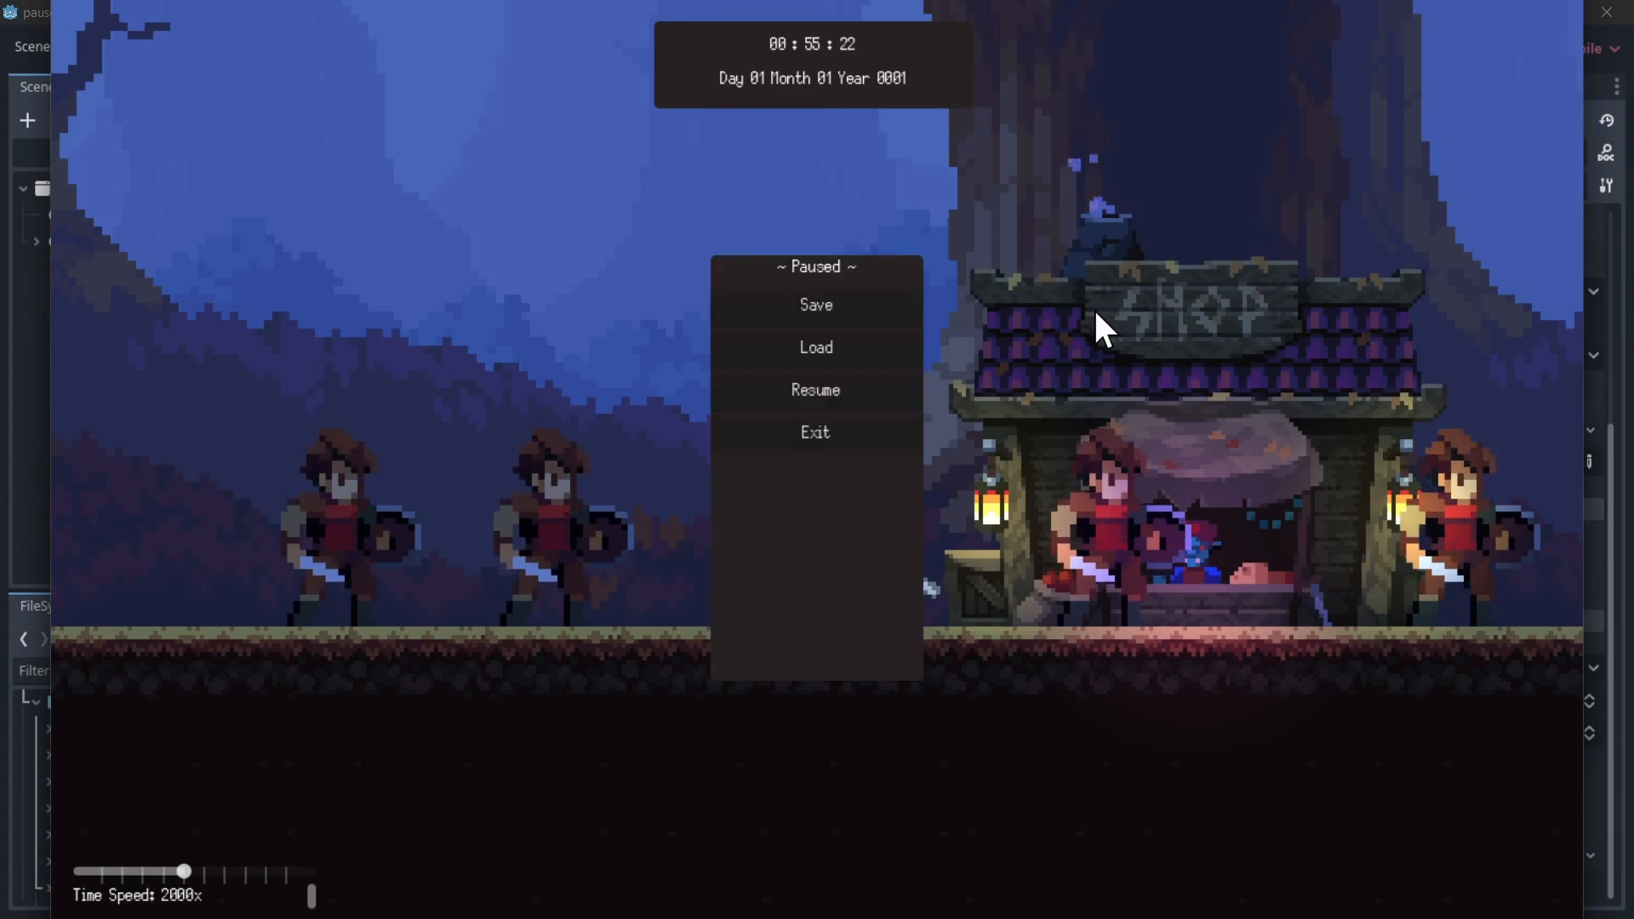
pyautogui.moveTo(816, 304)
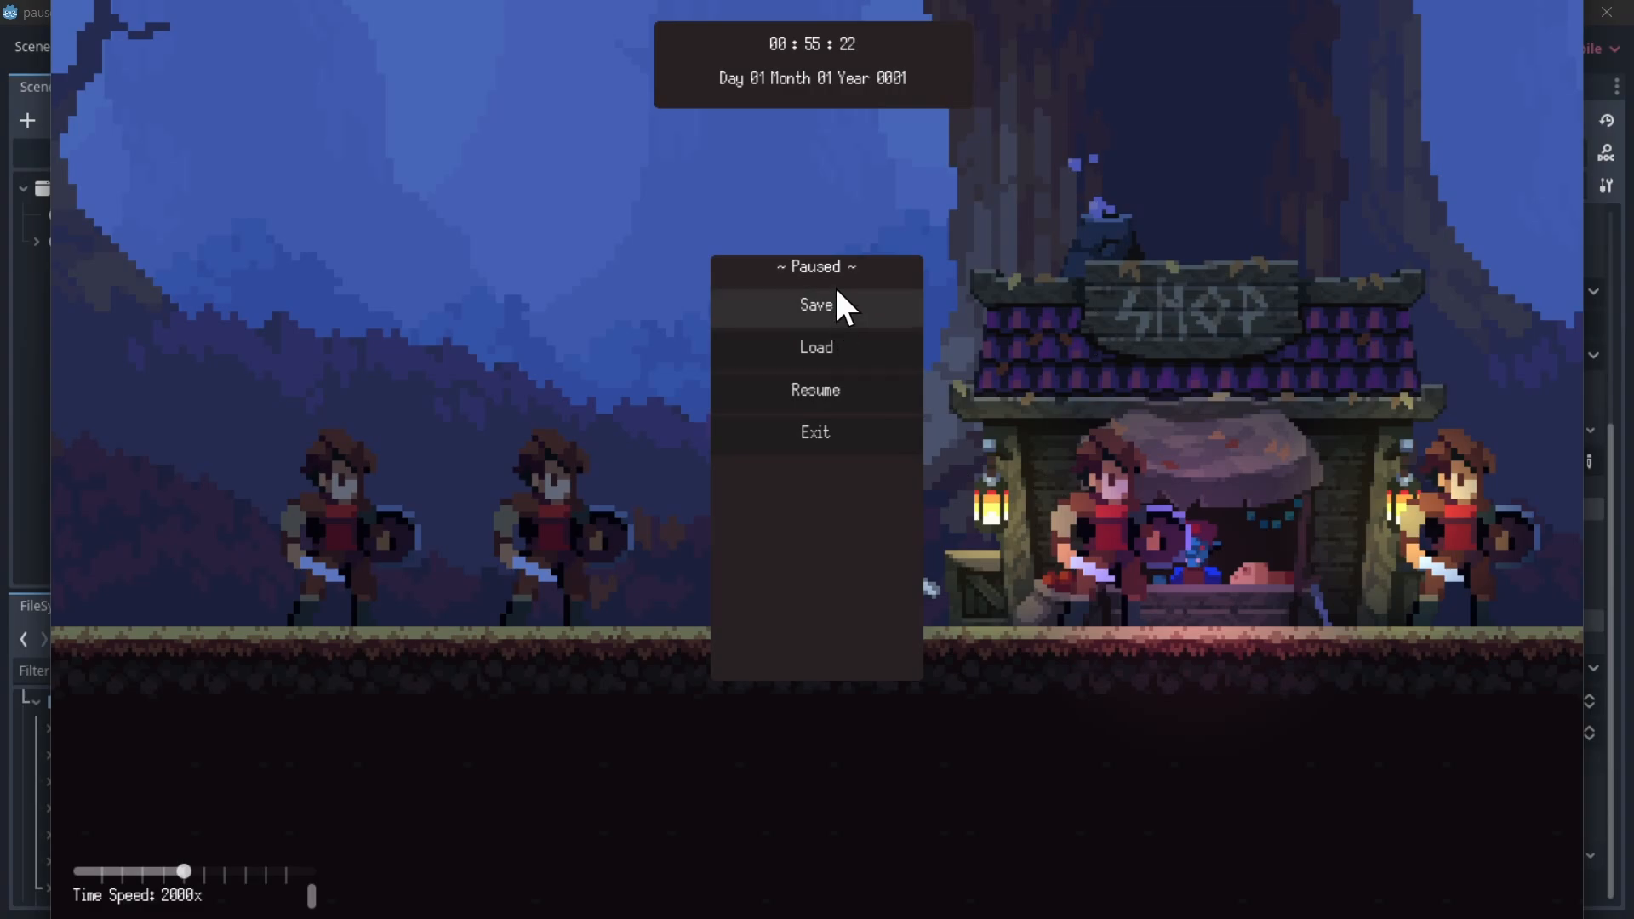
pyautogui.moveTo(886, 404)
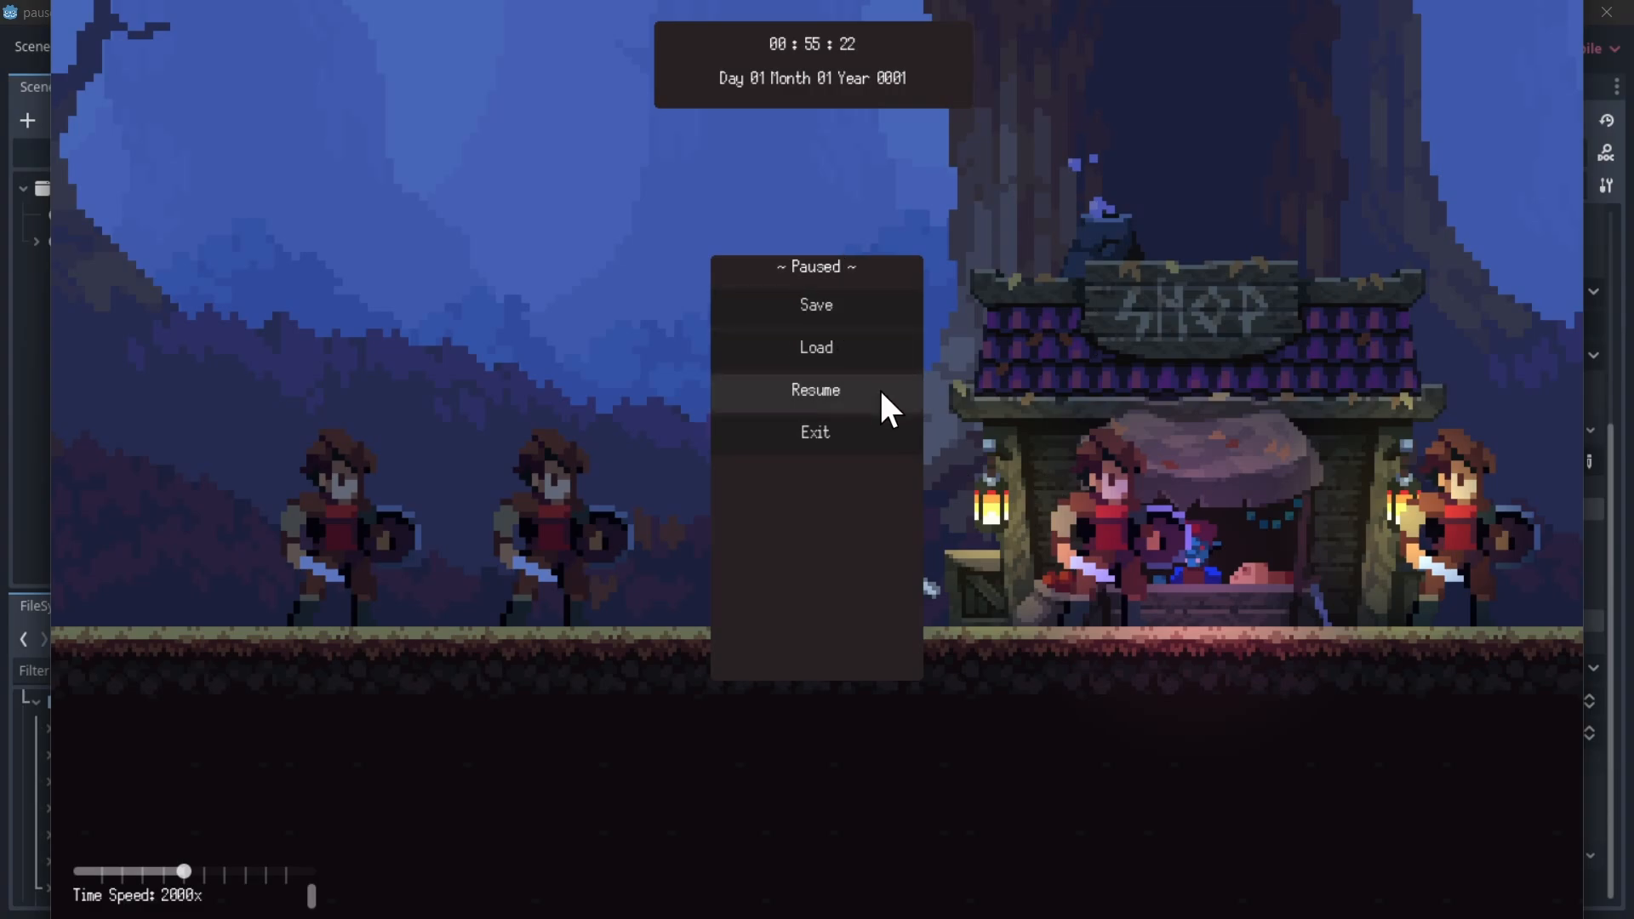
pyautogui.moveTo(891, 427)
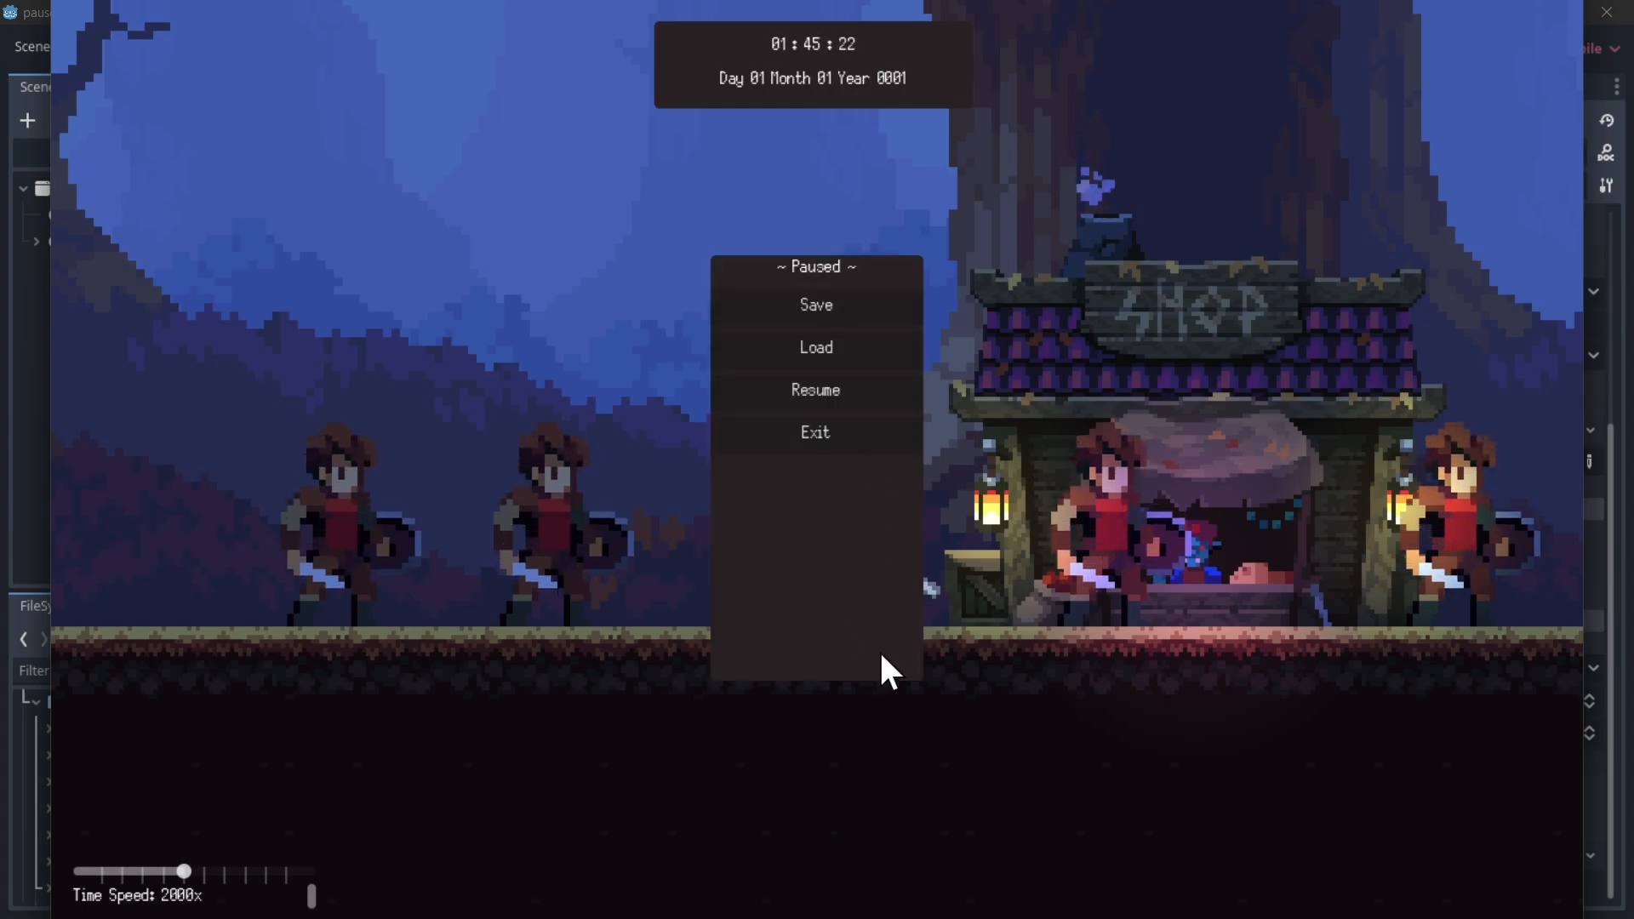
pyautogui.moveTo(864, 500)
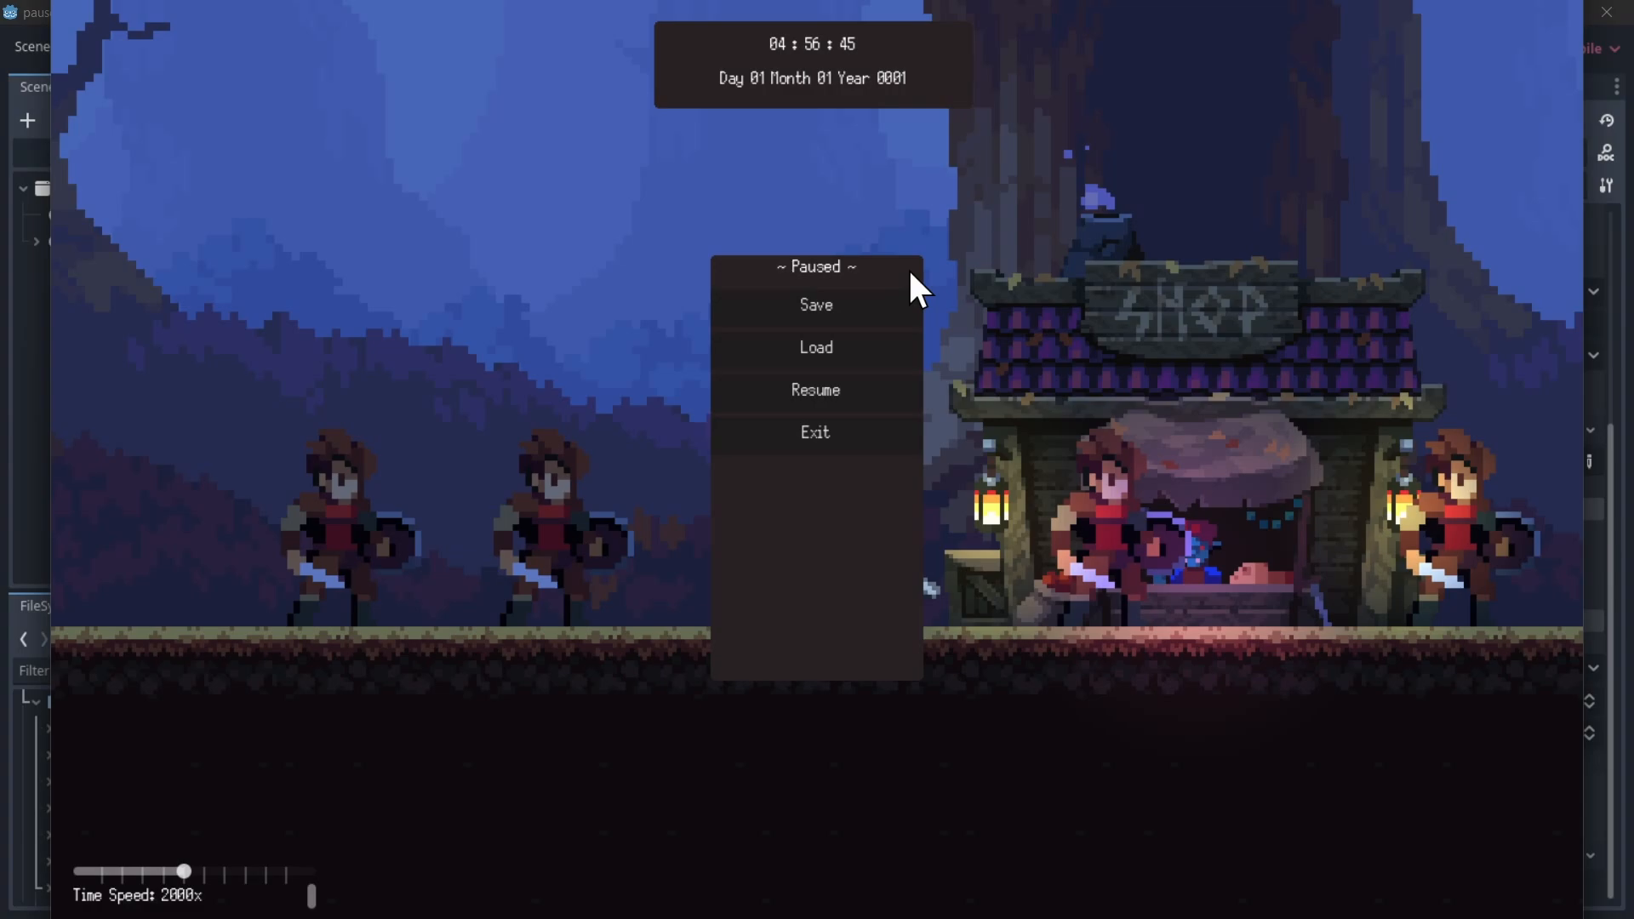
# Click in the paused game showing the Save, Load, Resume and Exit menu.
pyautogui.click(815, 390)
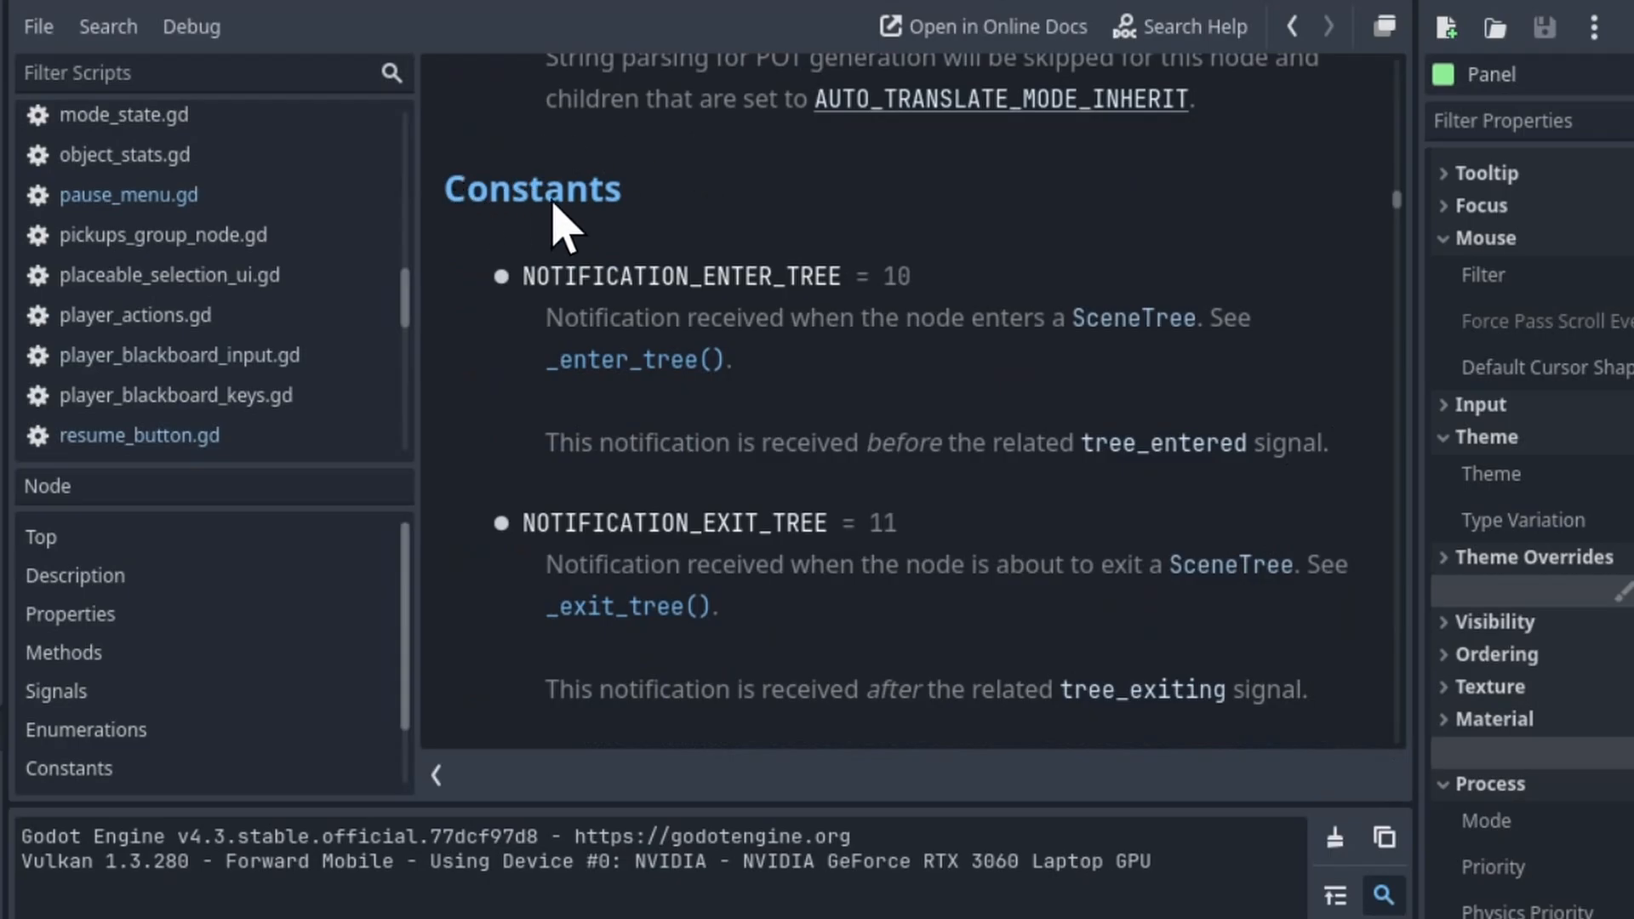
# Scroll the Node notification constants, selecting NOTIFICATION_PROCESS, through NOTIFICATION_DRAG_END.
pyautogui.scroll(-3)
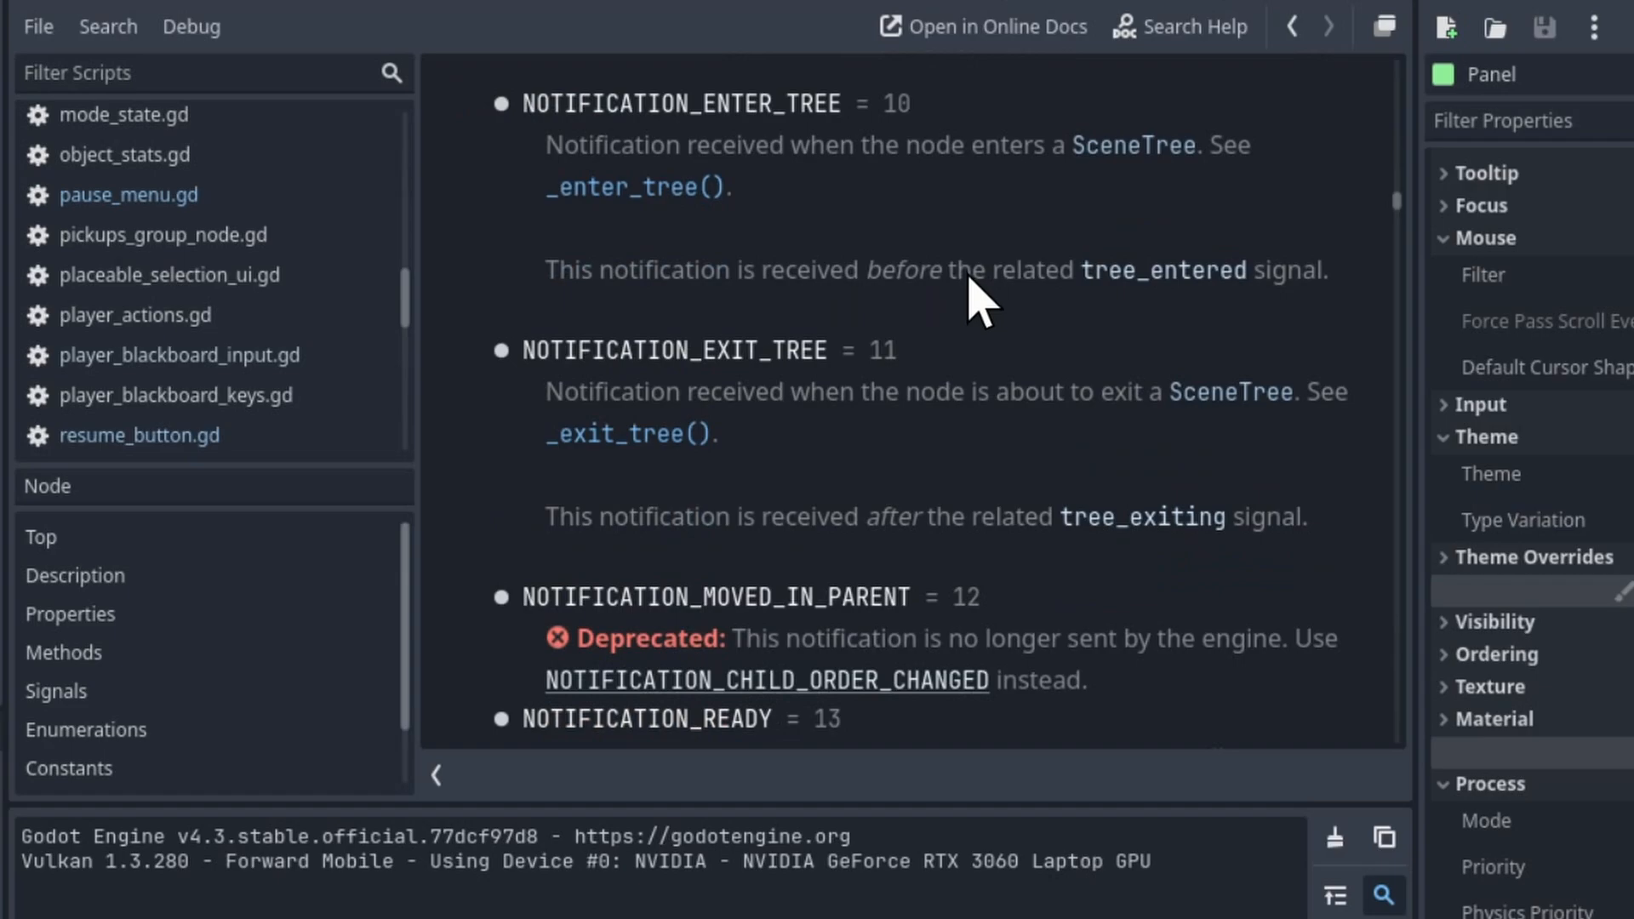
pyautogui.scroll(-3)
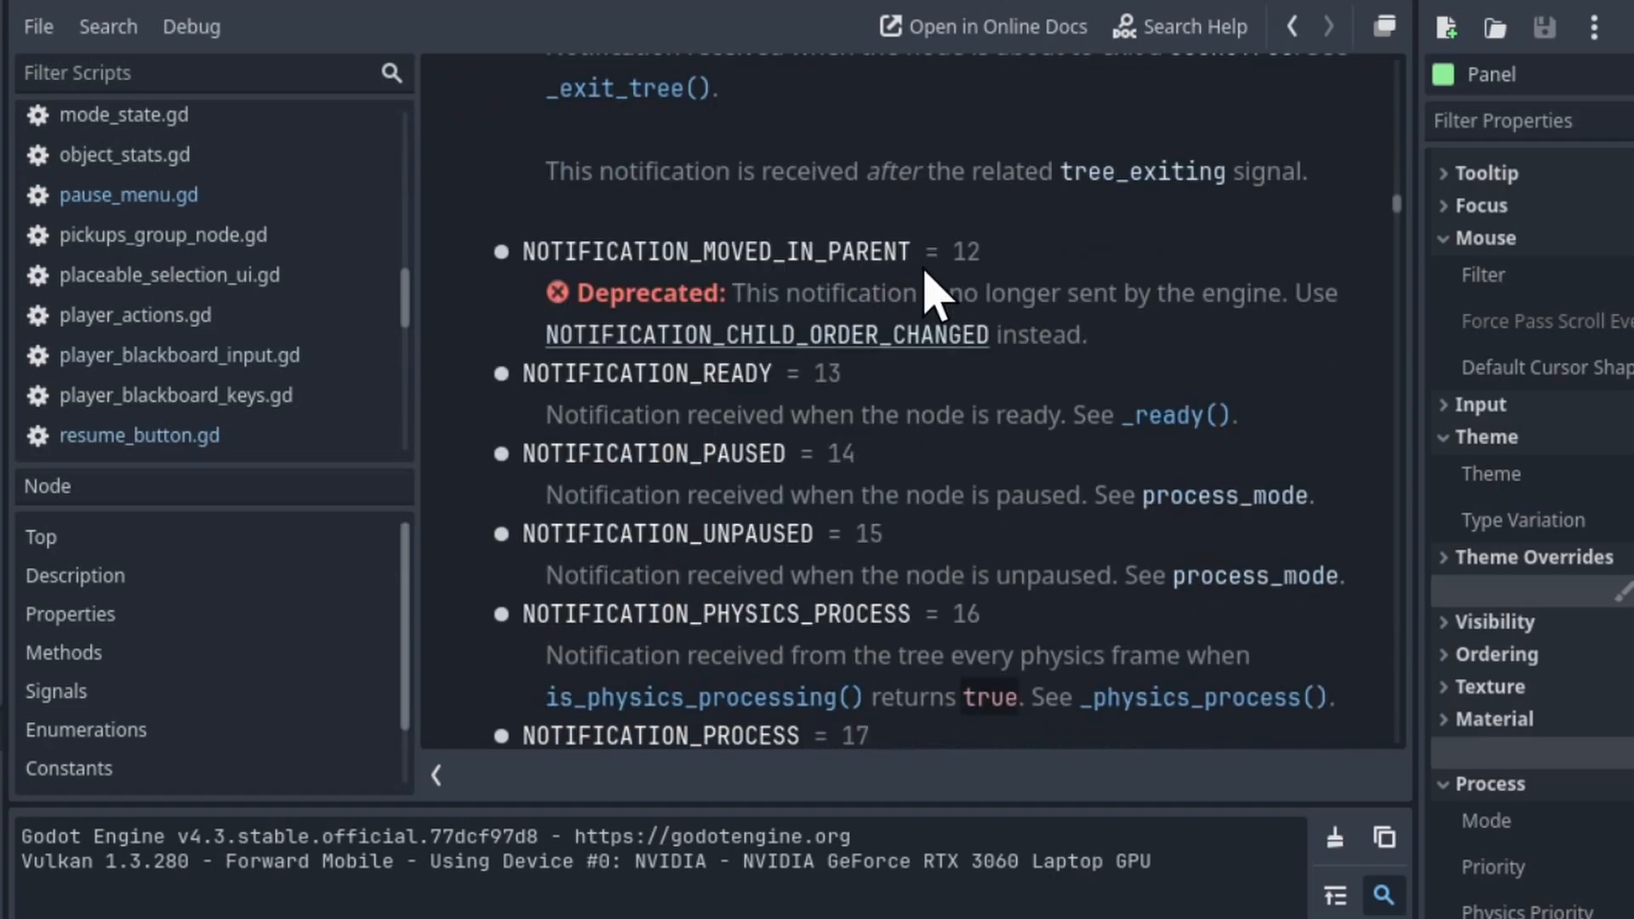
pyautogui.scroll(-3)
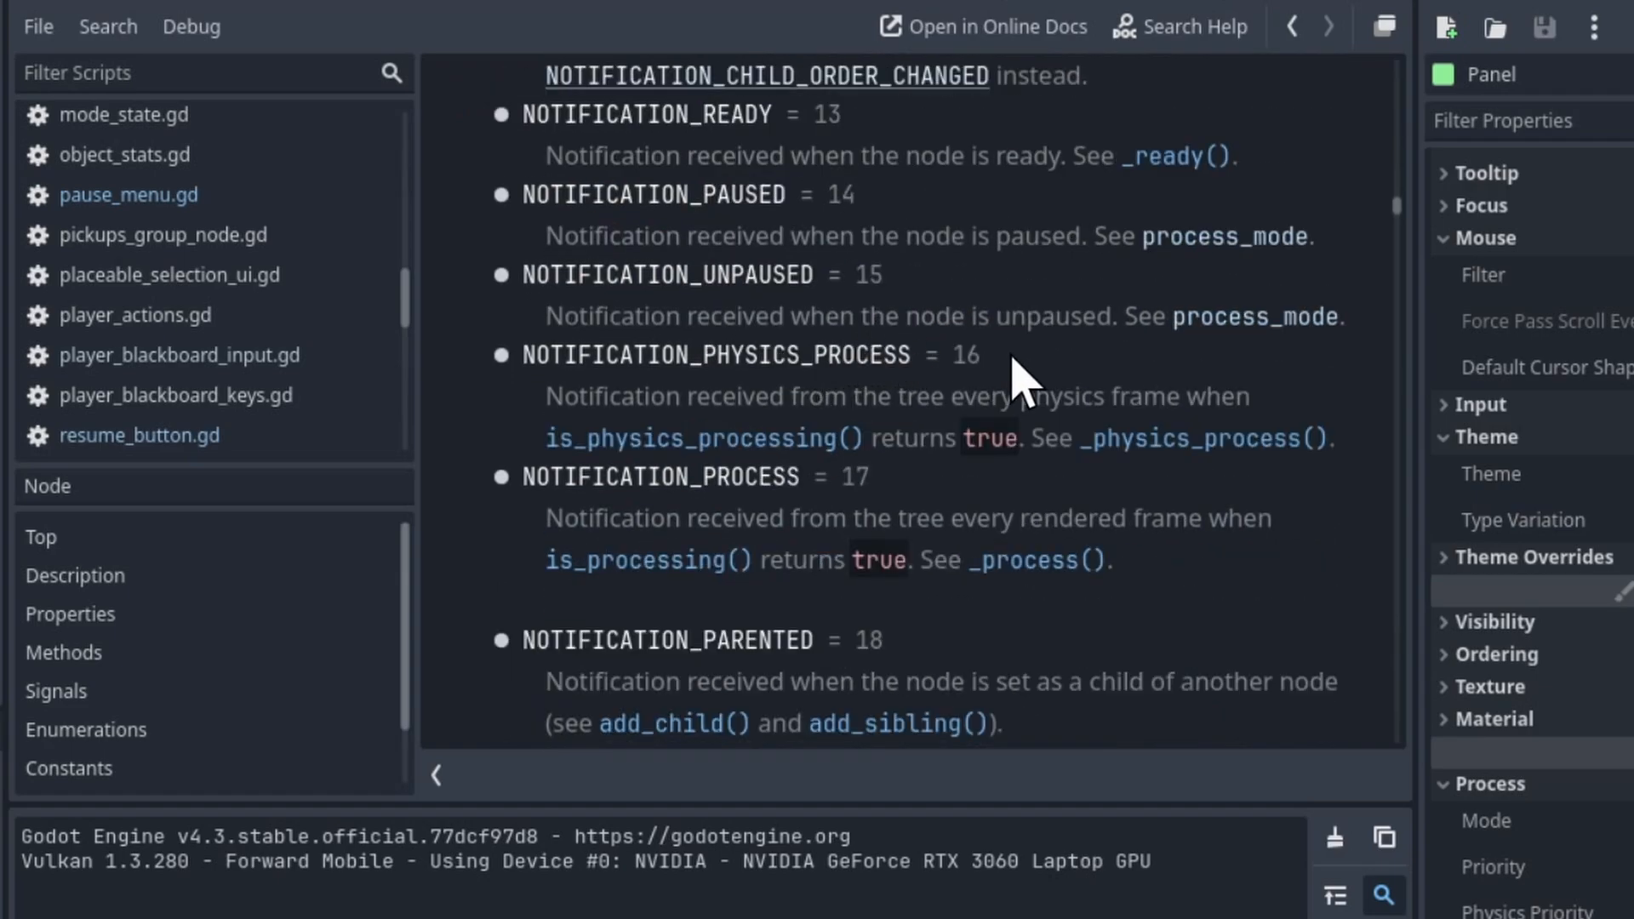
pyautogui.scroll(-3)
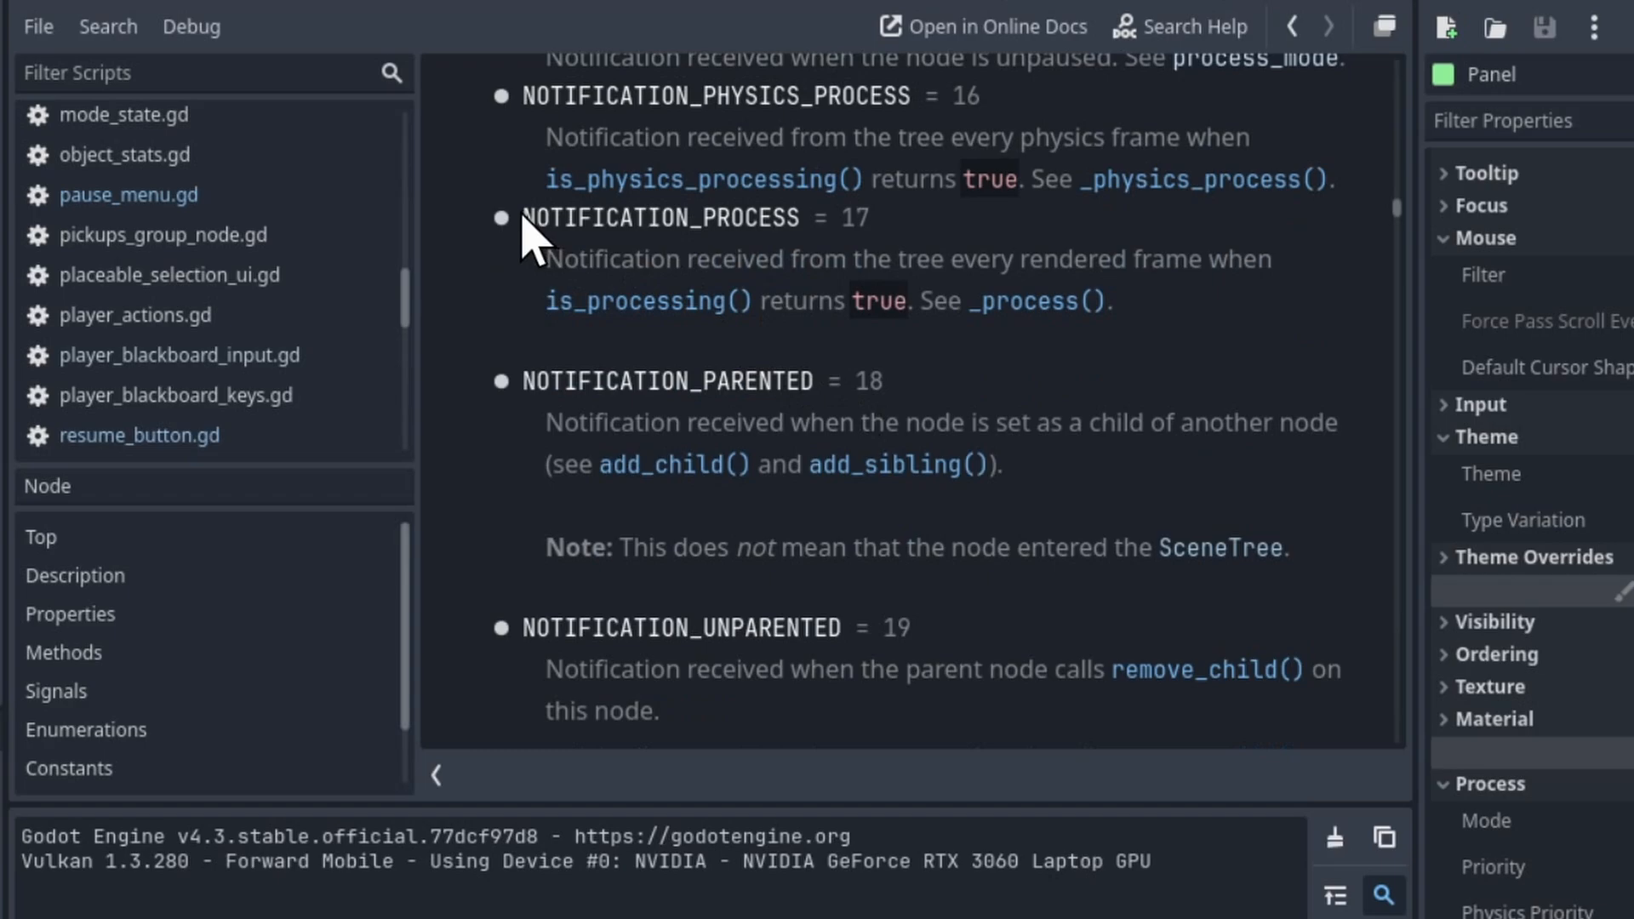
pyautogui.doubleClick(662, 217)
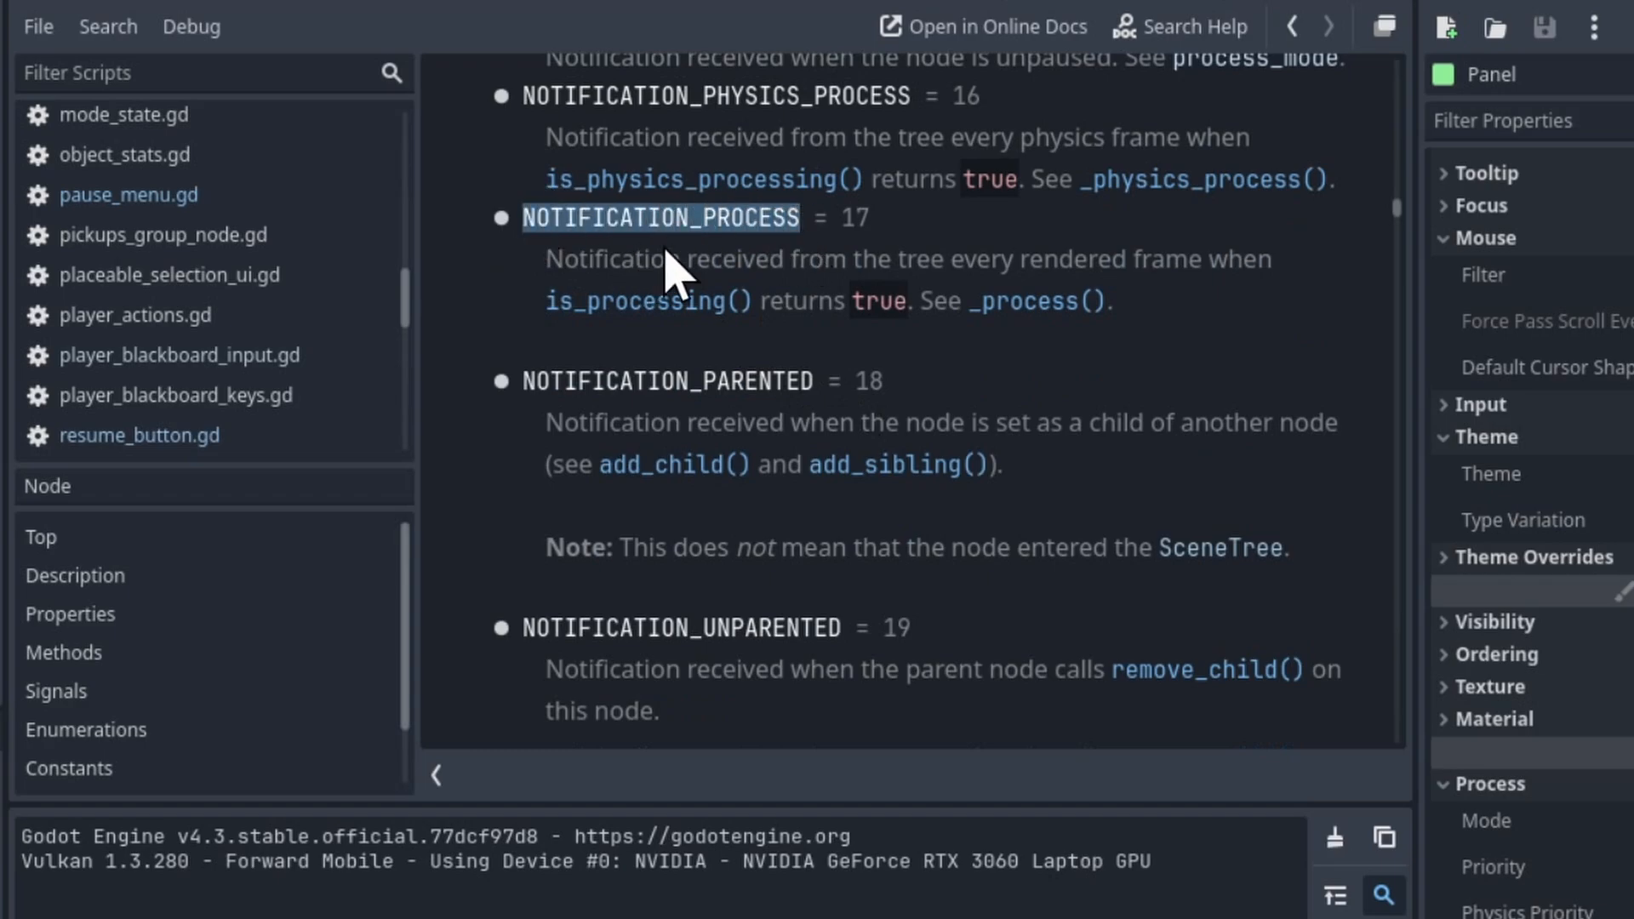
pyautogui.scroll(-3)
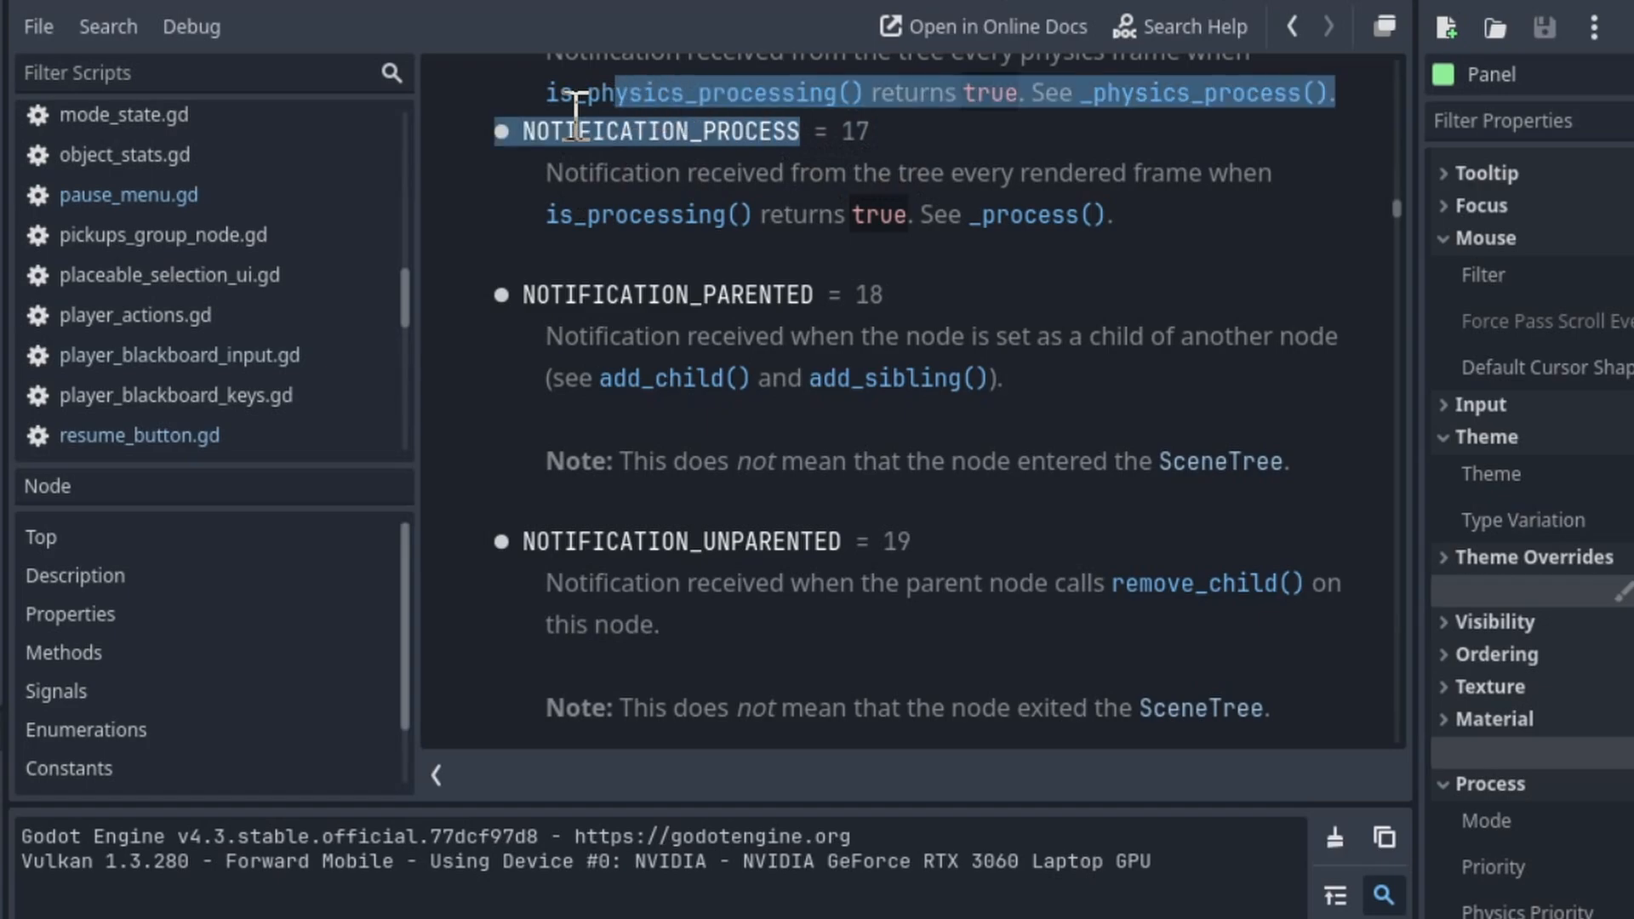
pyautogui.scroll(-3)
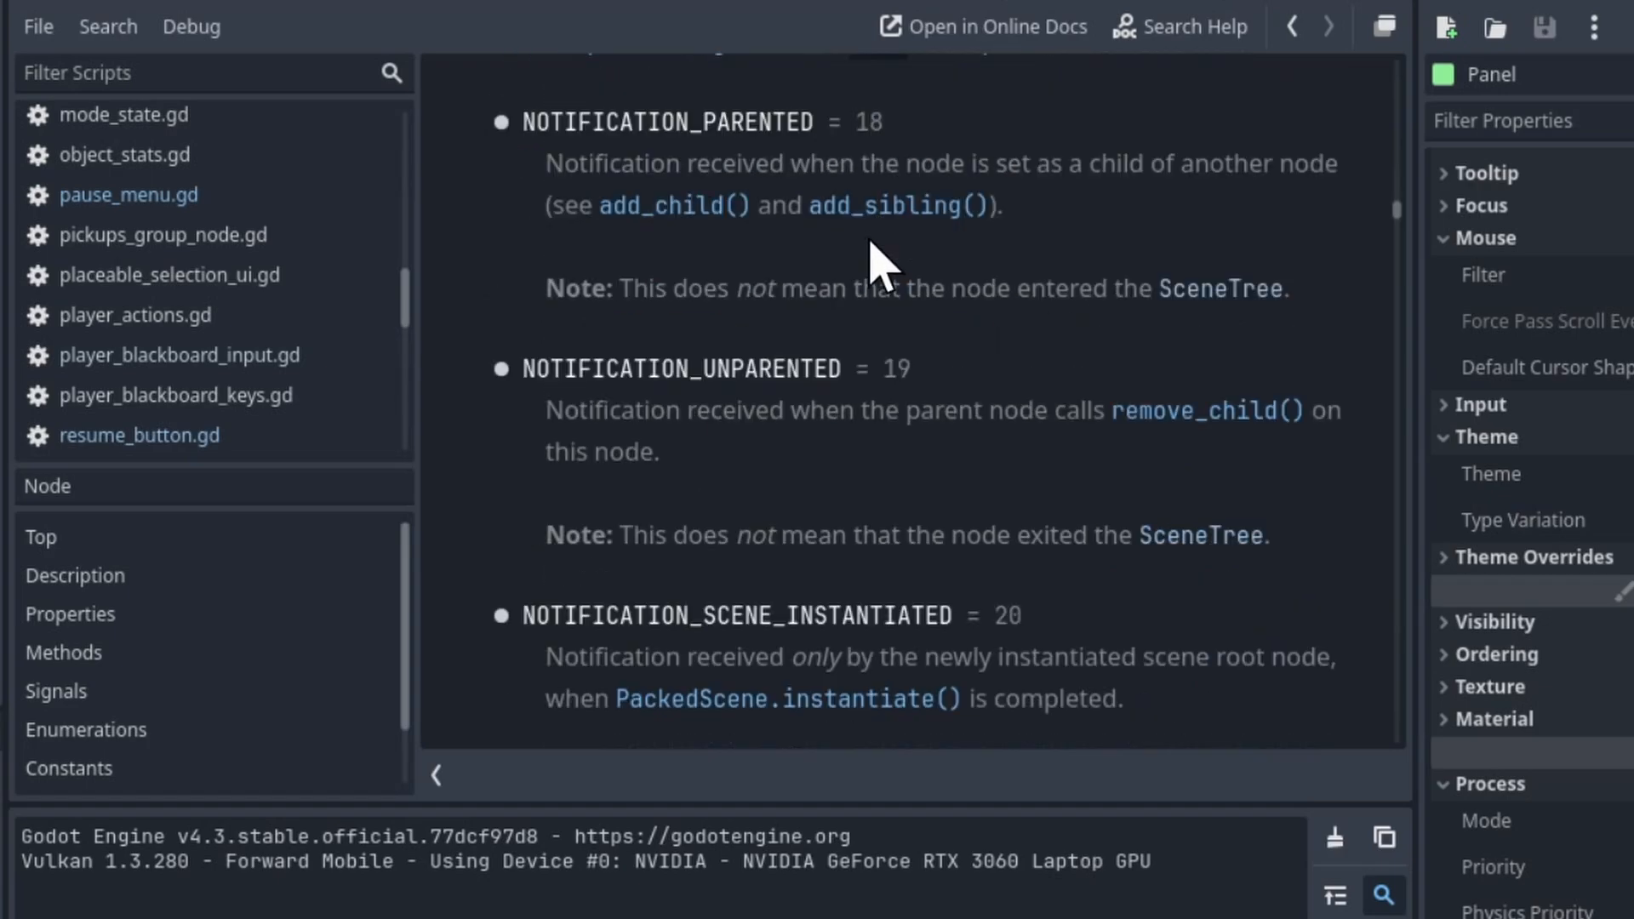
pyautogui.scroll(-3)
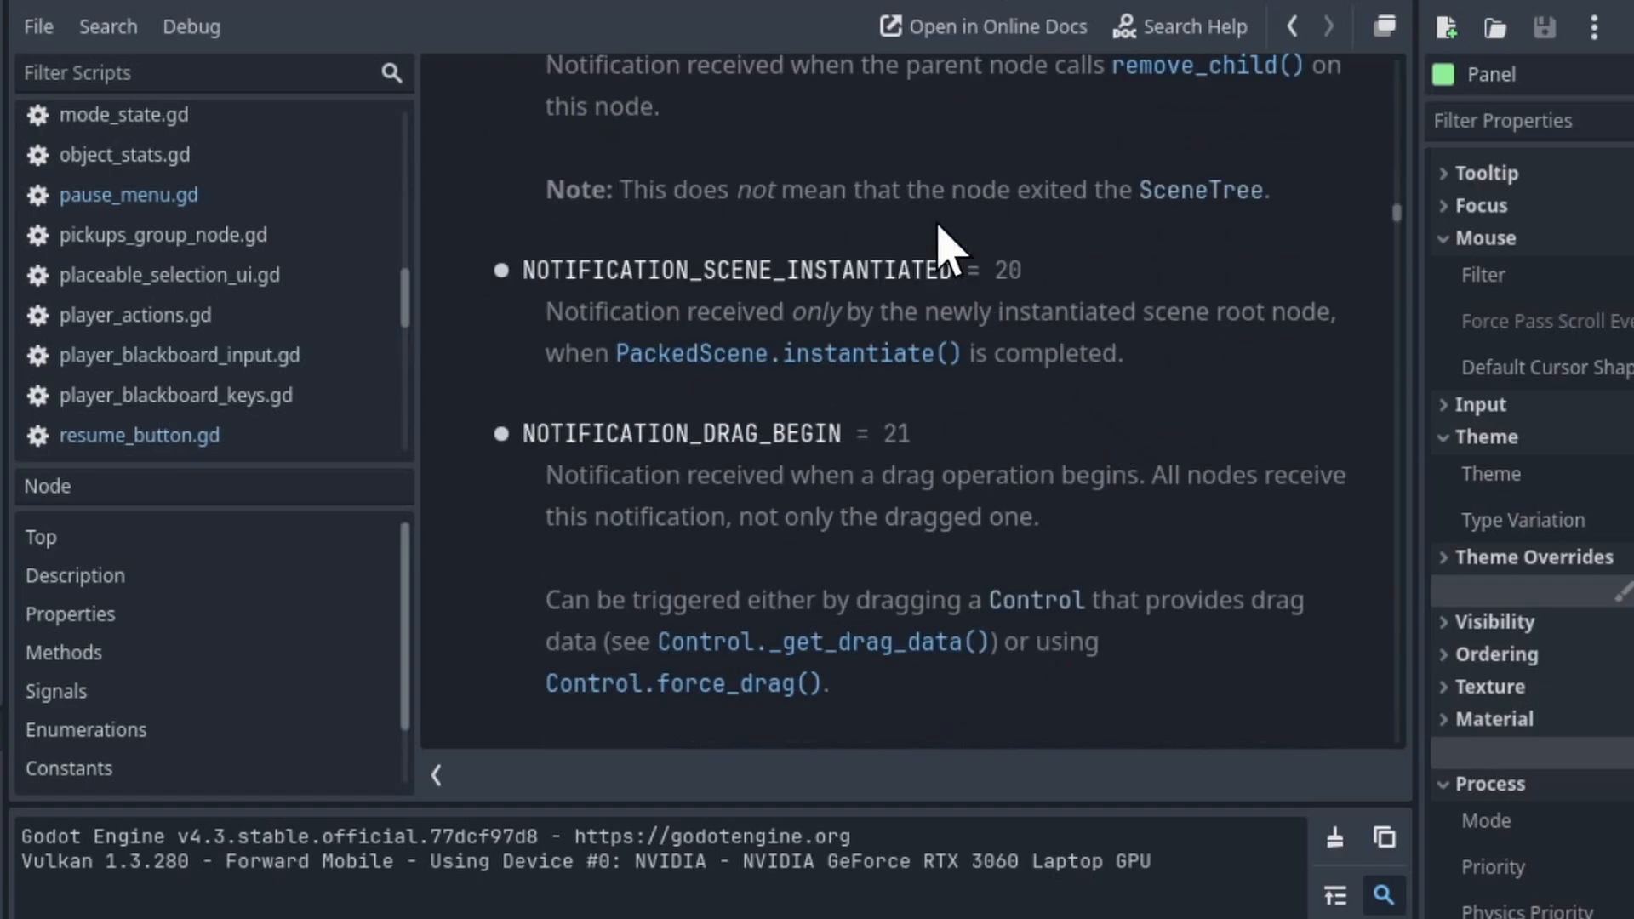
pyautogui.scroll(-3)
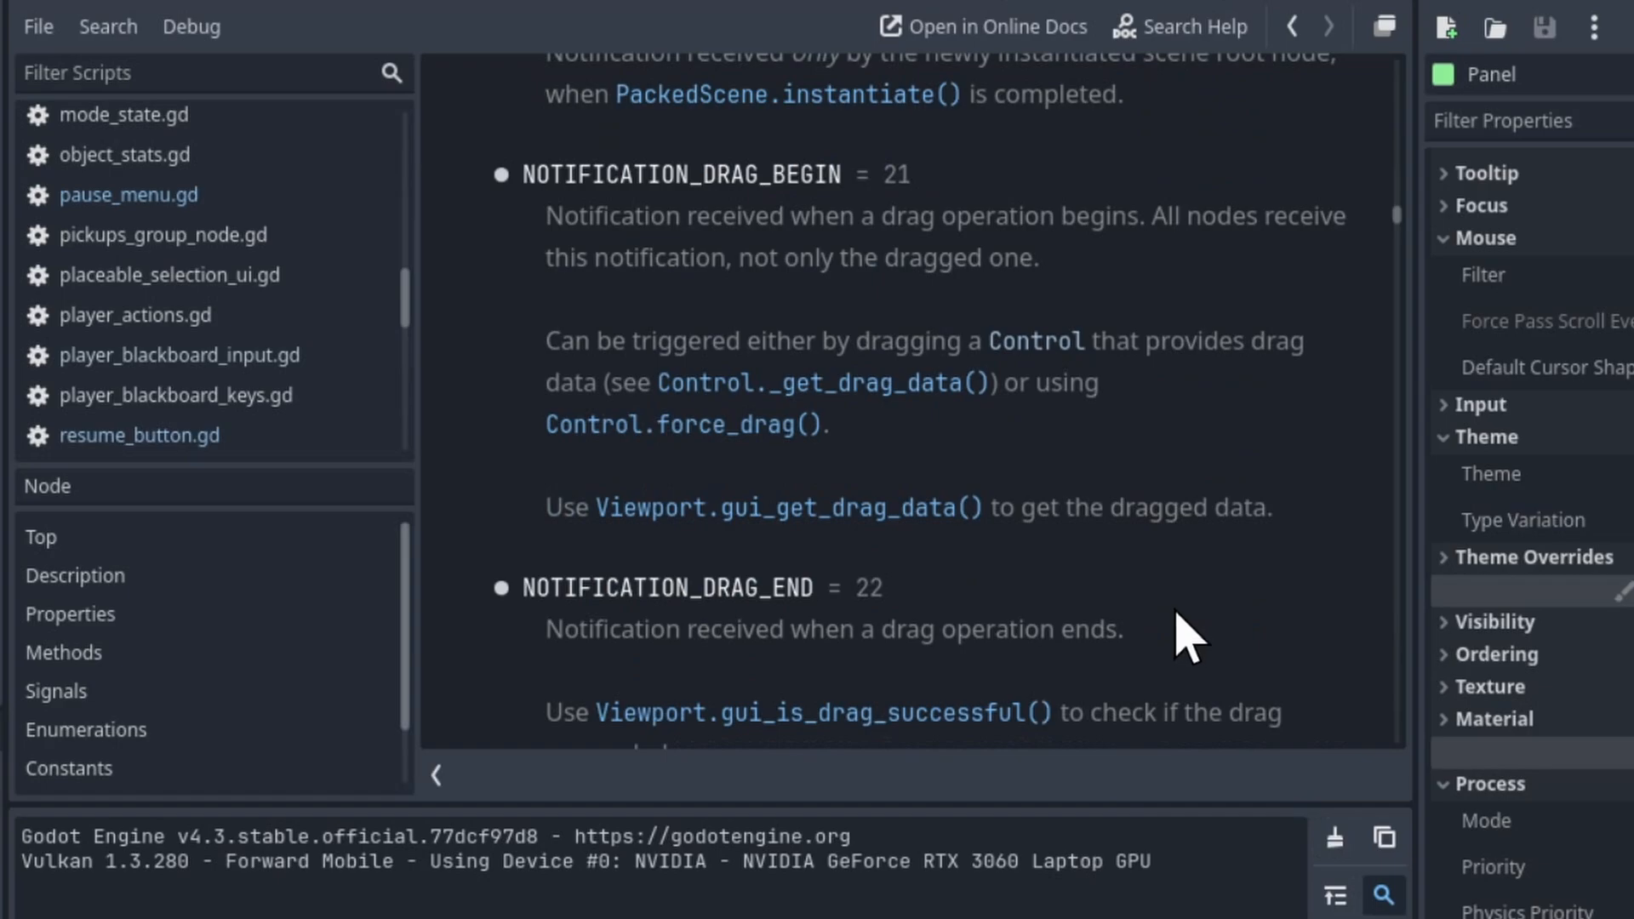
pyautogui.scroll(3)
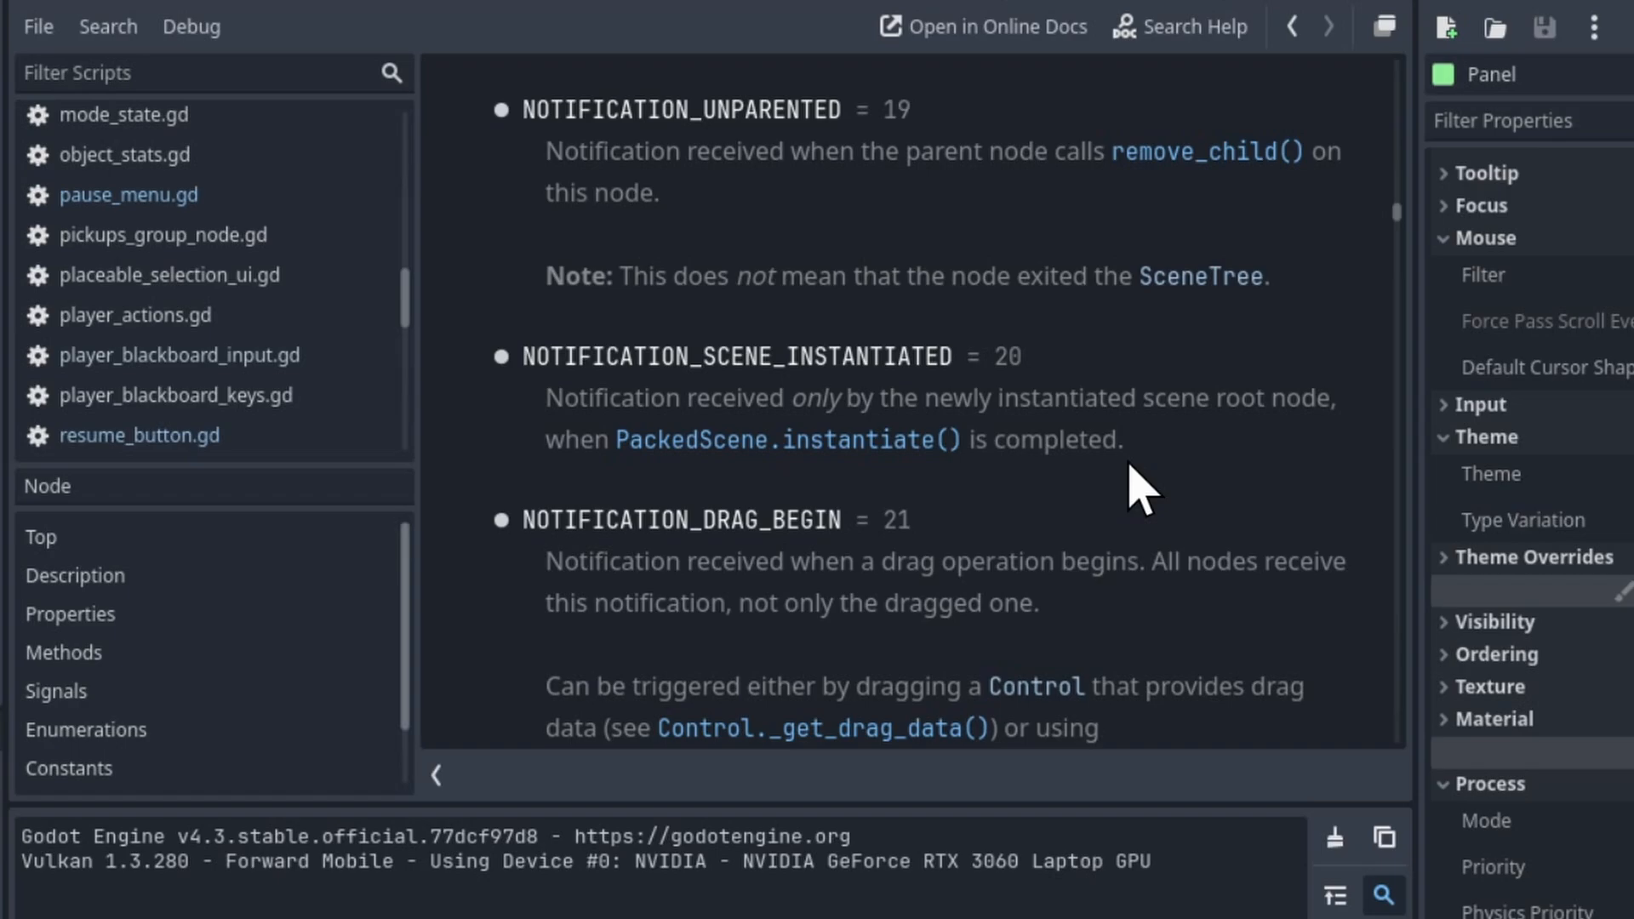
pyautogui.moveTo(878, 422)
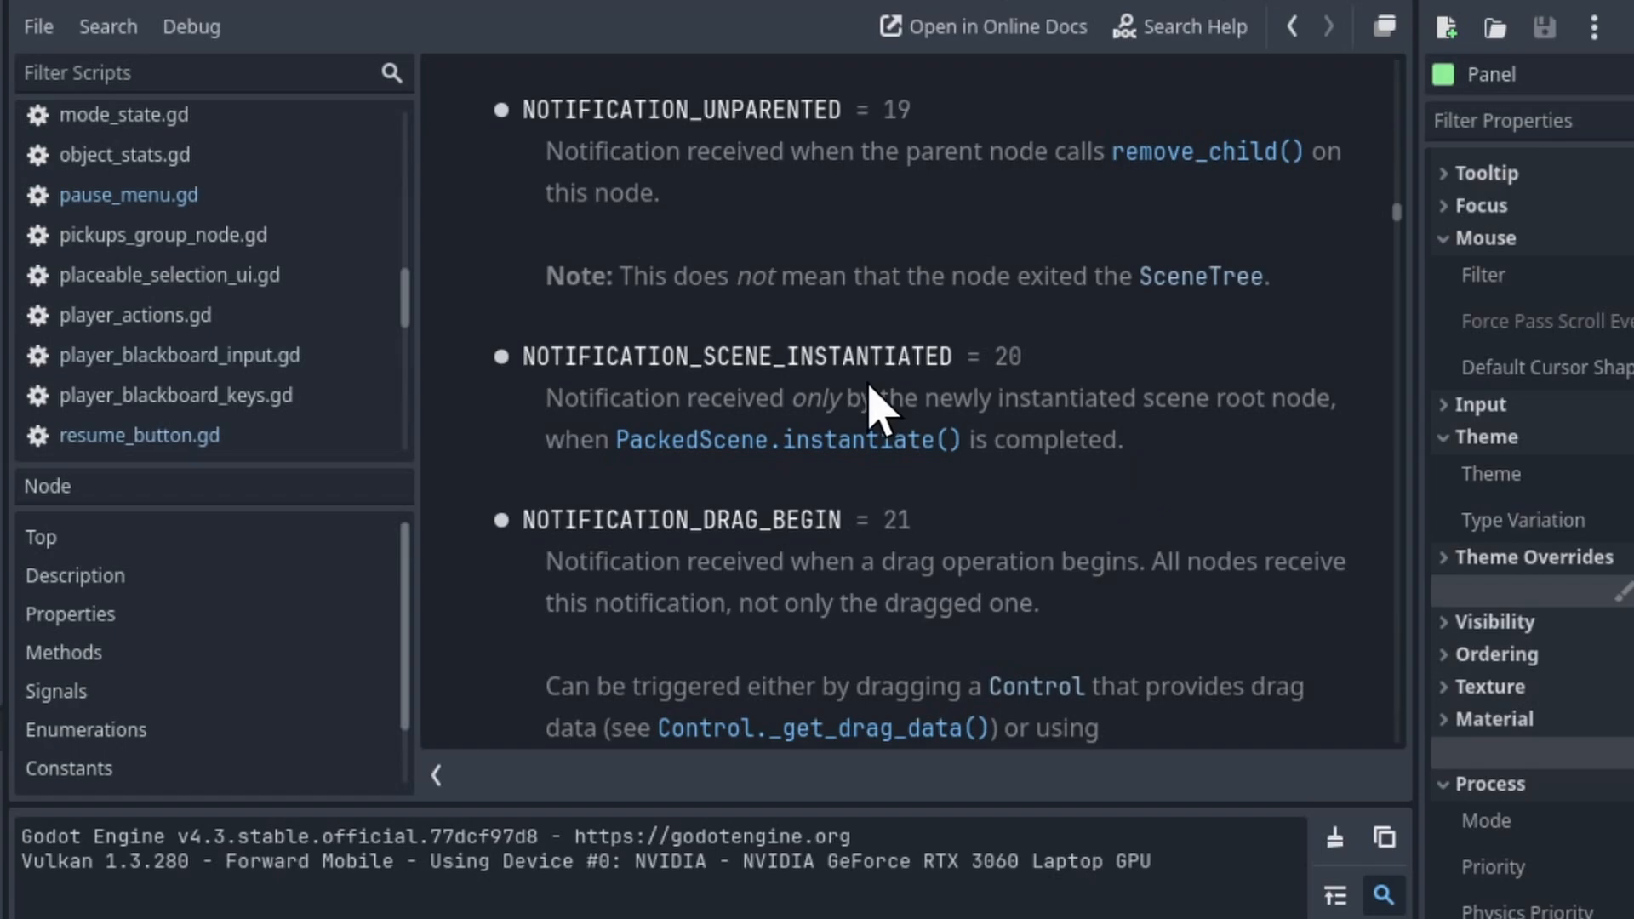